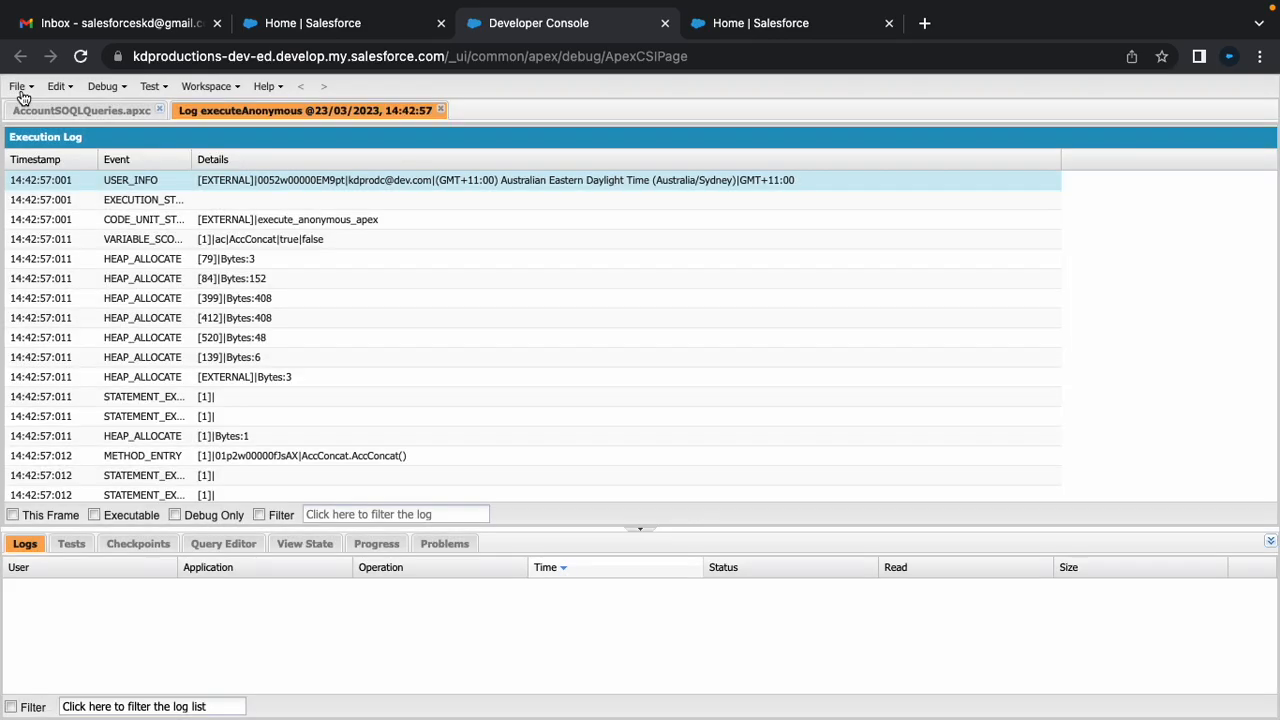
# - Create a new Apex class named SendEmail via File > New > Apex Class
pyautogui.click(18, 84)
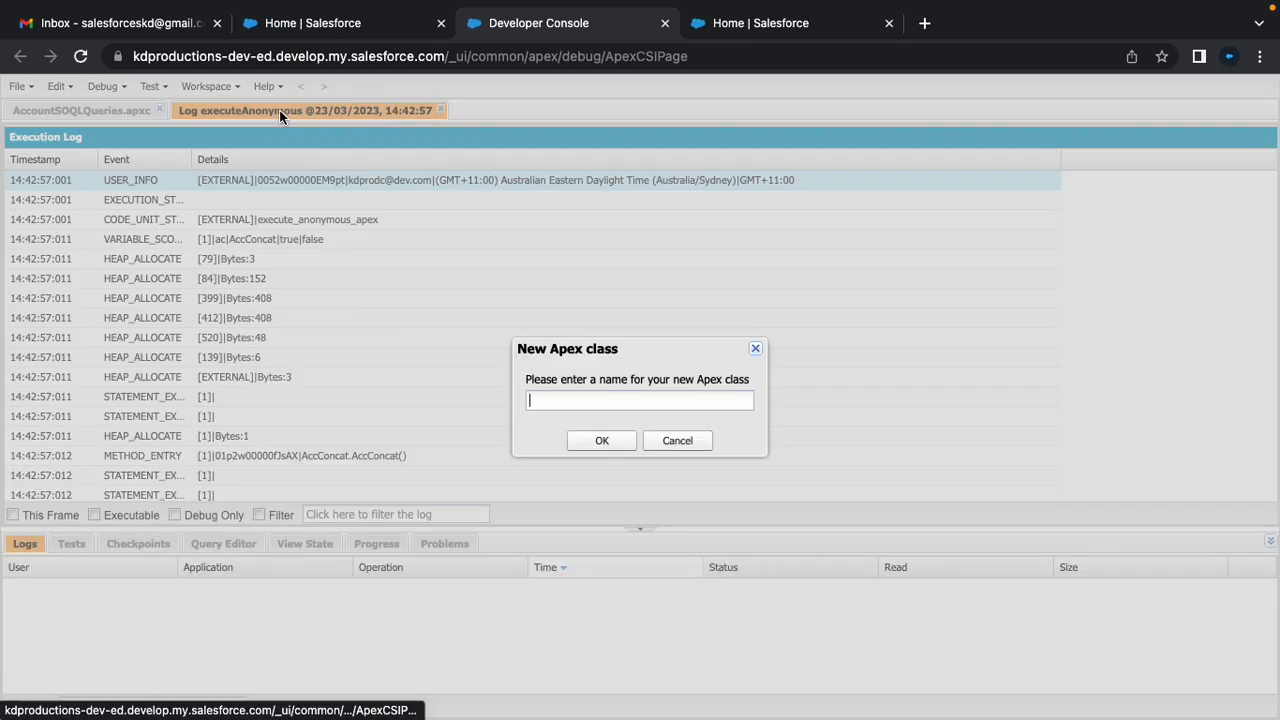
pyautogui.write('SendEma')
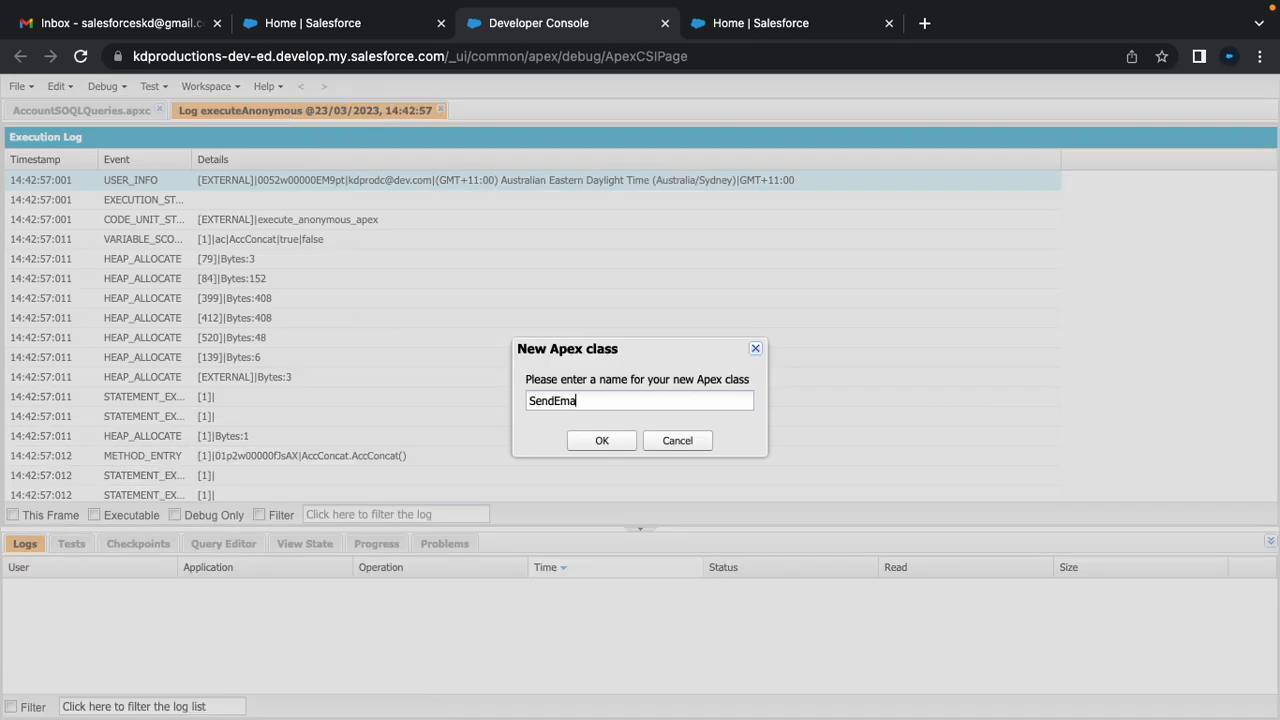
pyautogui.click(600, 440)
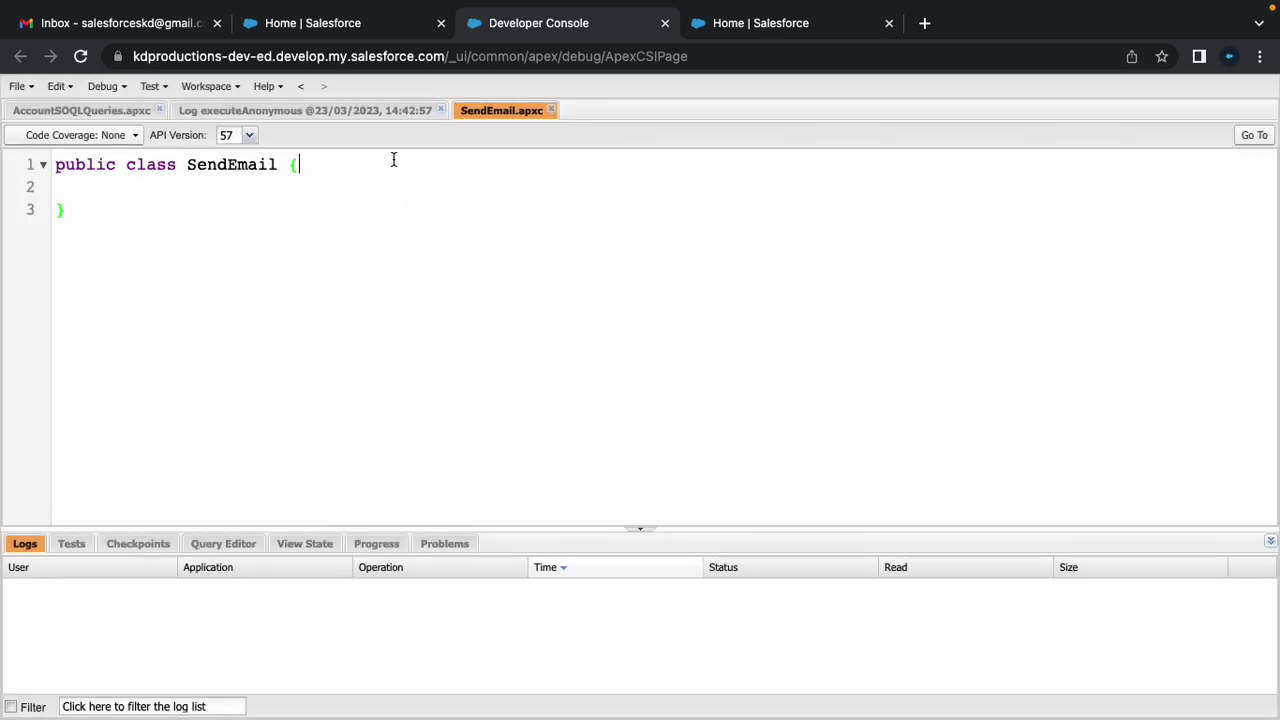
# - Declare public static void sendEmail(String toAddress, String subject, String body){ in the class body
pyautogui.press('Enter')
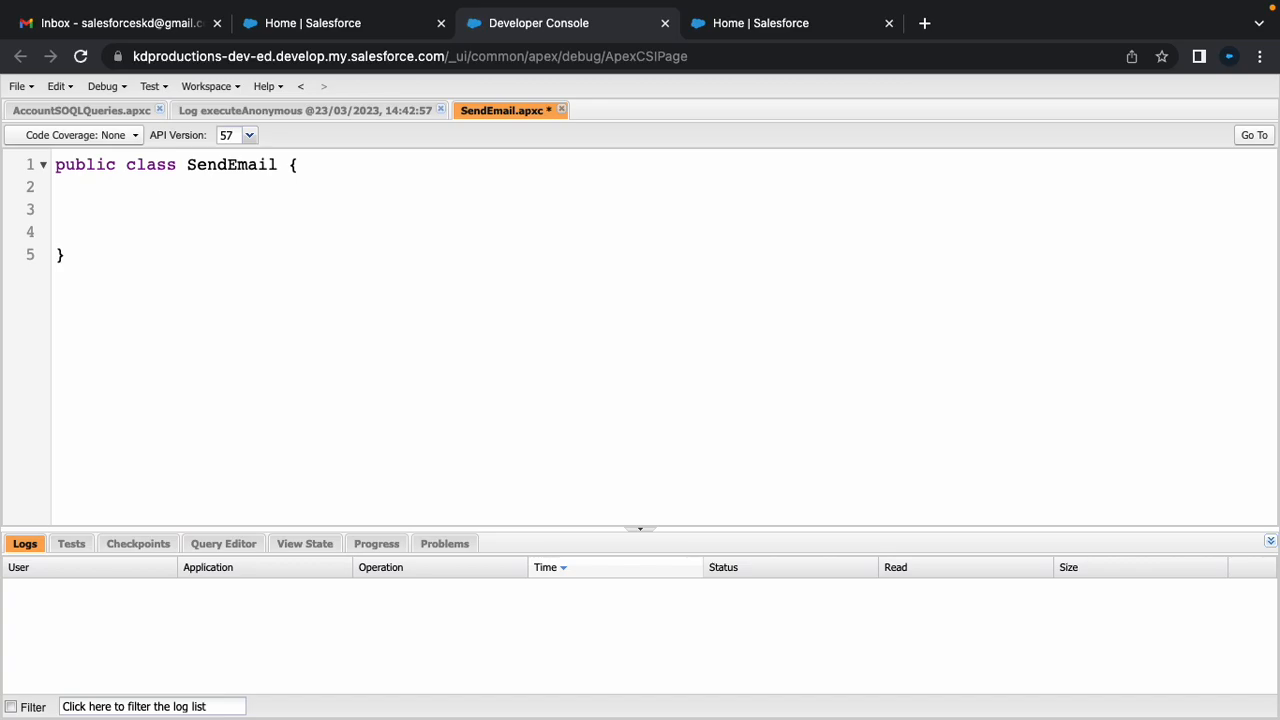
pyautogui.write('publci')
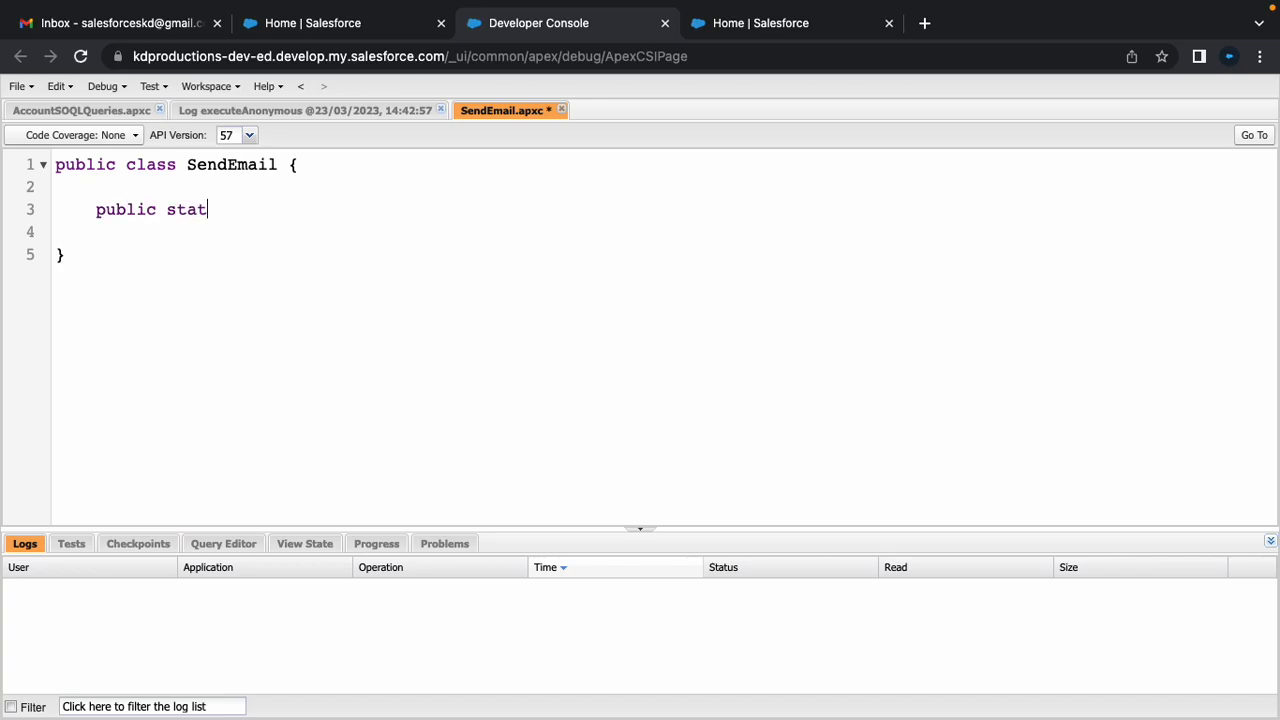
pyautogui.write('ic void s')
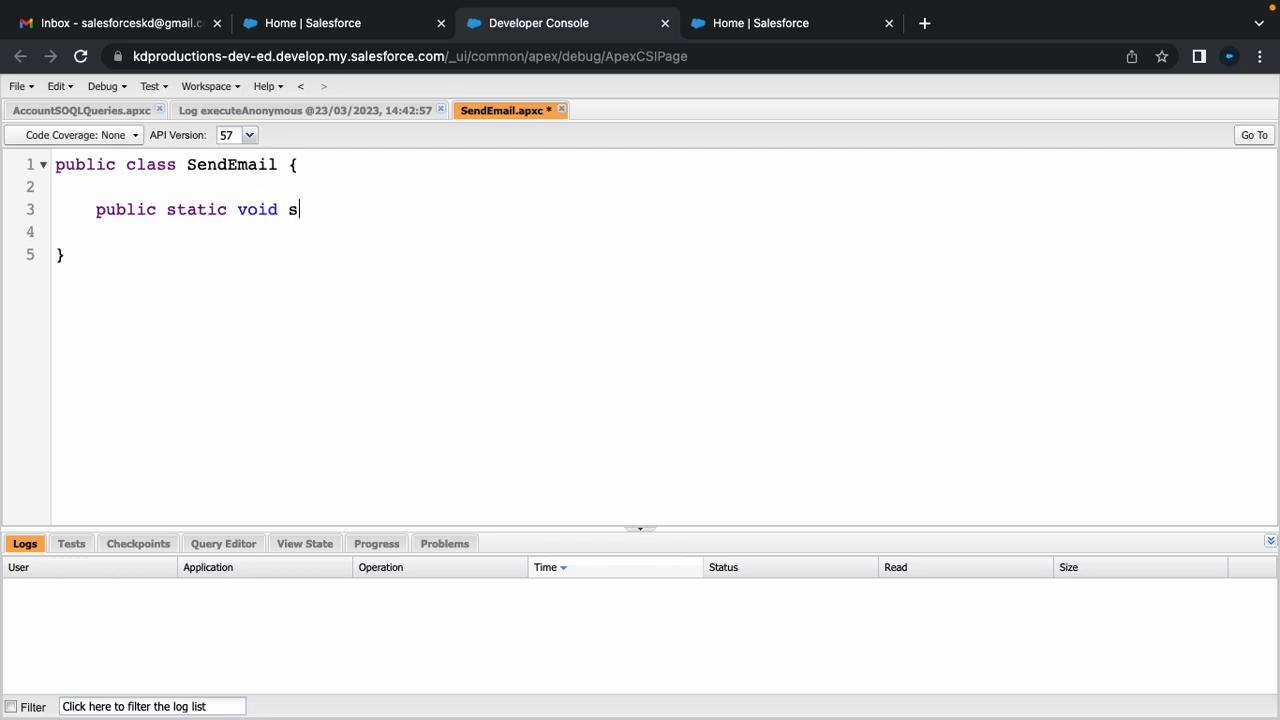
pyautogui.write('endEmail(String')
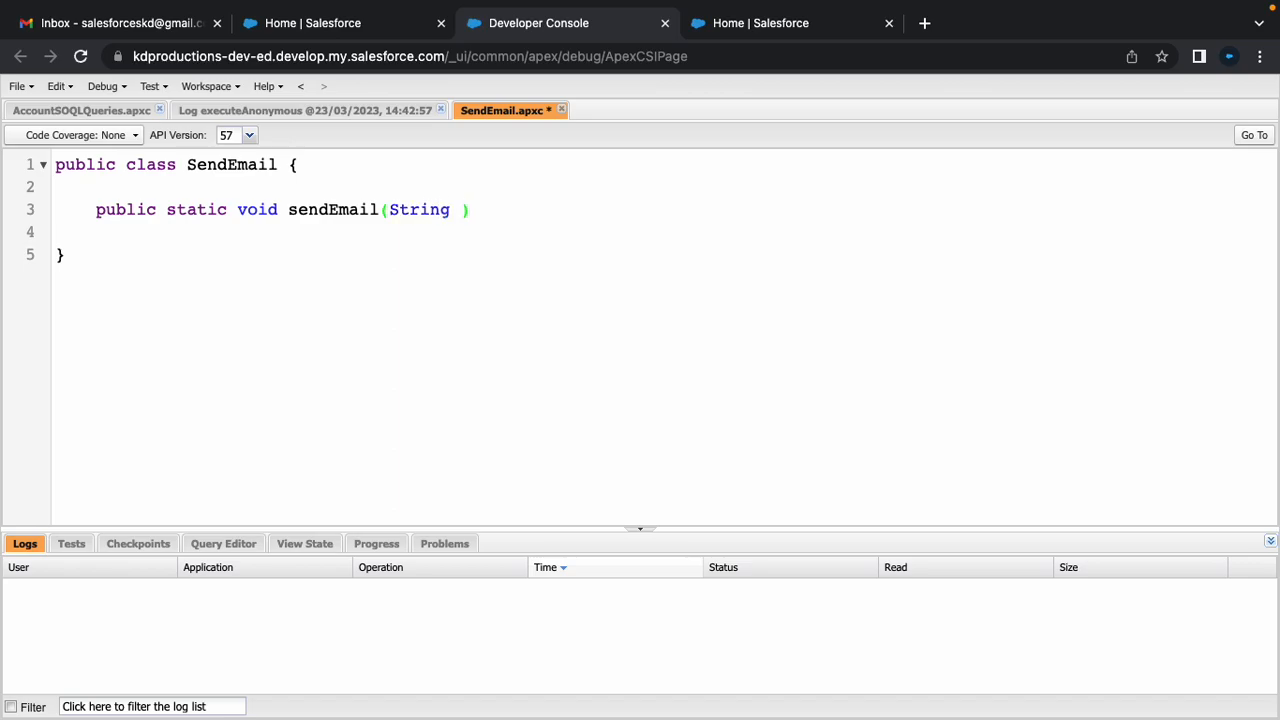
pyautogui.write('toAdress, String subje')
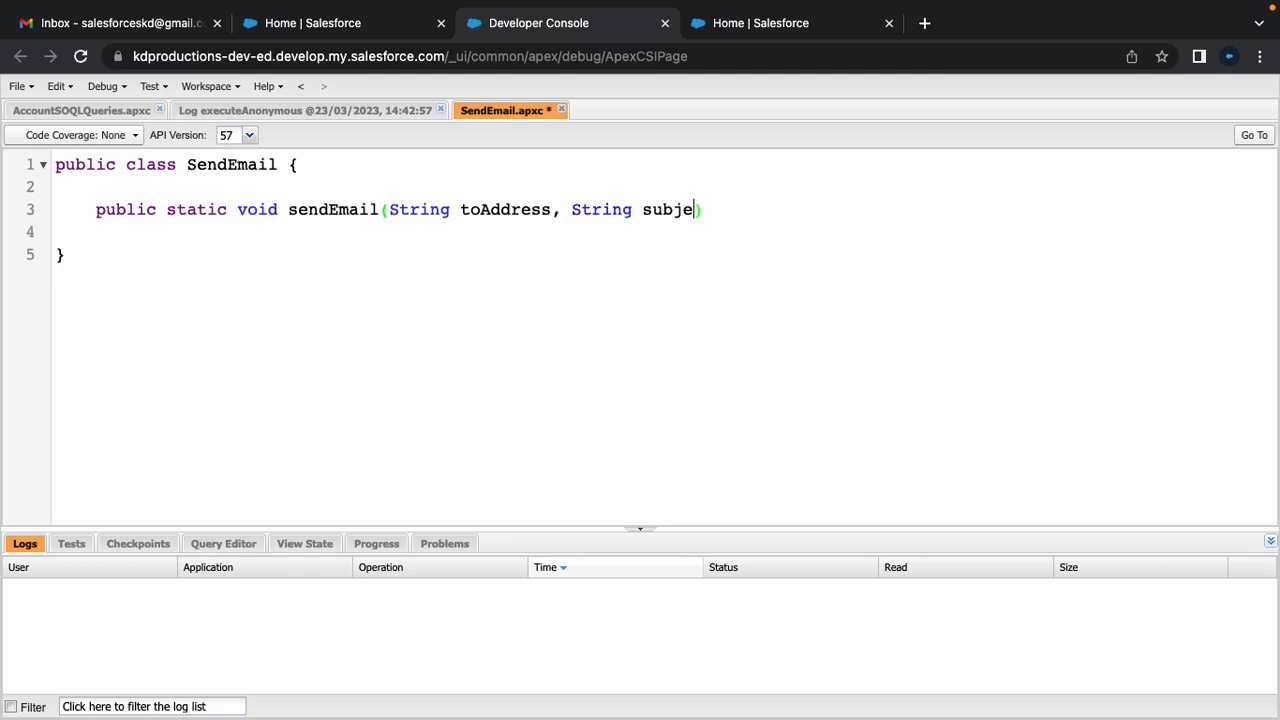
pyautogui.write('ct,')
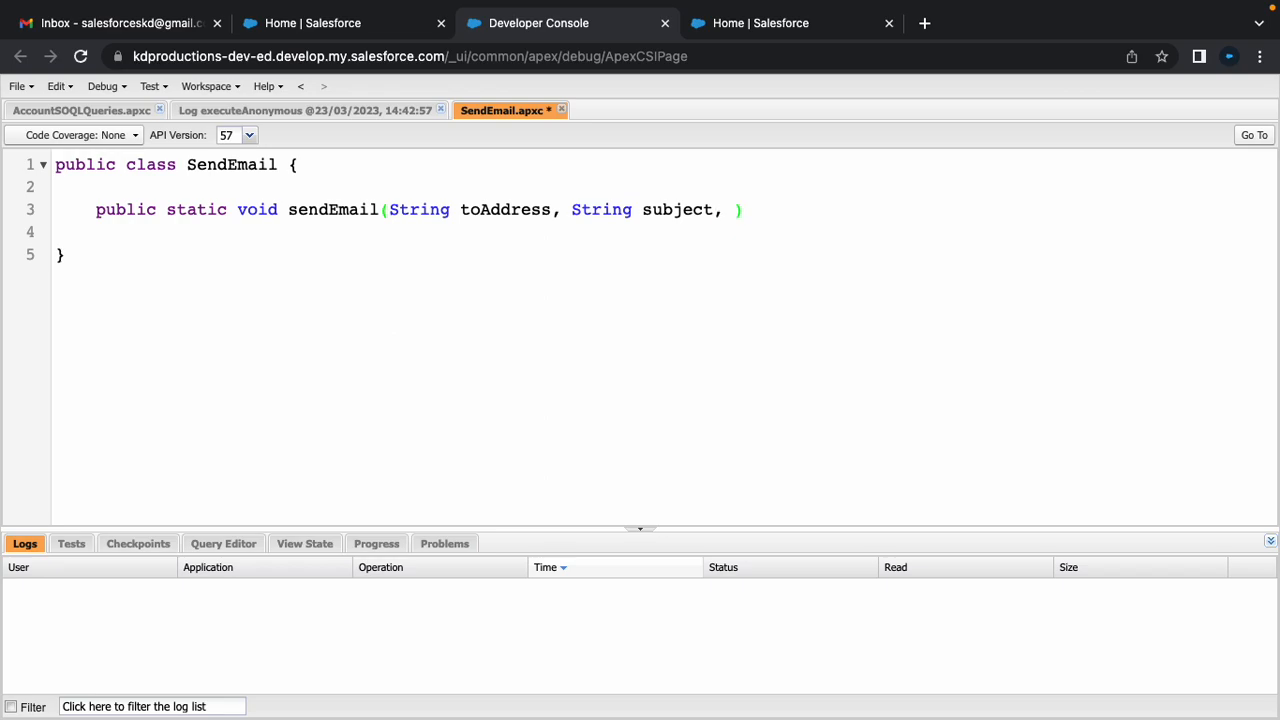
pyautogui.write('String')
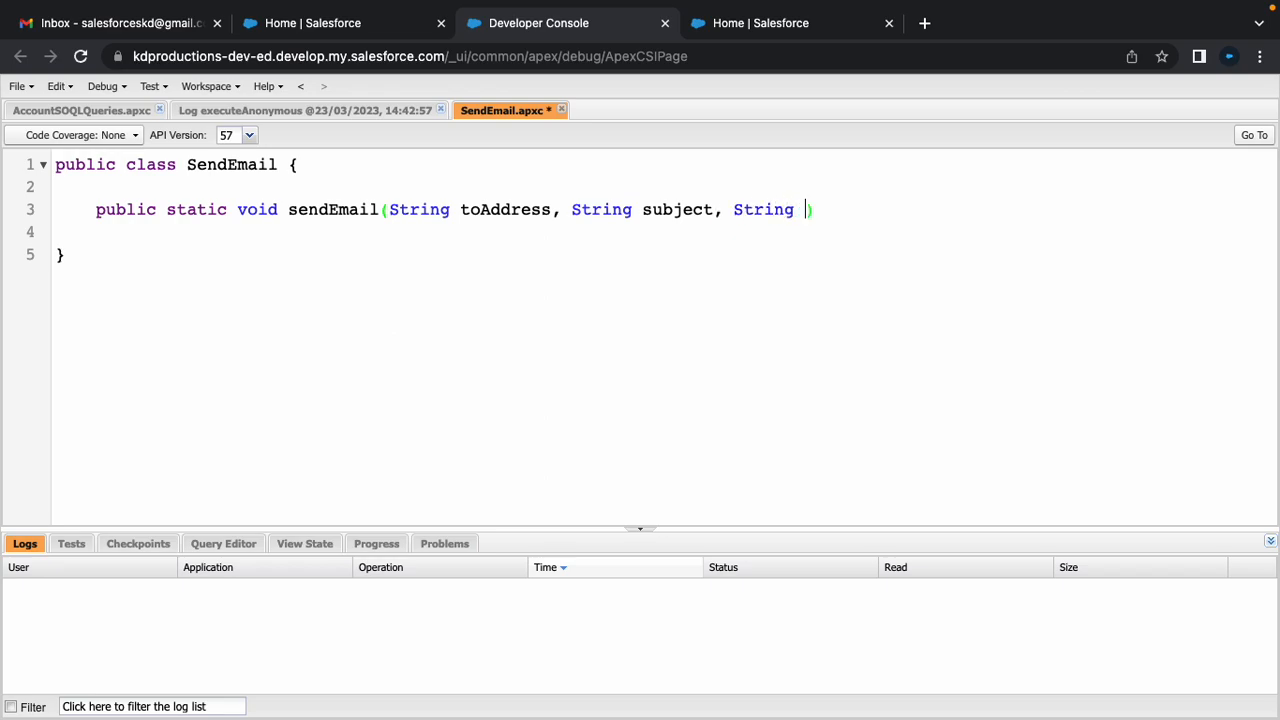
pyautogui.write('body')
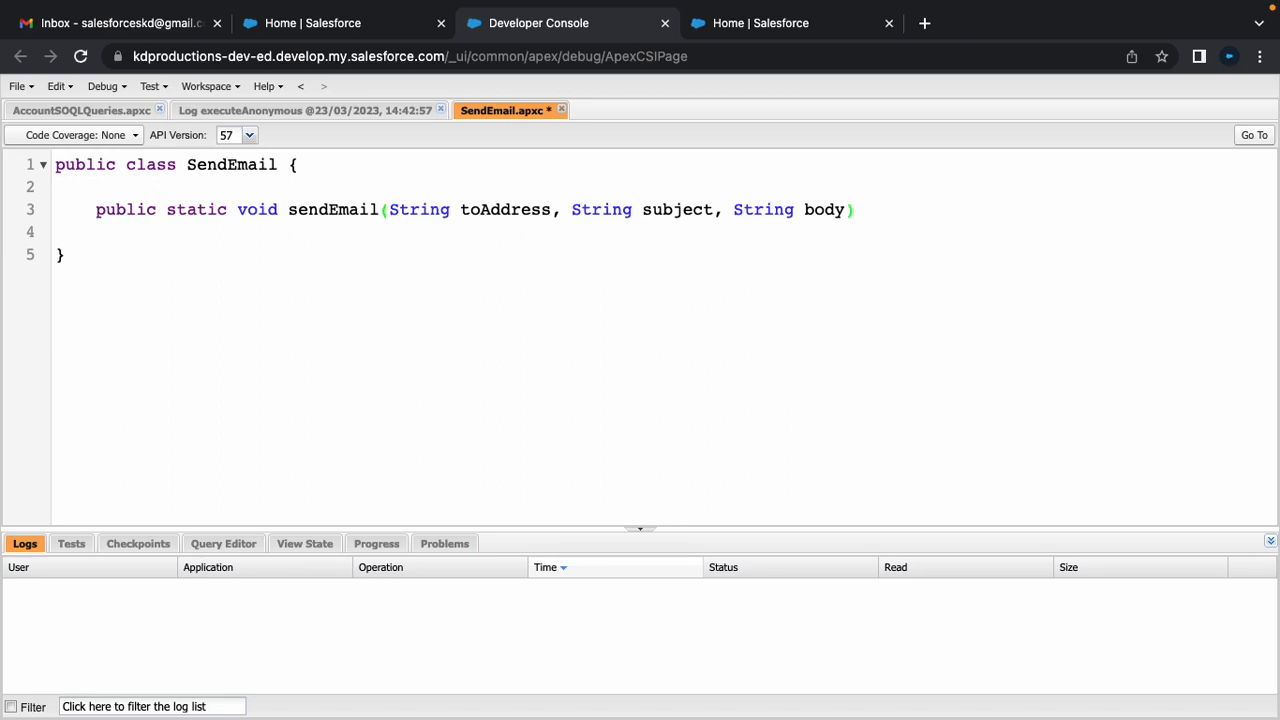
pyautogui.write('{')
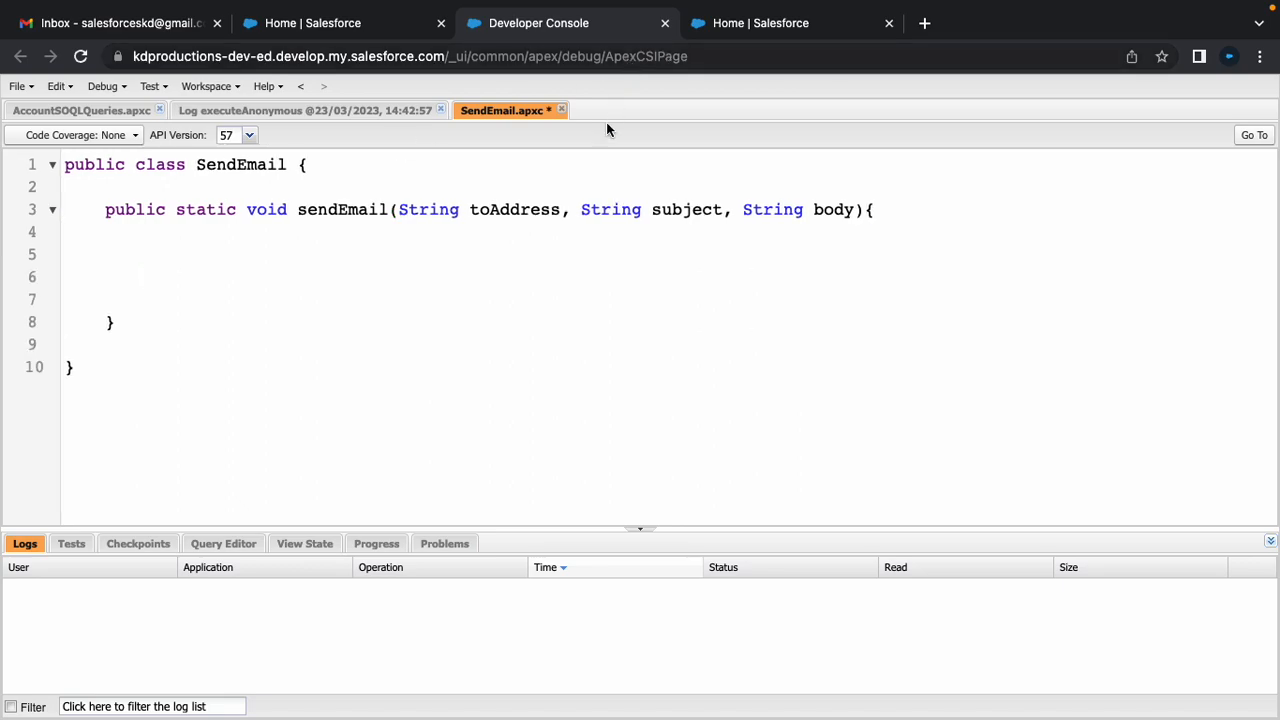
# - Begin the Messaging. type reference on a new line inside the method body
pyautogui.click(146, 254)
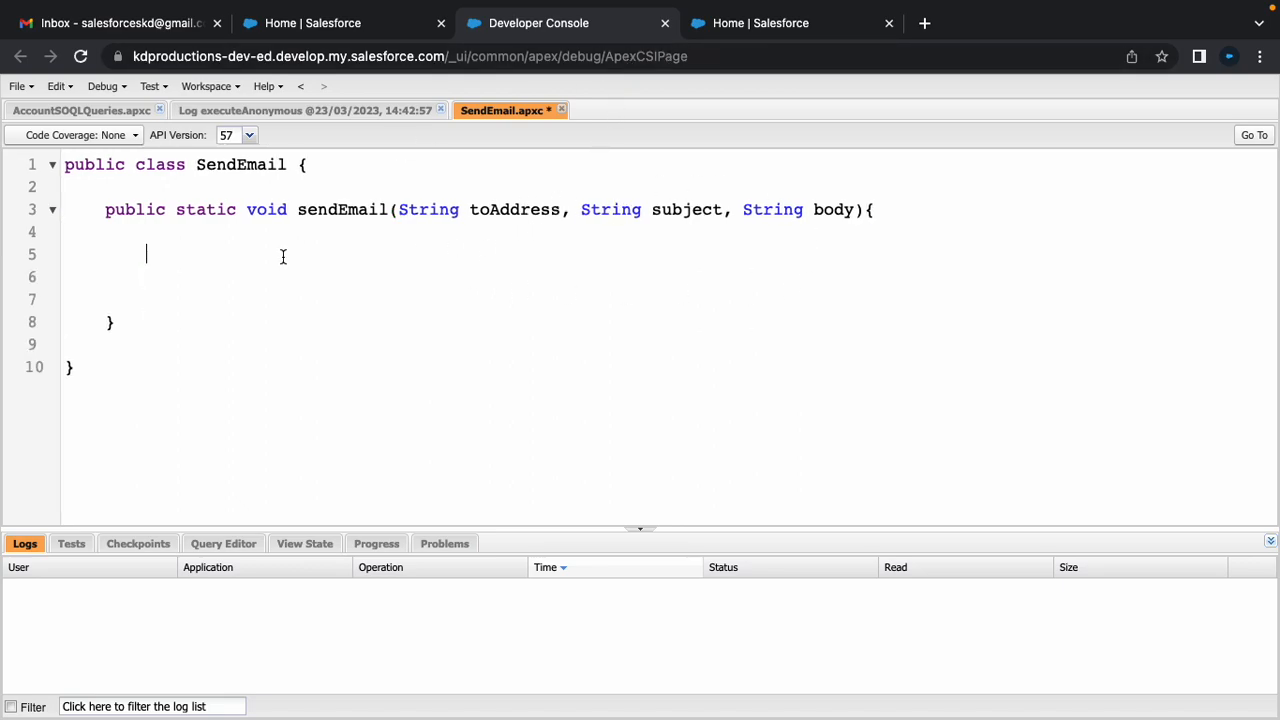
pyautogui.write('Mes')
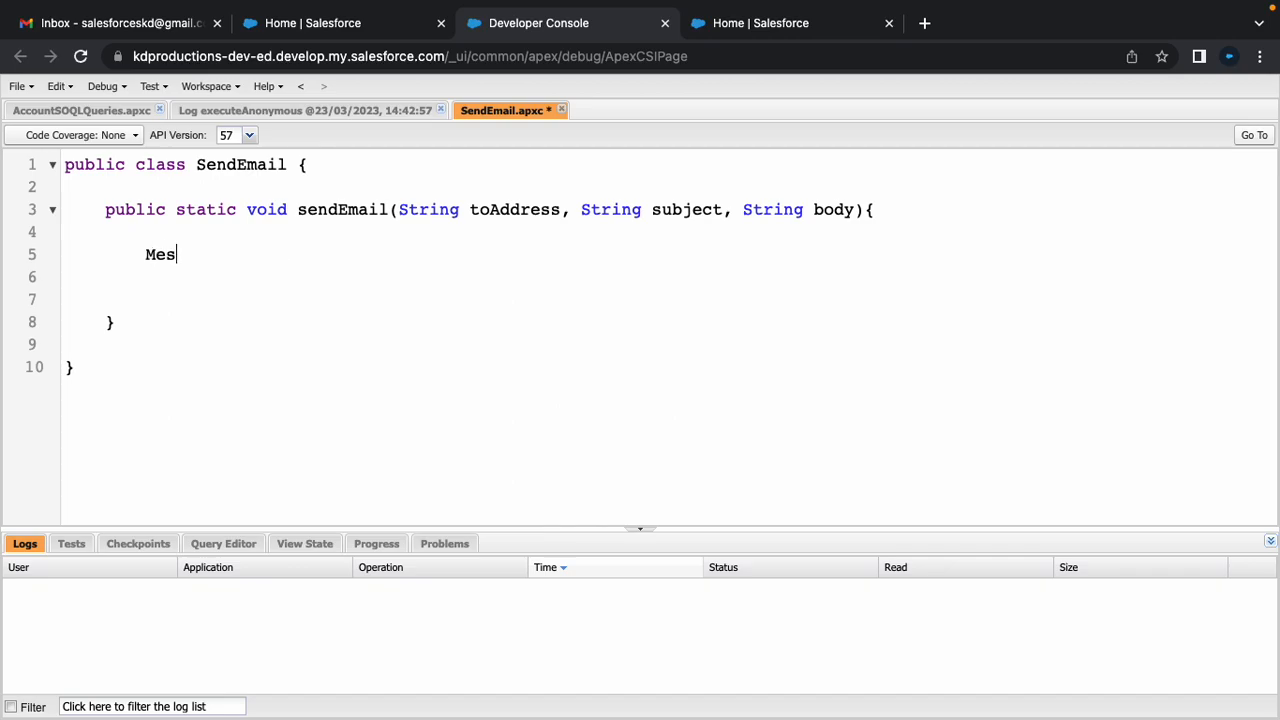
pyautogui.write('sag')
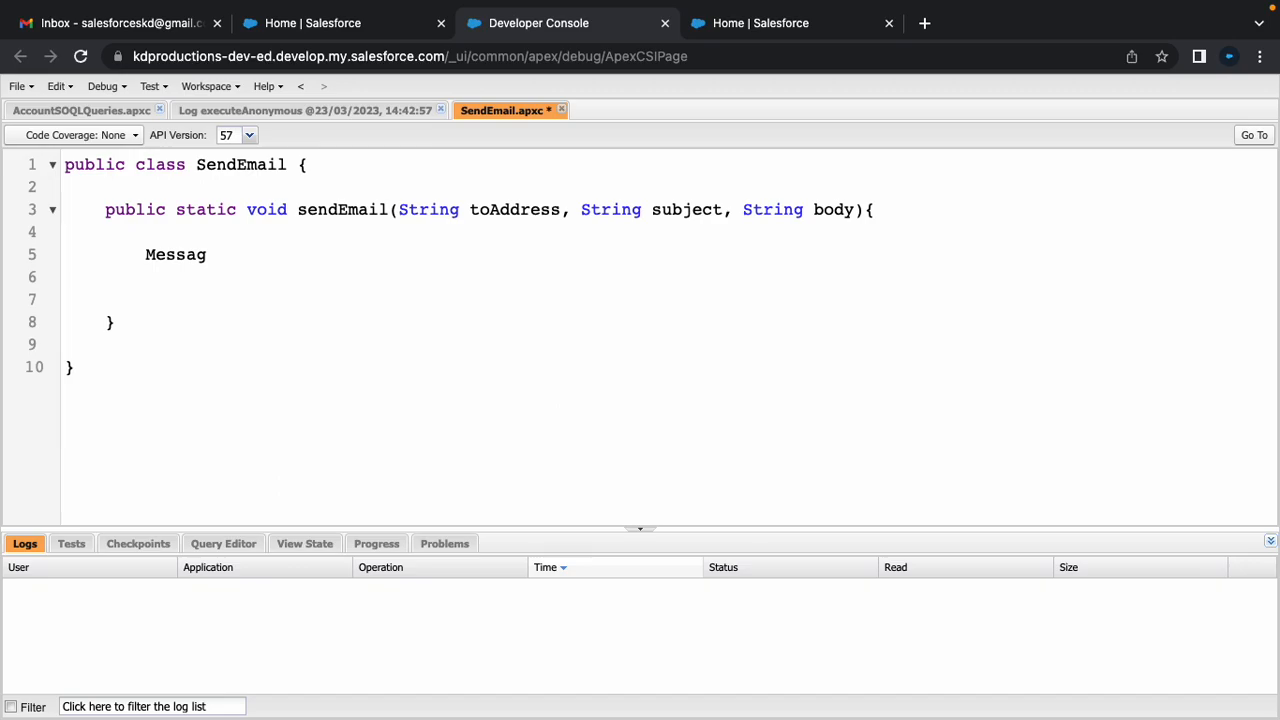
pyautogui.write('e.')
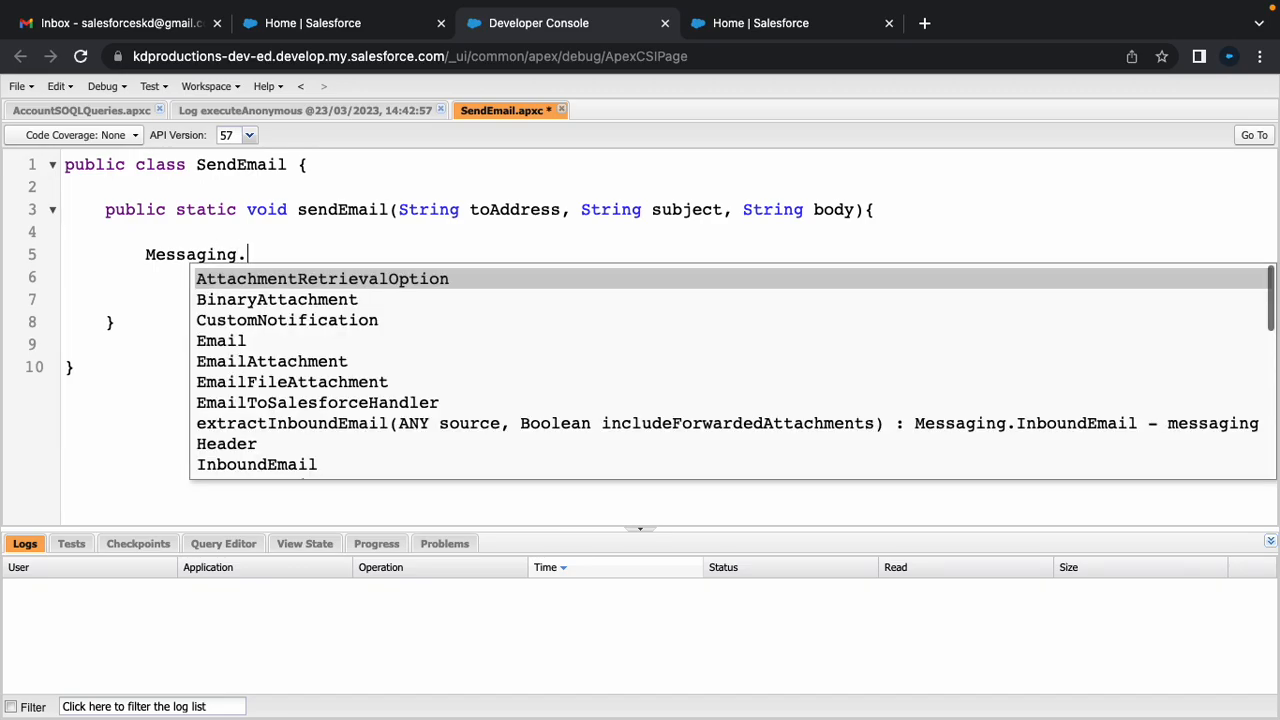
pyautogui.write('si')
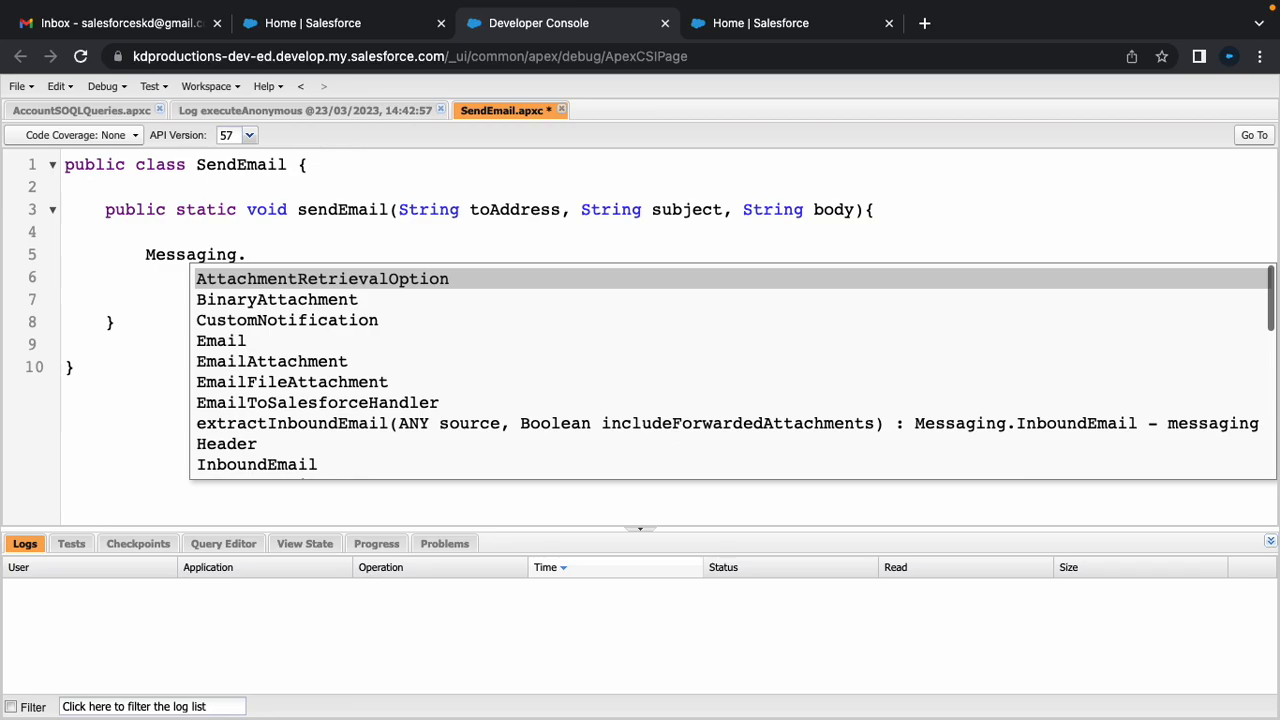
pyautogui.press('Backspace')
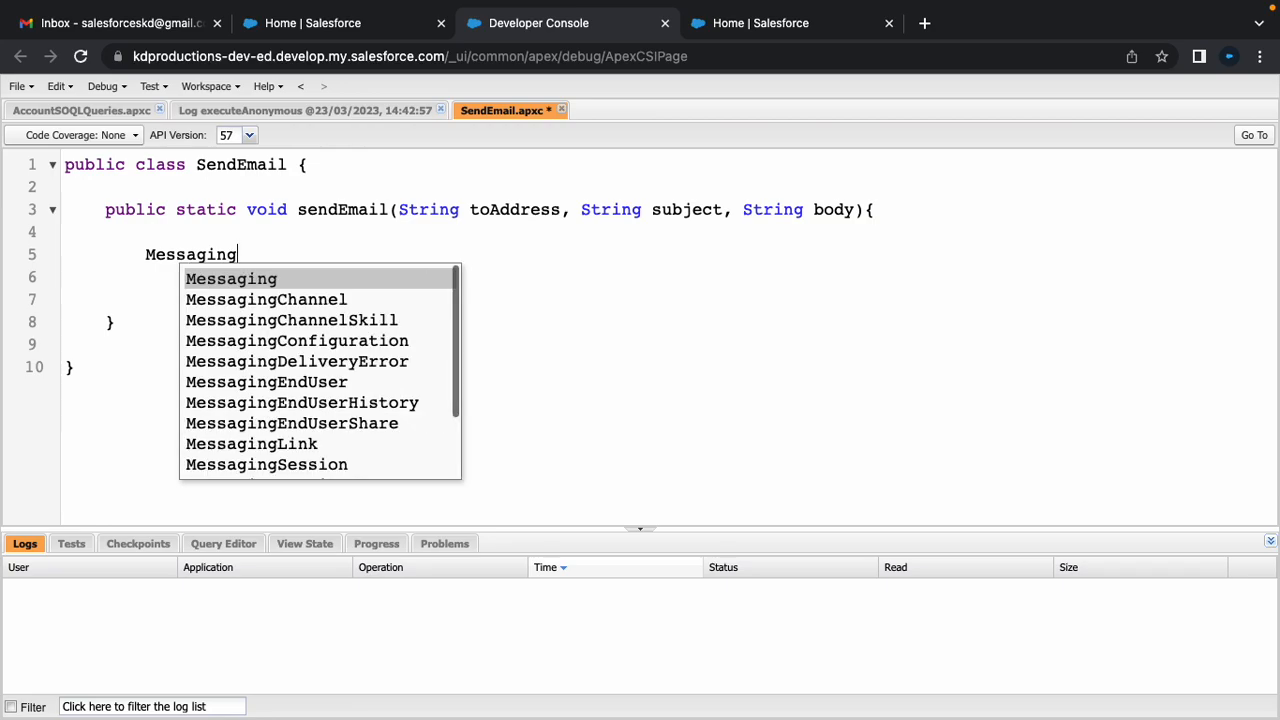
pyautogui.write('.')
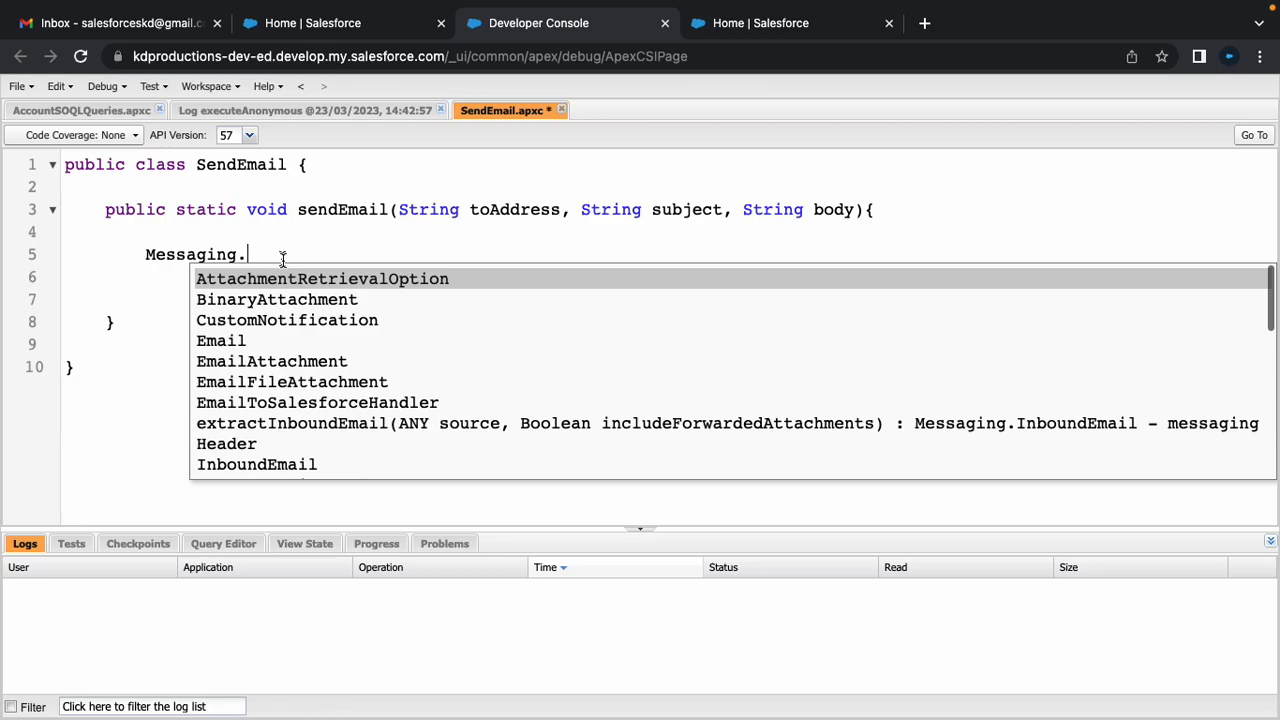
pyautogui.moveTo(276, 350)
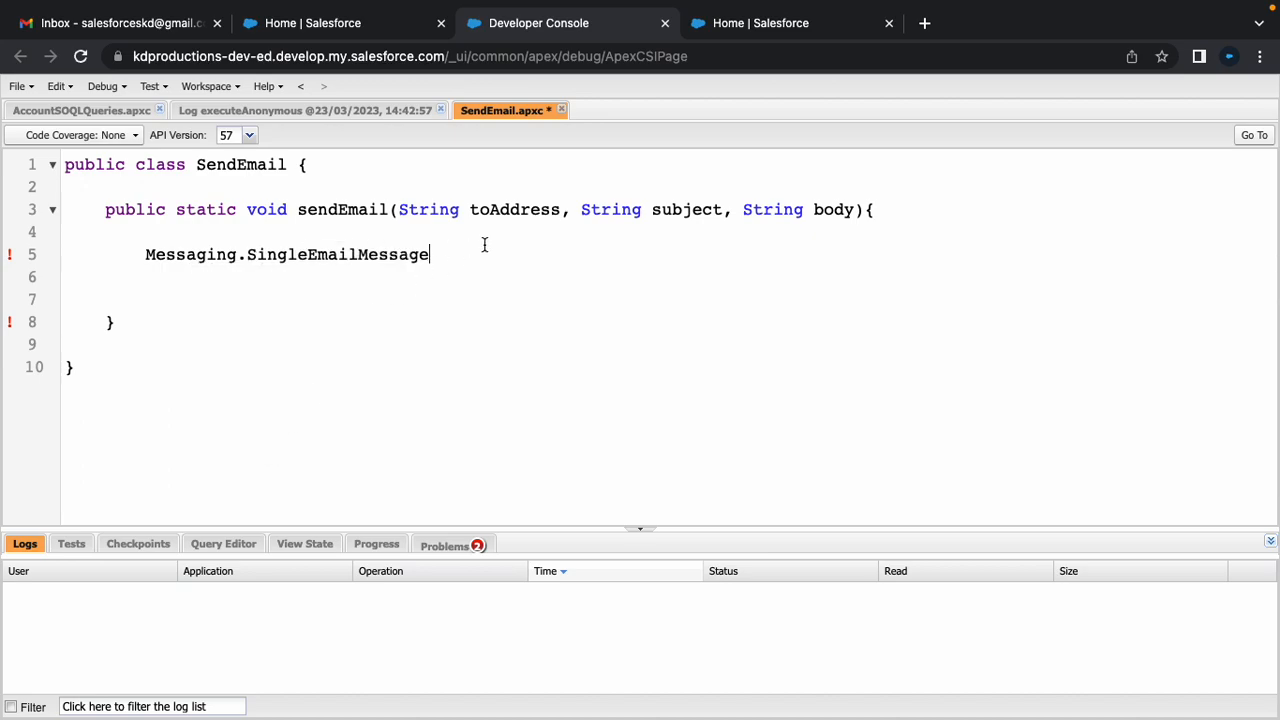
# - Finish the line as email = new Messaging.SingleEmailMessage(); using autocomplete
pyautogui.write('email')
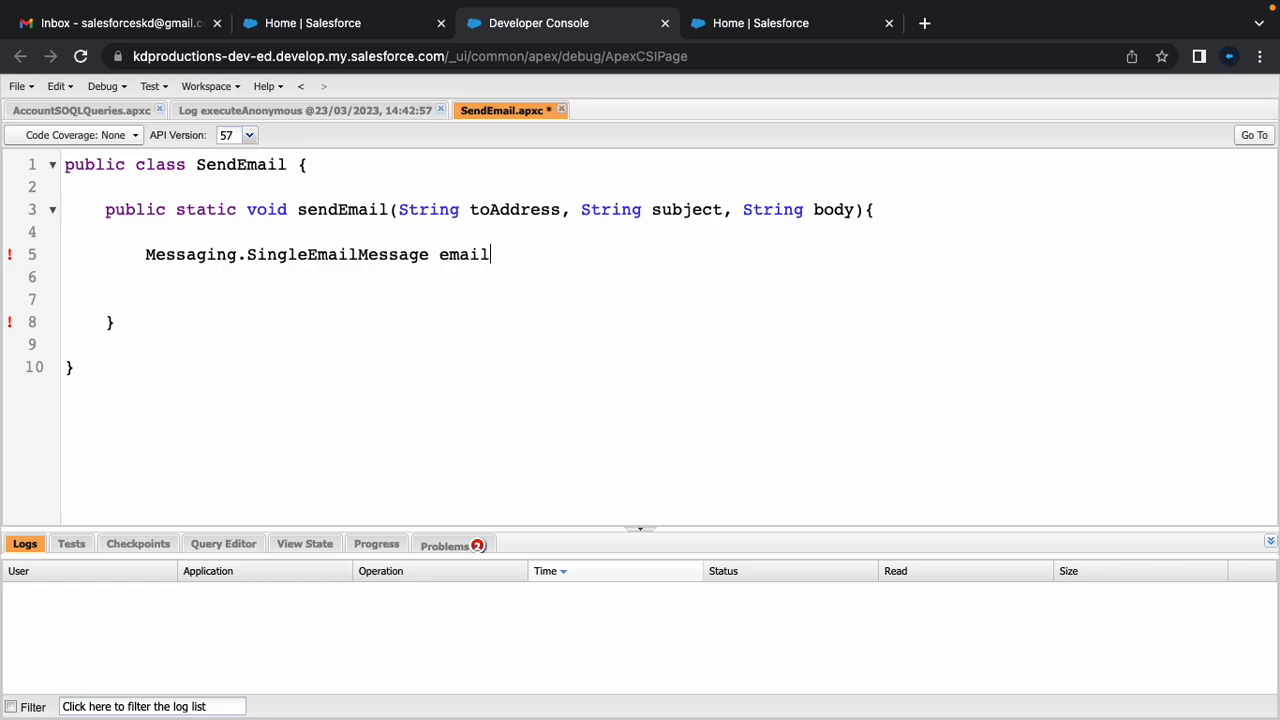
pyautogui.write('= new')
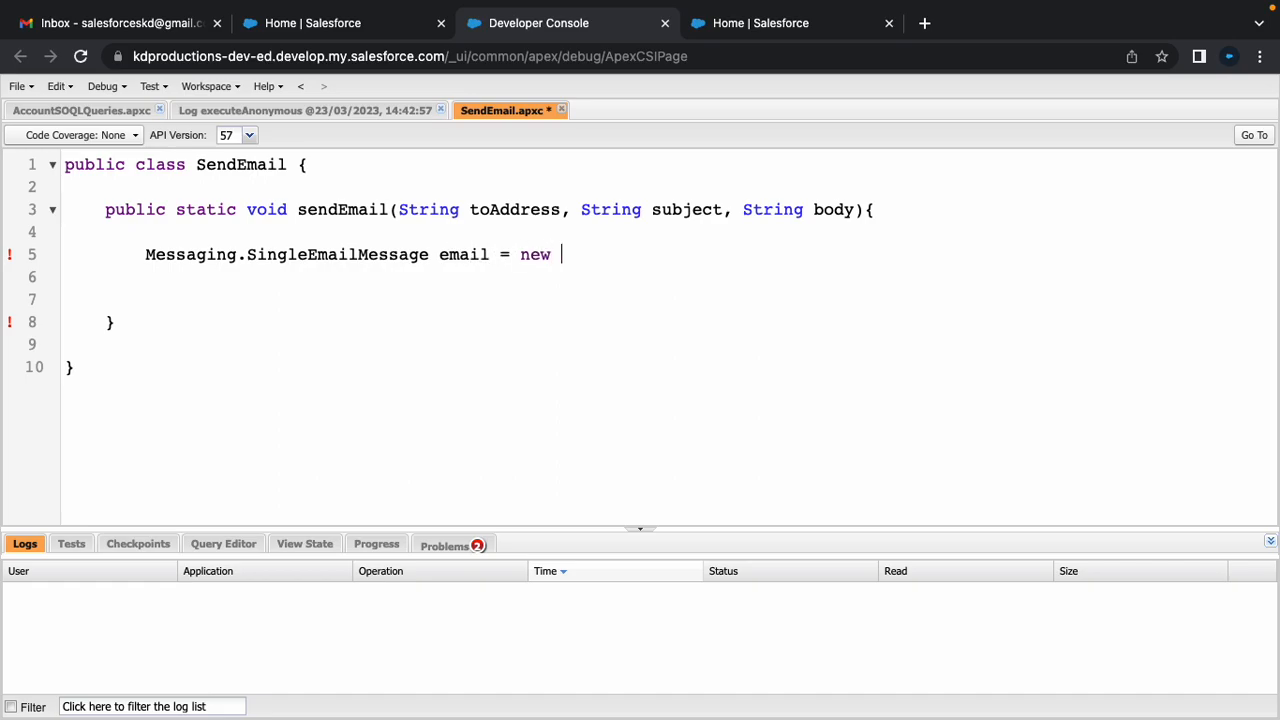
pyautogui.write('Messaging')
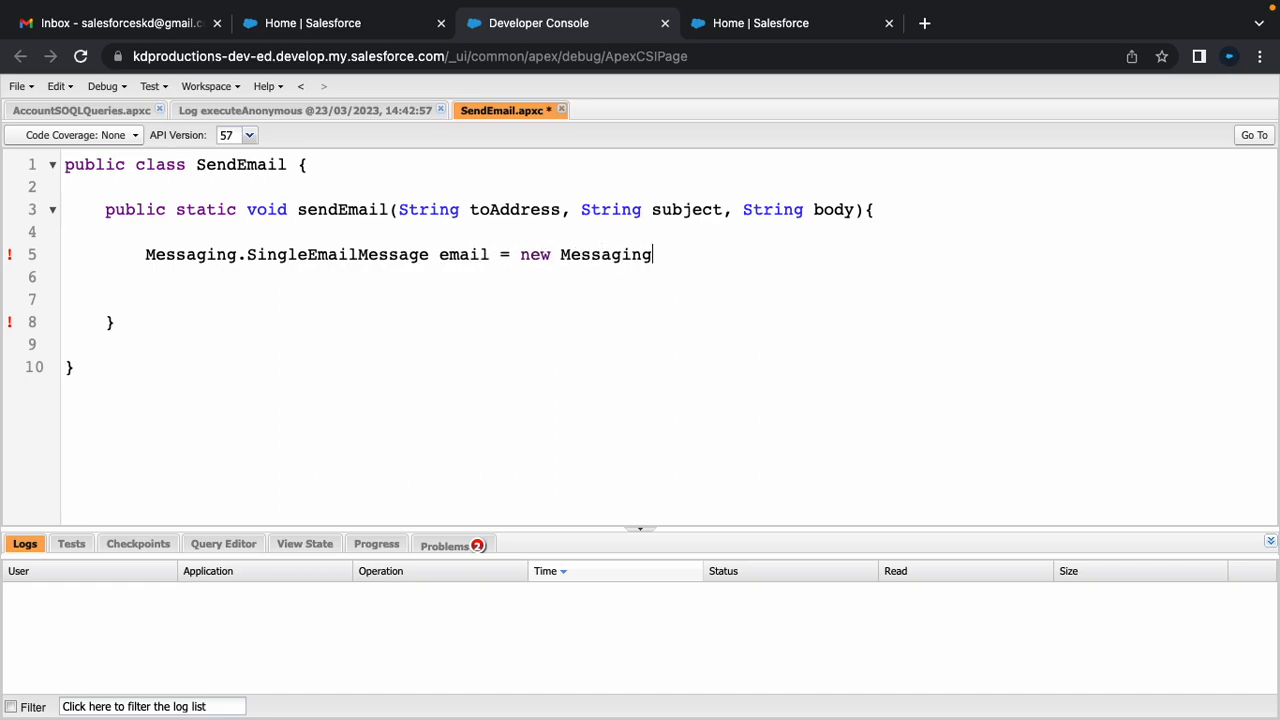
pyautogui.write('.')
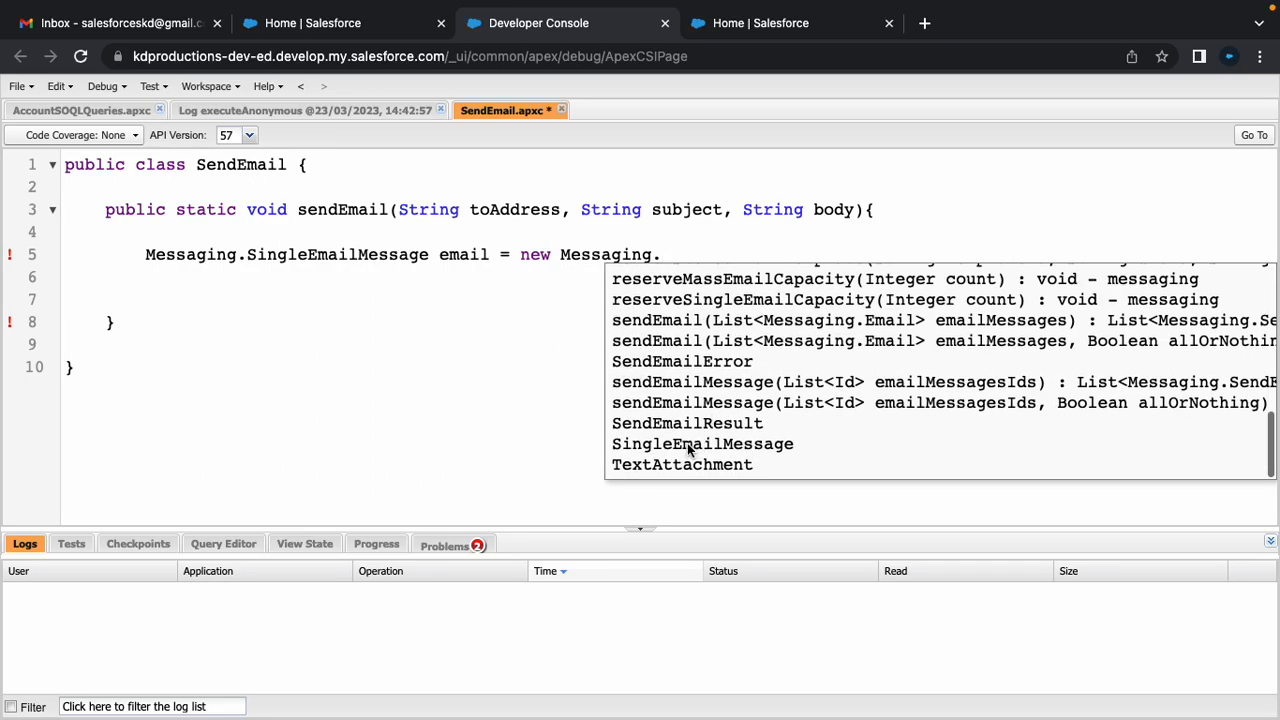
pyautogui.click(702, 444)
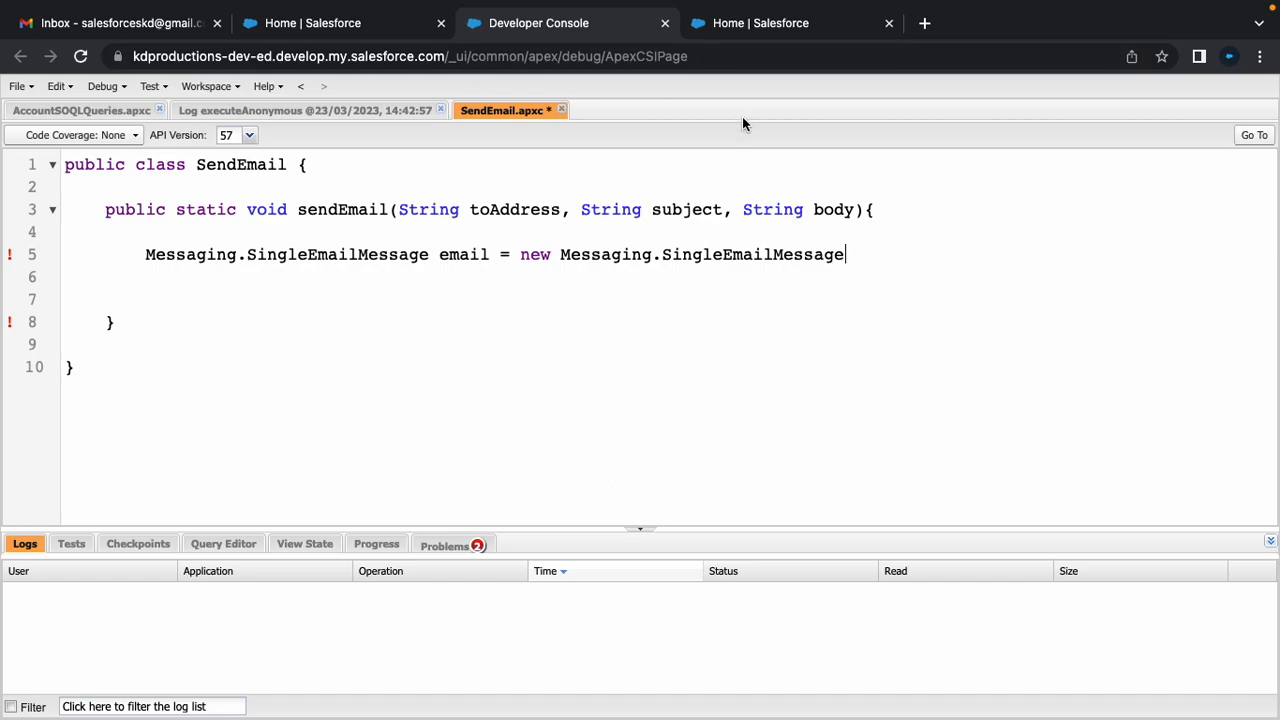
pyautogui.write('();')
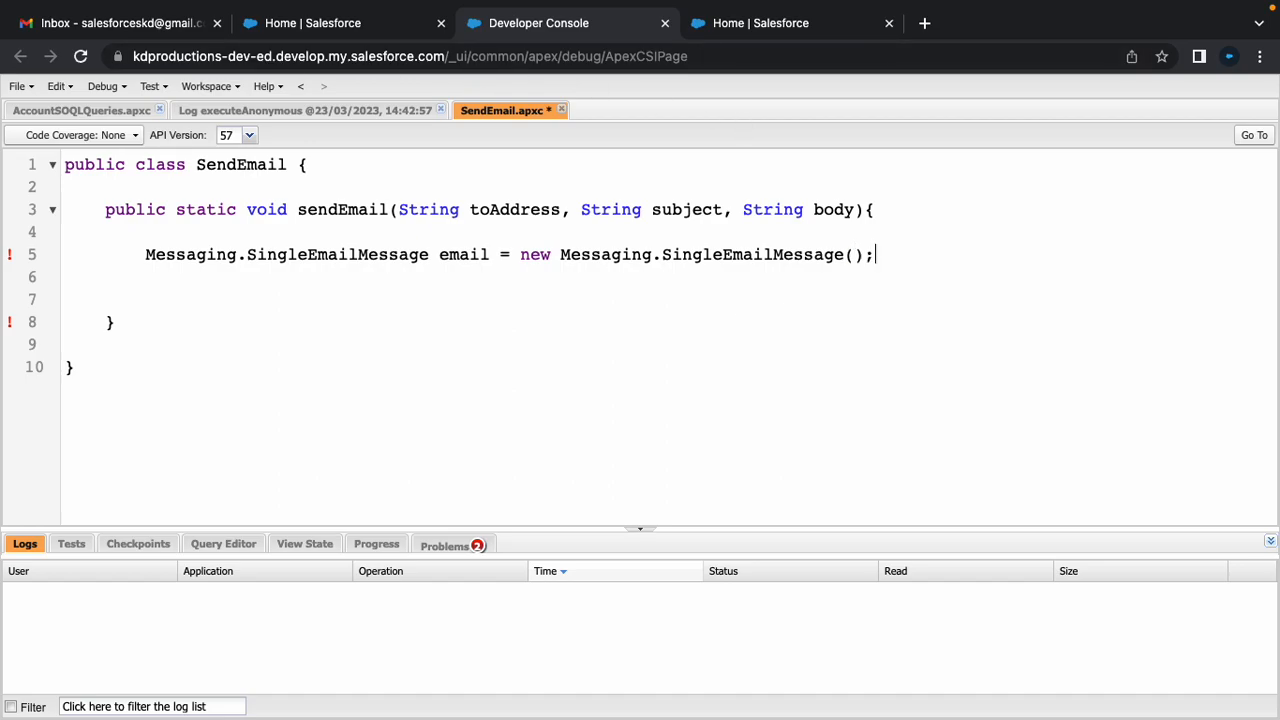
# - Add email.setToAddresses(new String[] {toAddress}); below the declaration
pyautogui.press('Enter')
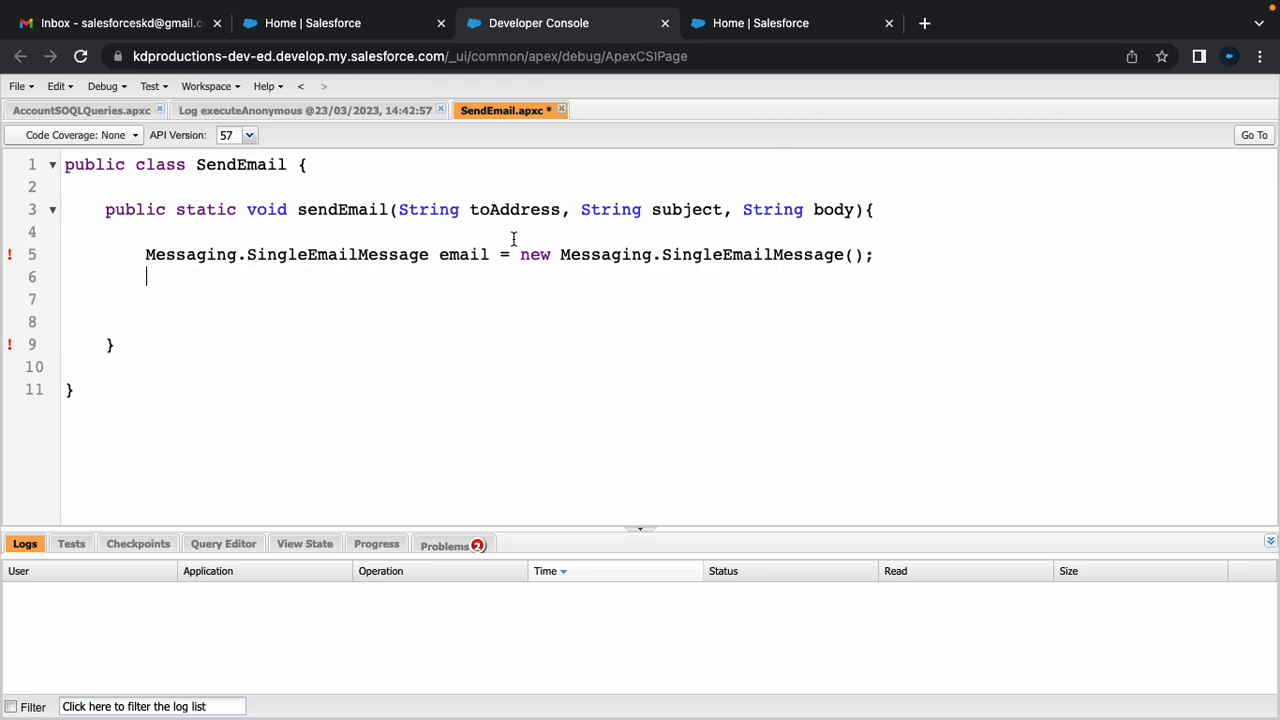
pyautogui.doubleClick(464, 254)
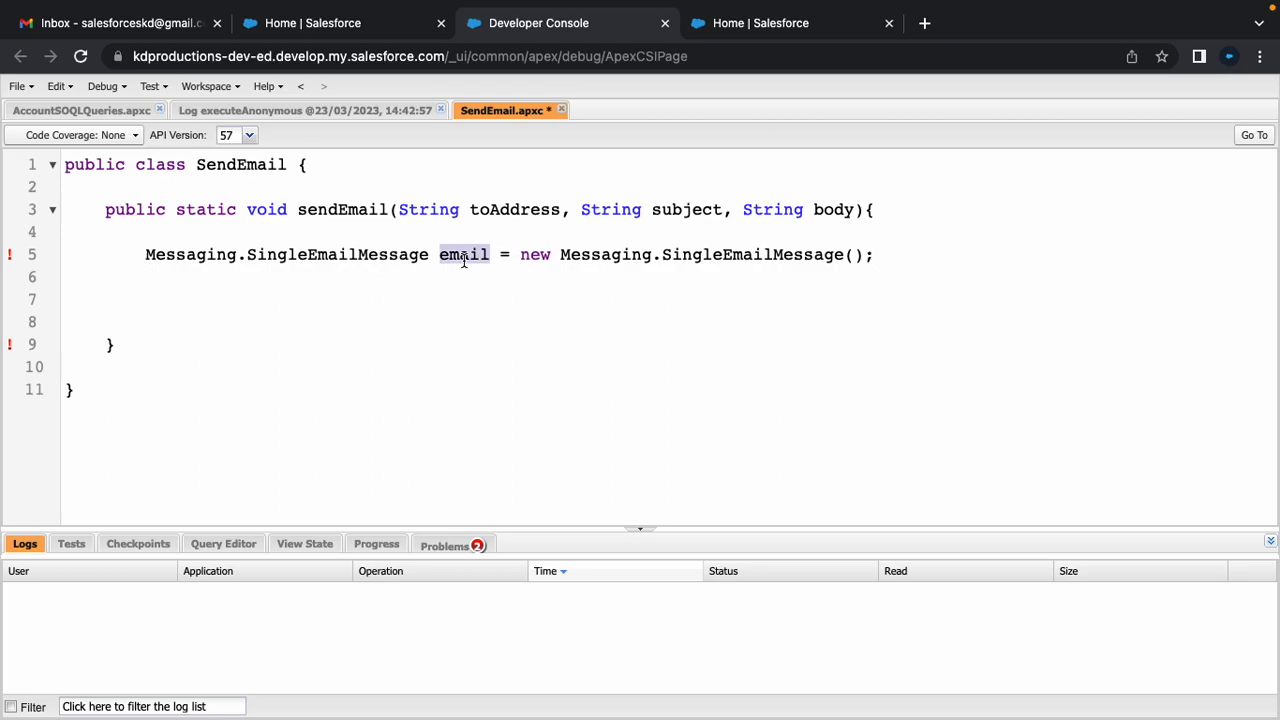
pyautogui.click(146, 276)
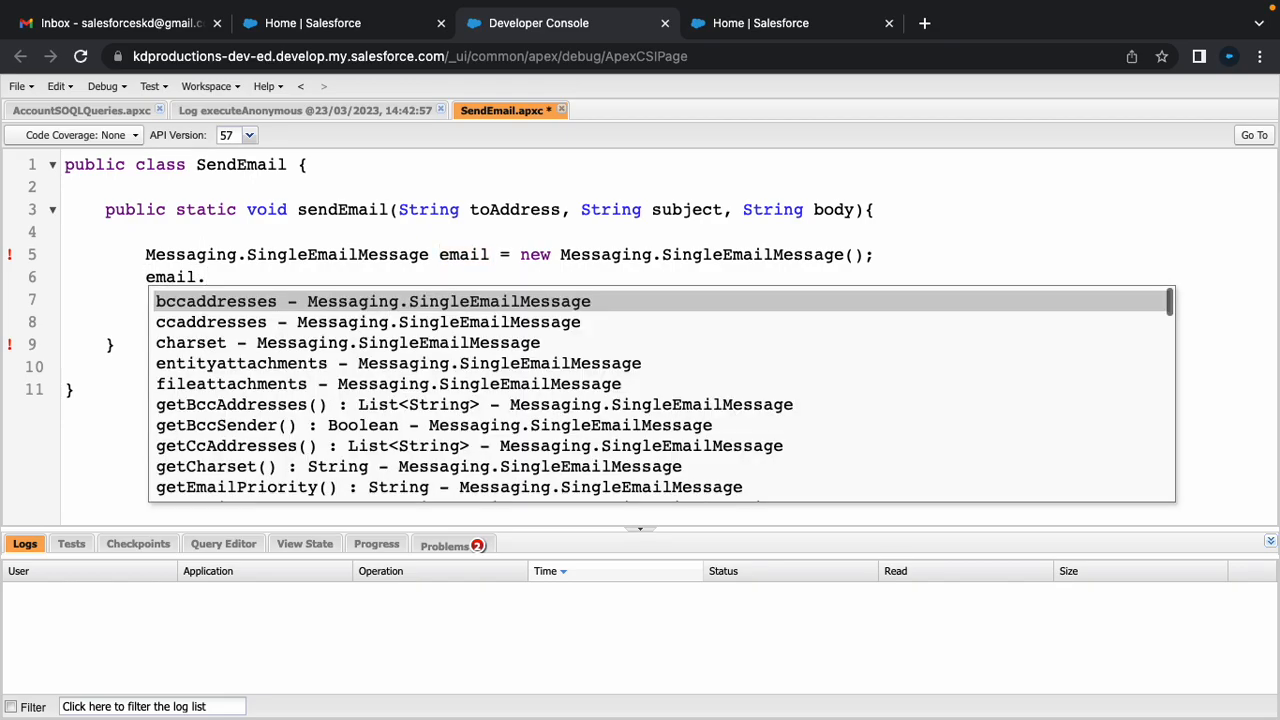
pyautogui.write('set')
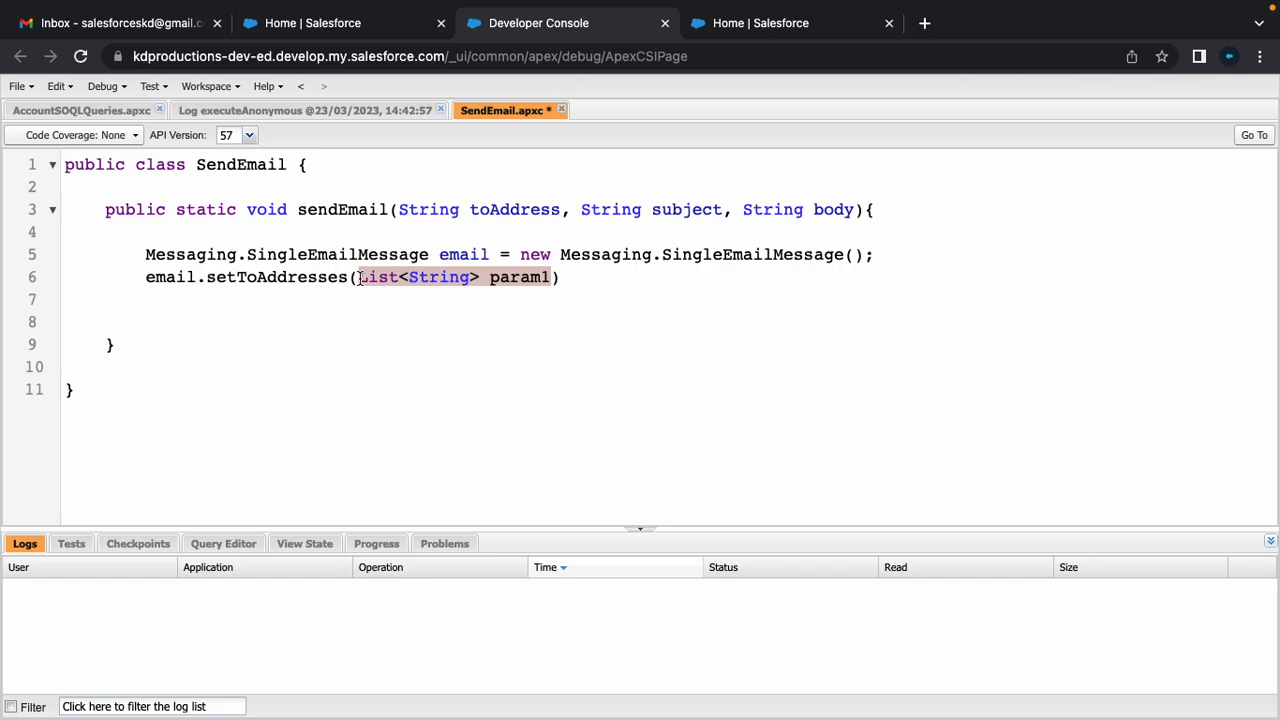
pyautogui.press('Delete')
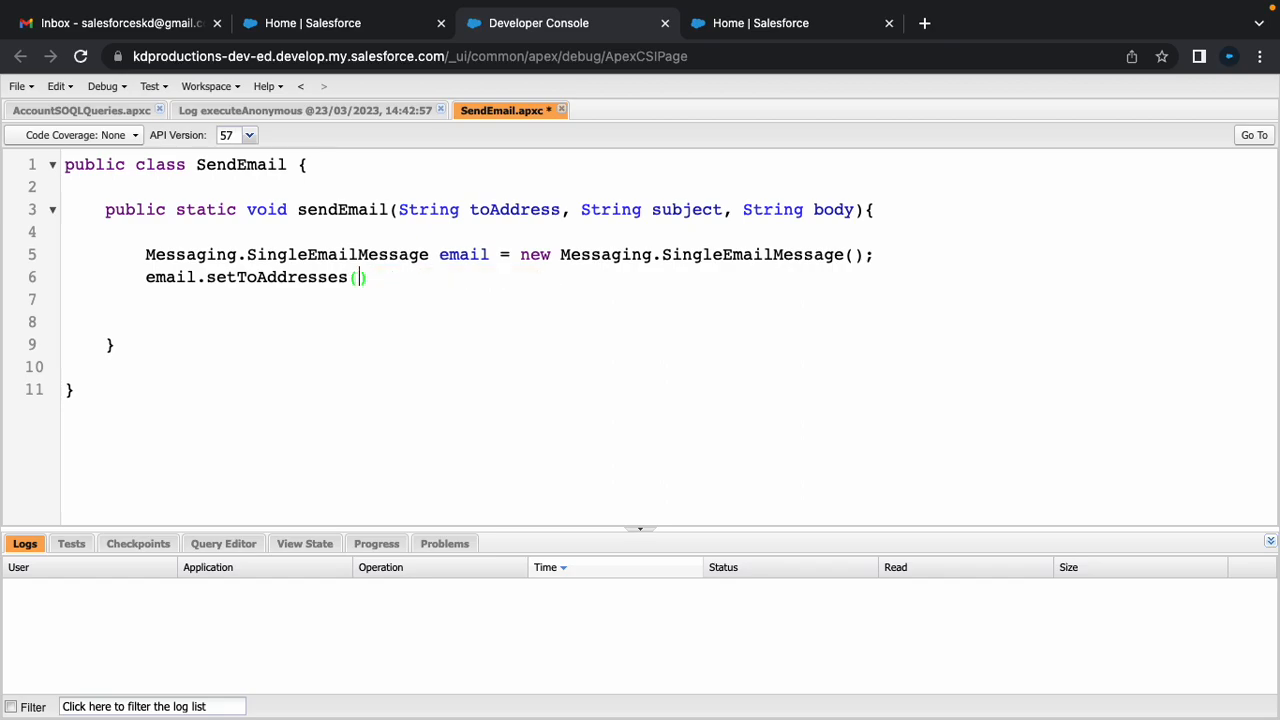
pyautogui.write('new String')
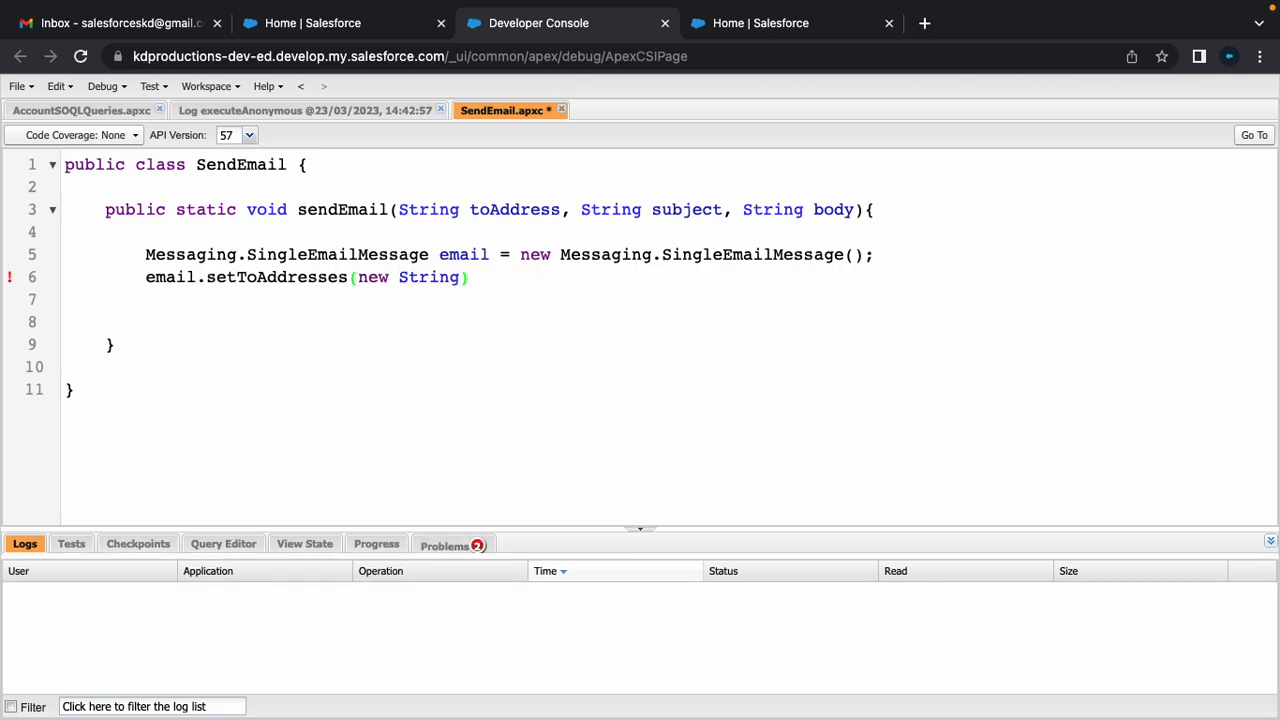
pyautogui.write('[]')
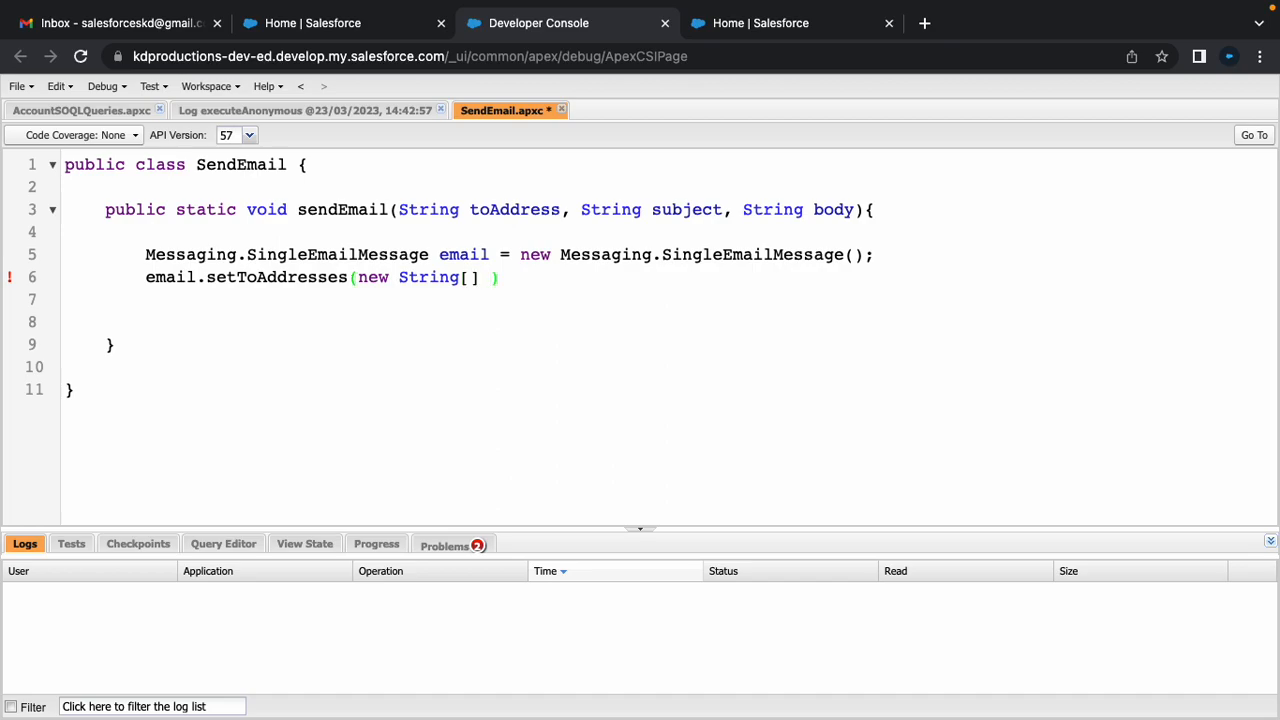
pyautogui.write('{}')
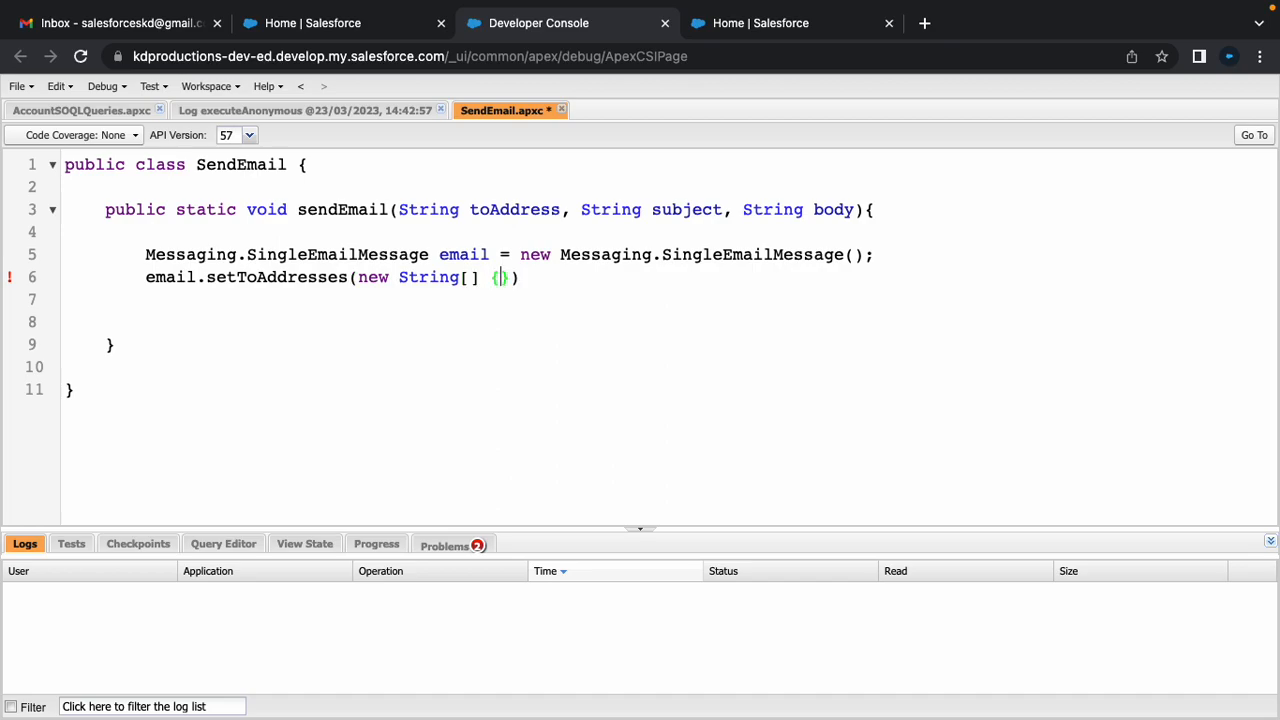
pyautogui.doubleClick(514, 210)
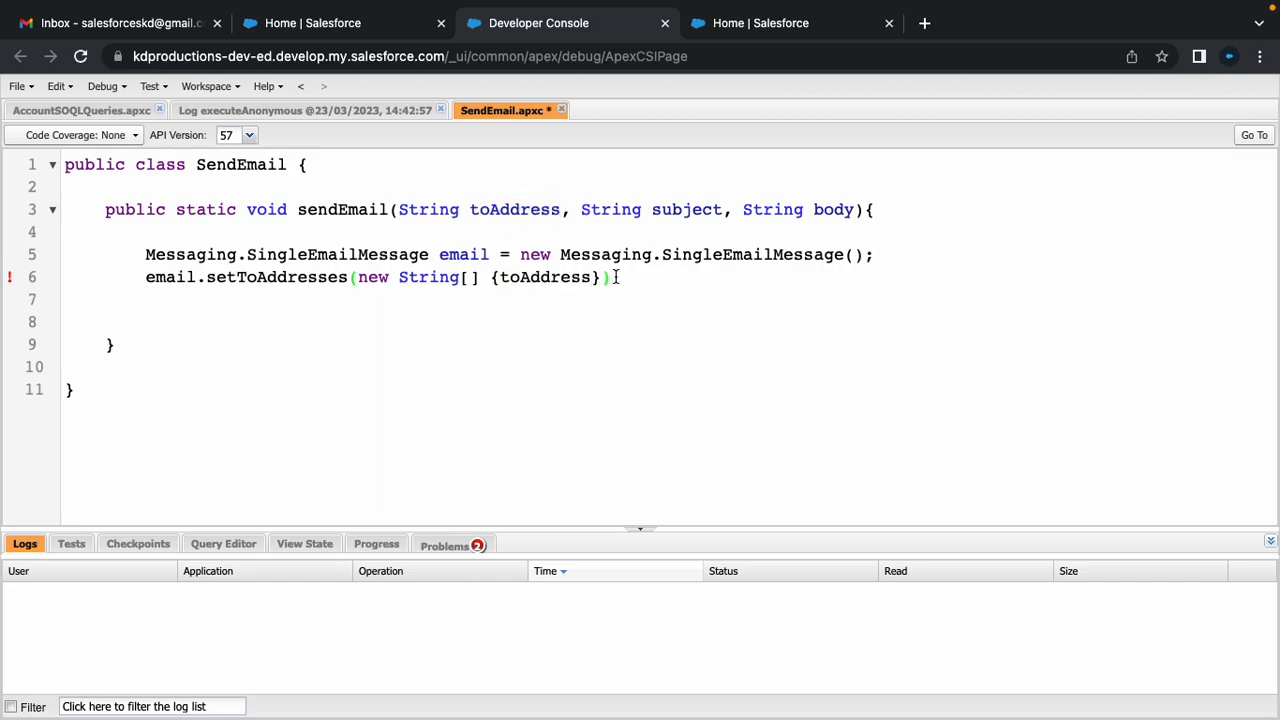
# - Add email.setSubject(subject); and email.setPlainTextBody(body); then save the class
pyautogui.press('Enter')
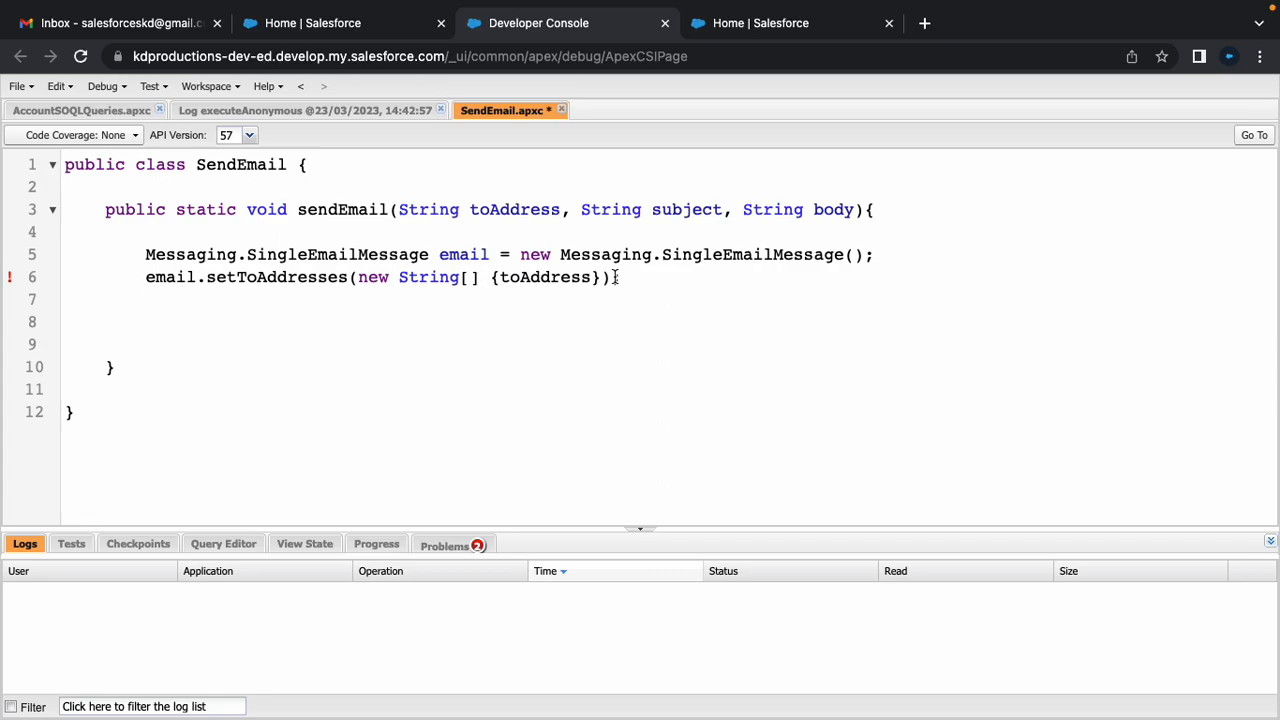
pyautogui.write('e')
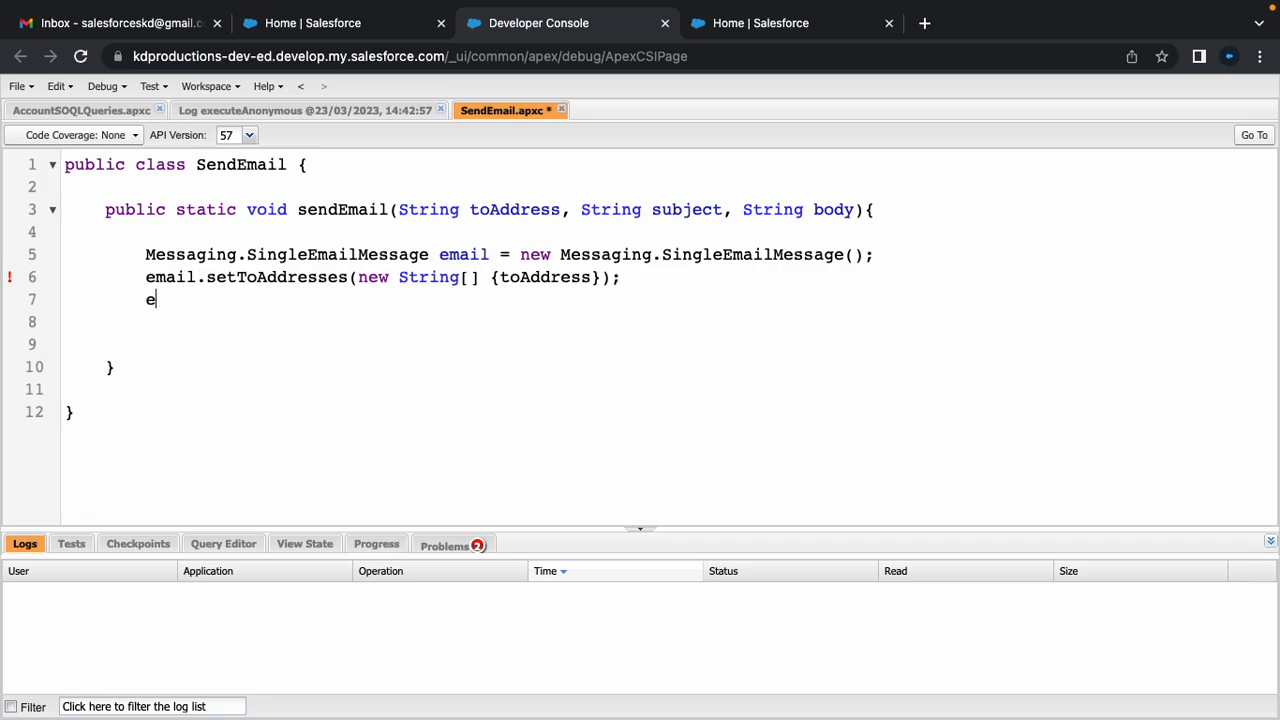
pyautogui.write('mail.')
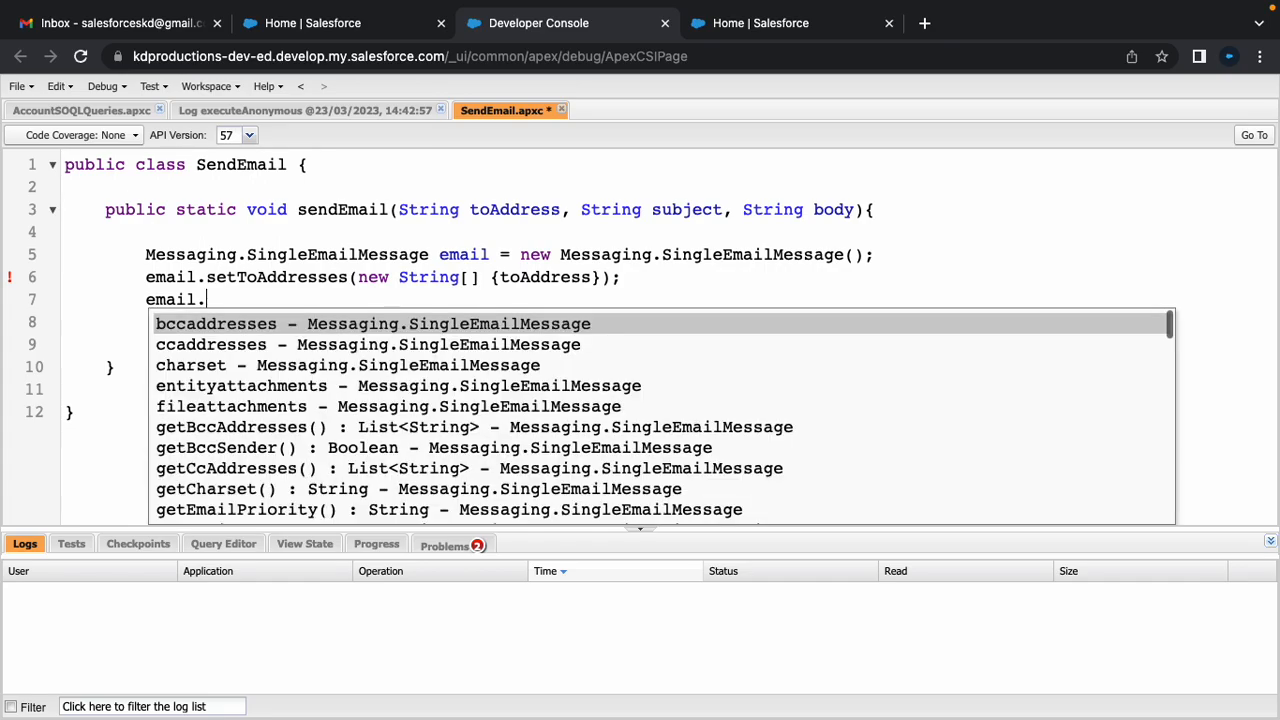
pyautogui.write('setSubject(param1')
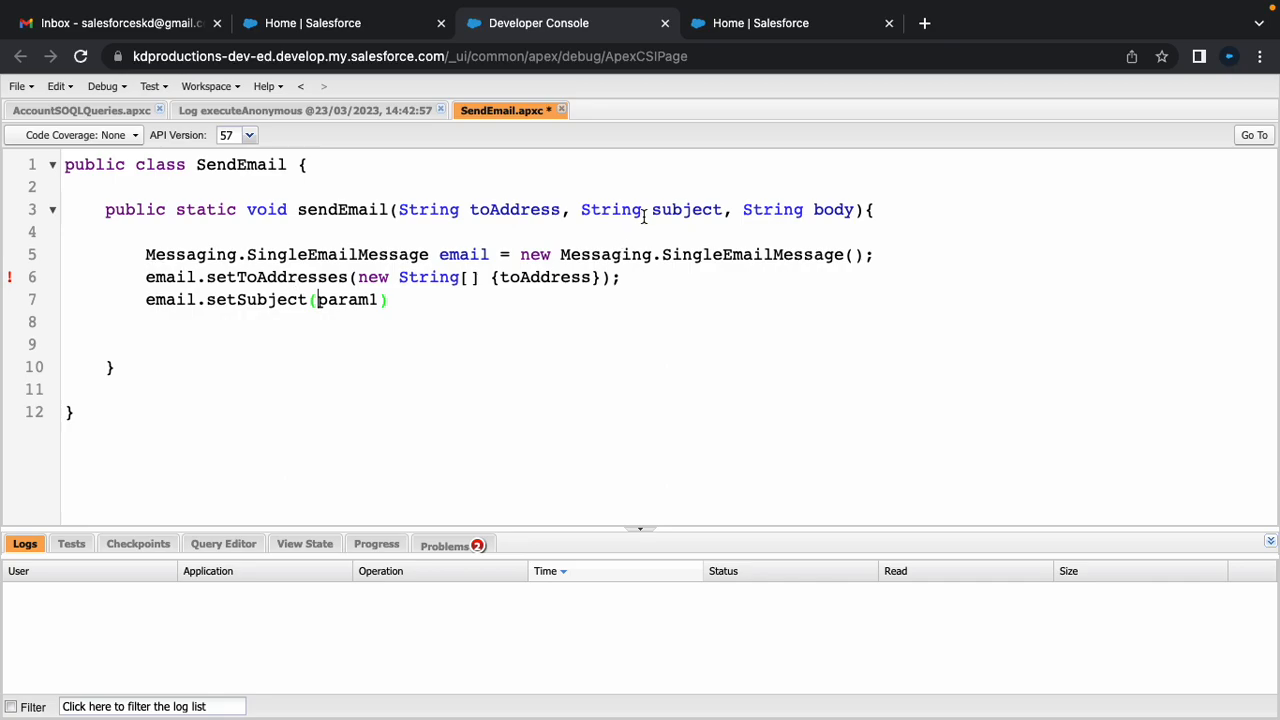
pyautogui.doubleClick(686, 210)
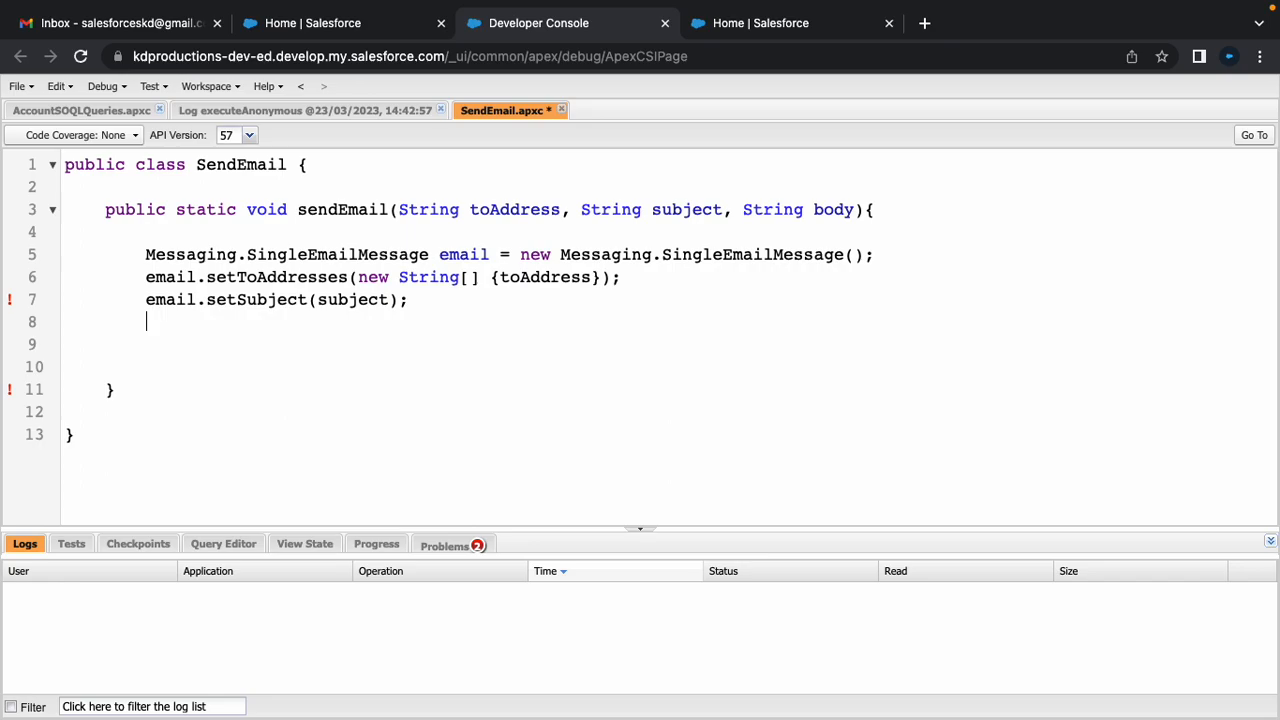
pyautogui.write('email')
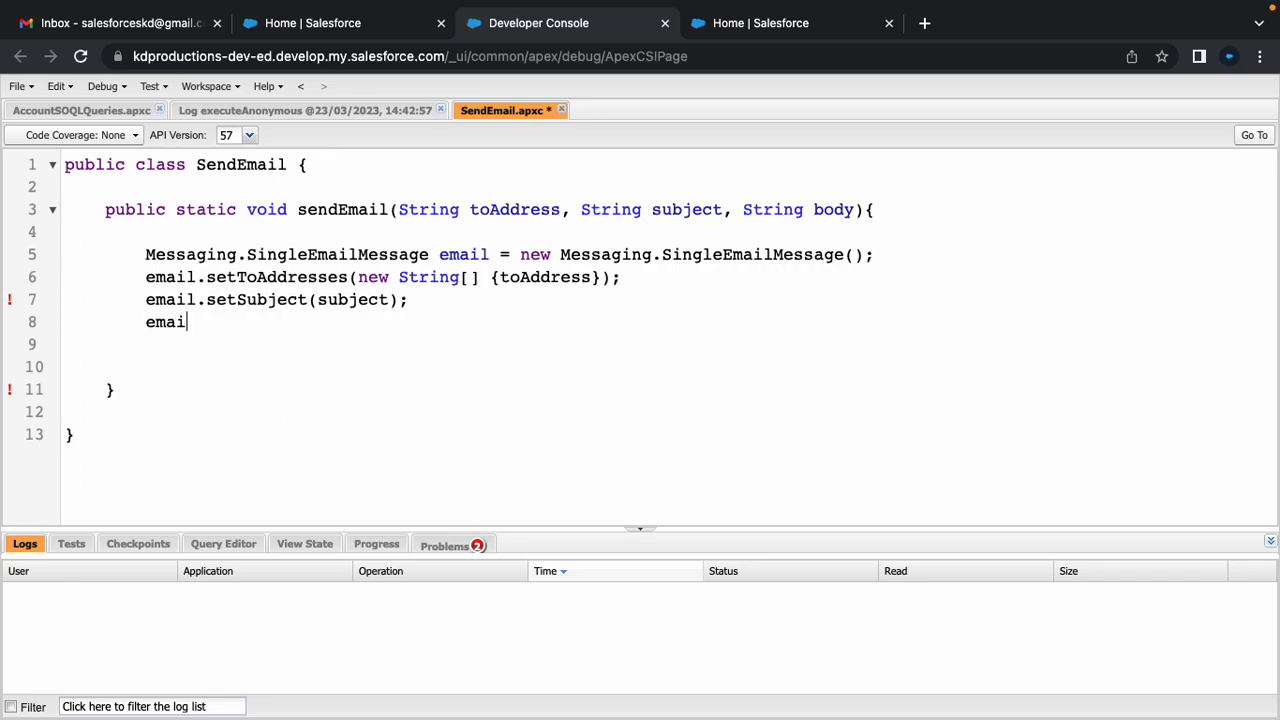
pyautogui.write('l.setO')
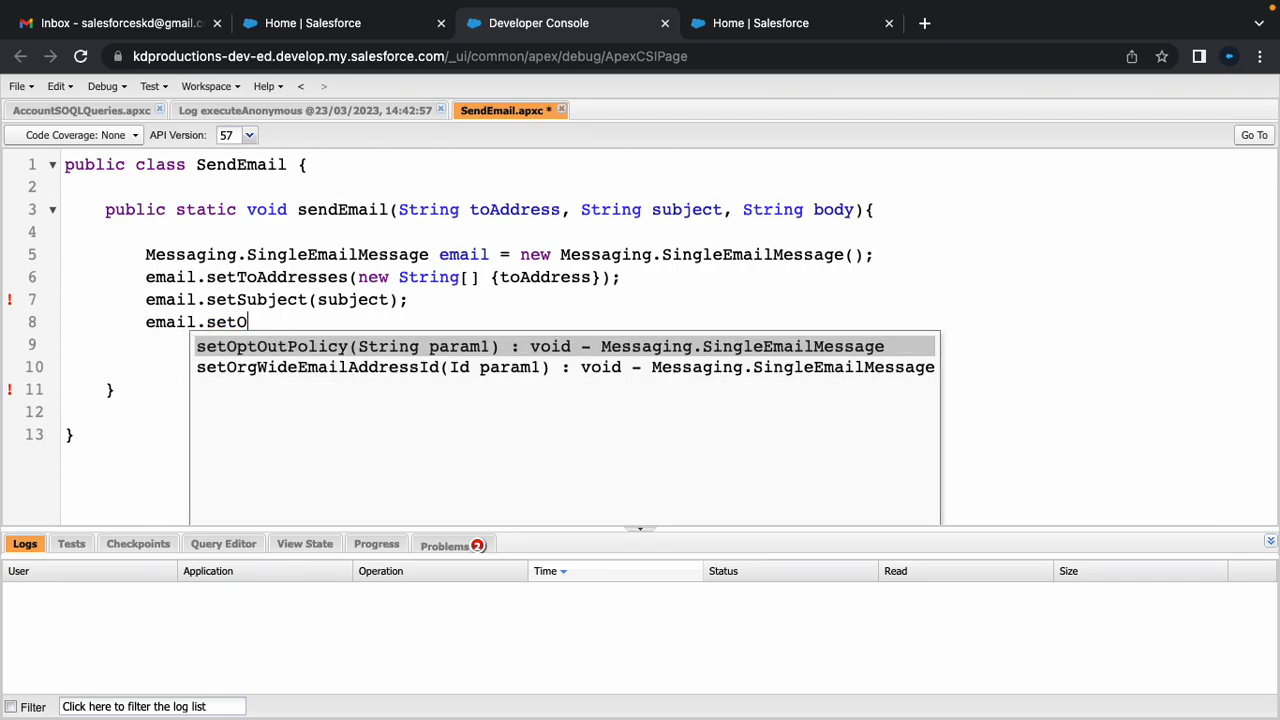
pyautogui.write('PlainTextBody(param1')
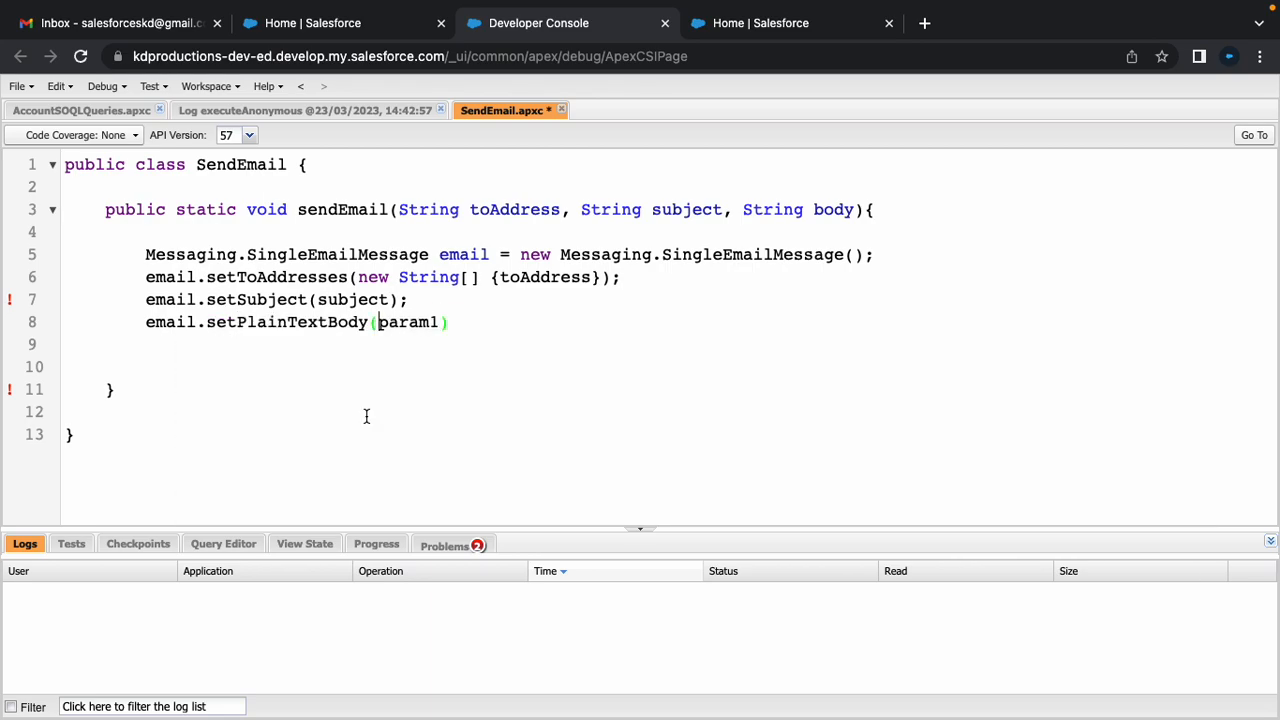
pyautogui.moveTo(712, 192)
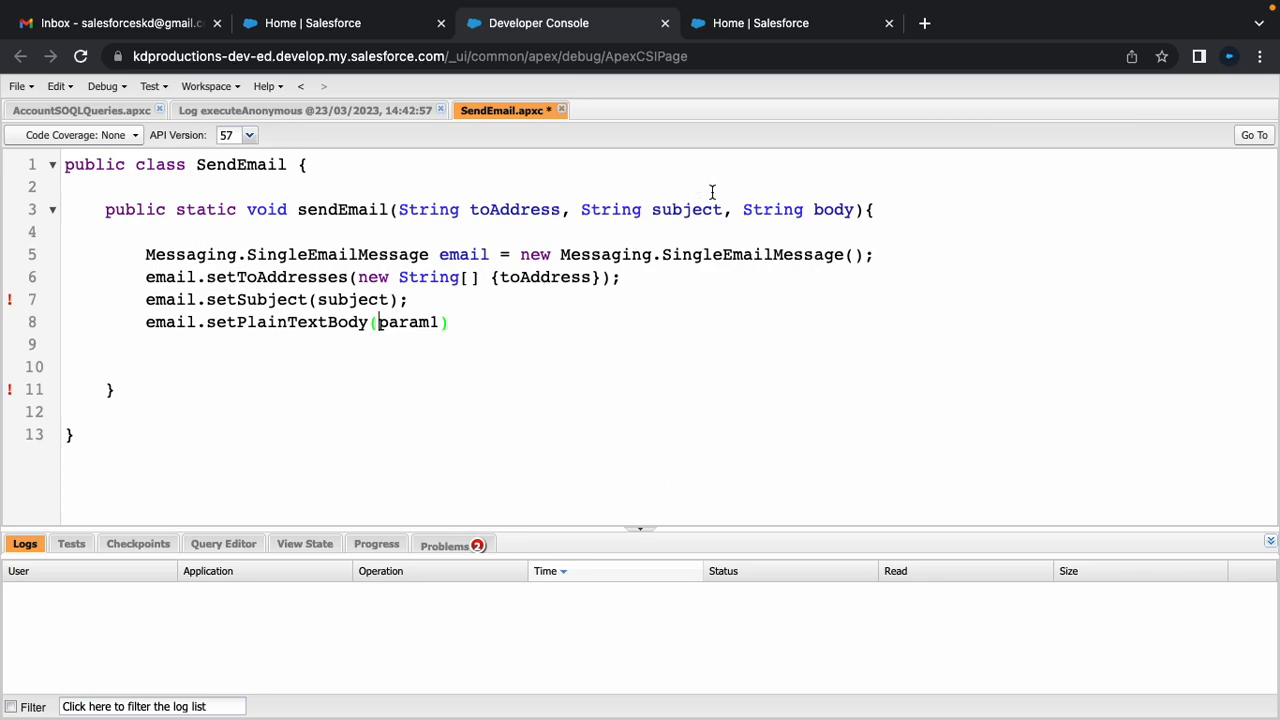
pyautogui.doubleClick(832, 210)
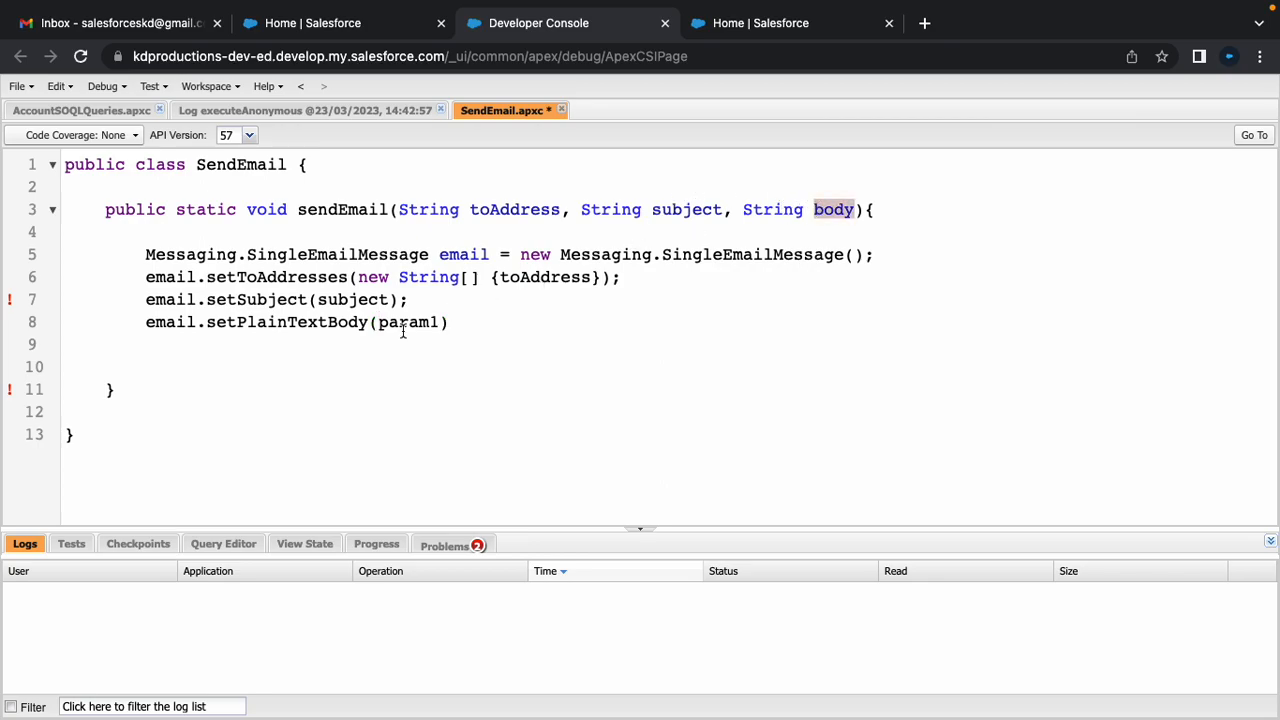
pyautogui.write('body);')
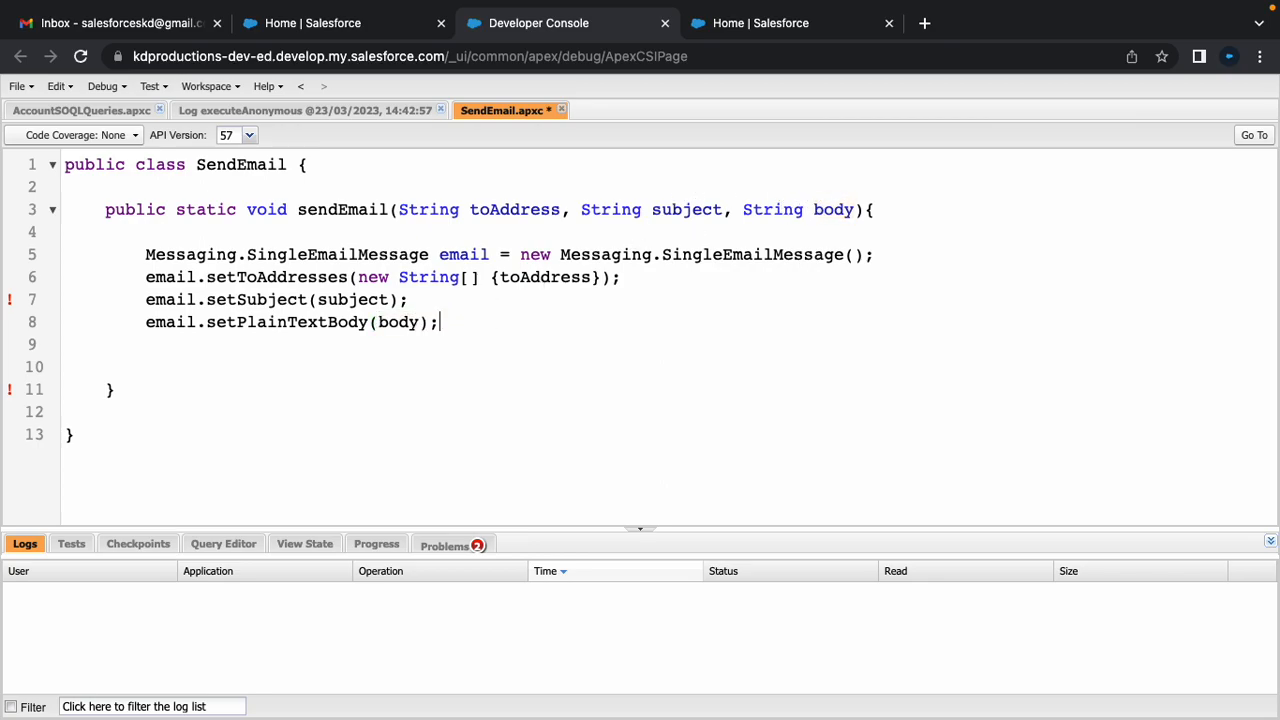
pyautogui.press('Enter')
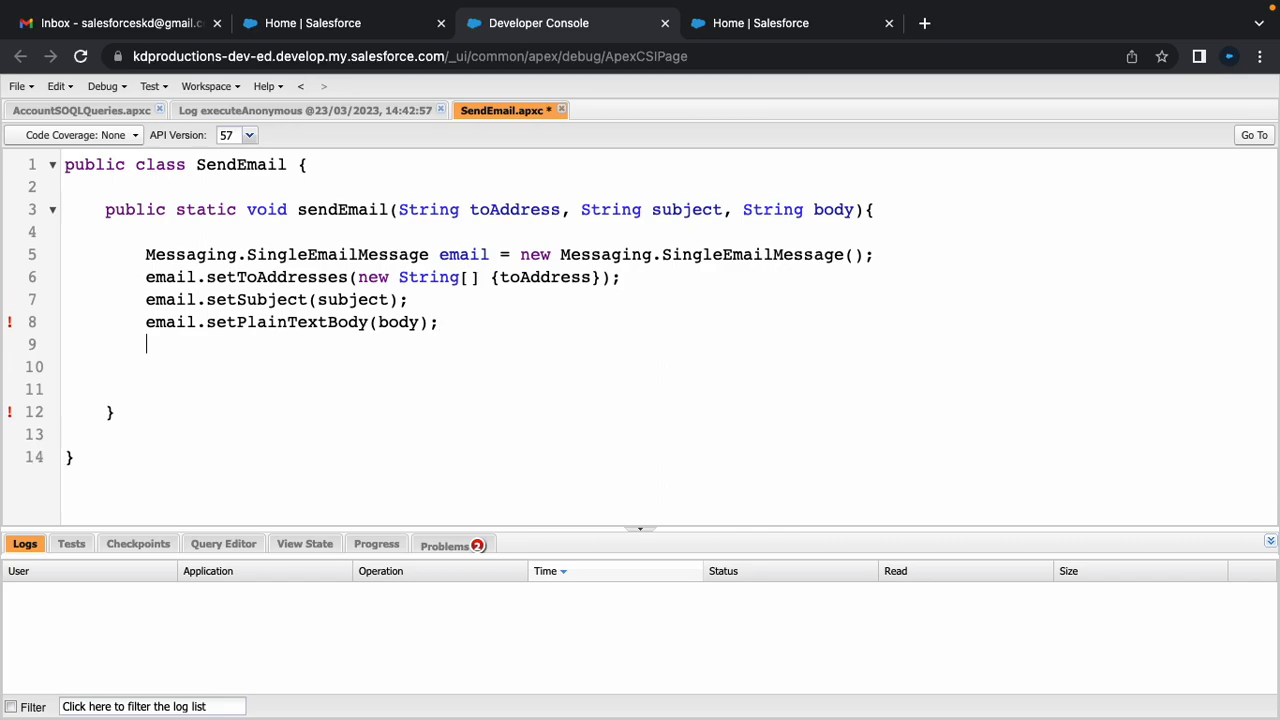
pyautogui.press('Ctrl+s')
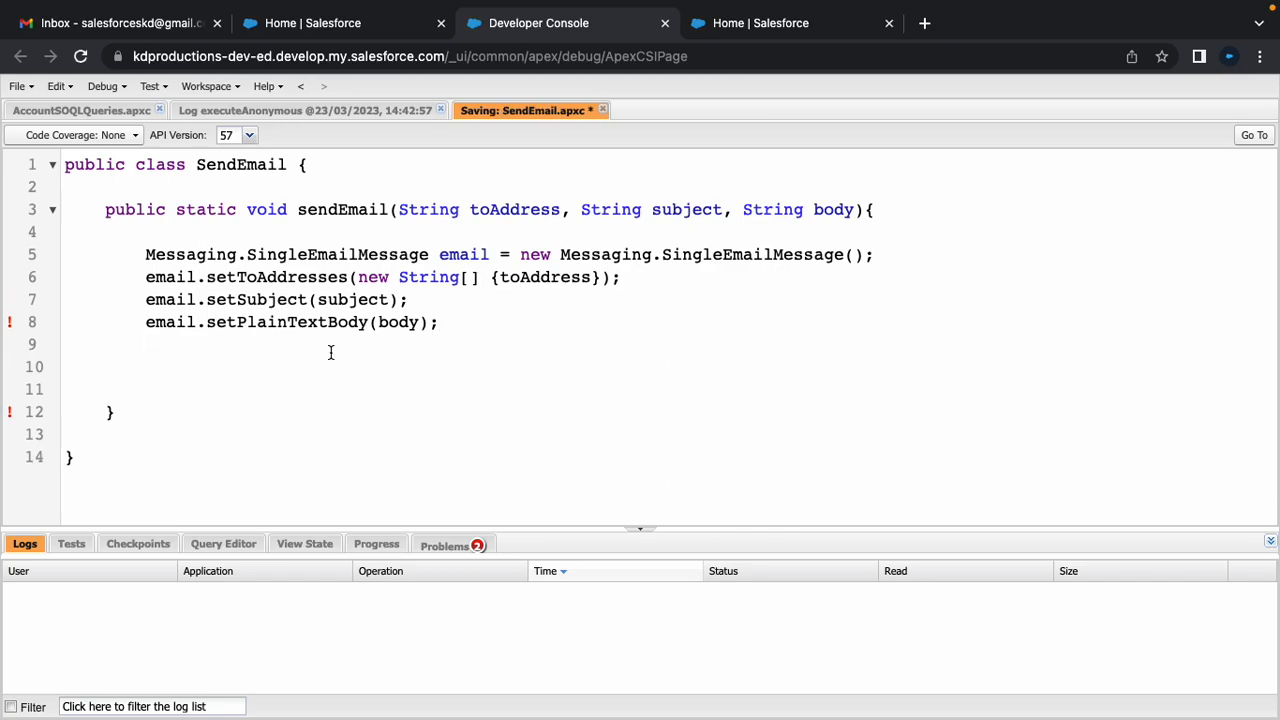
# - Add Messaging.sendEmail(new Messaging.SingleEmailMessage[]{email}); to send the message
pyautogui.write('Mess')
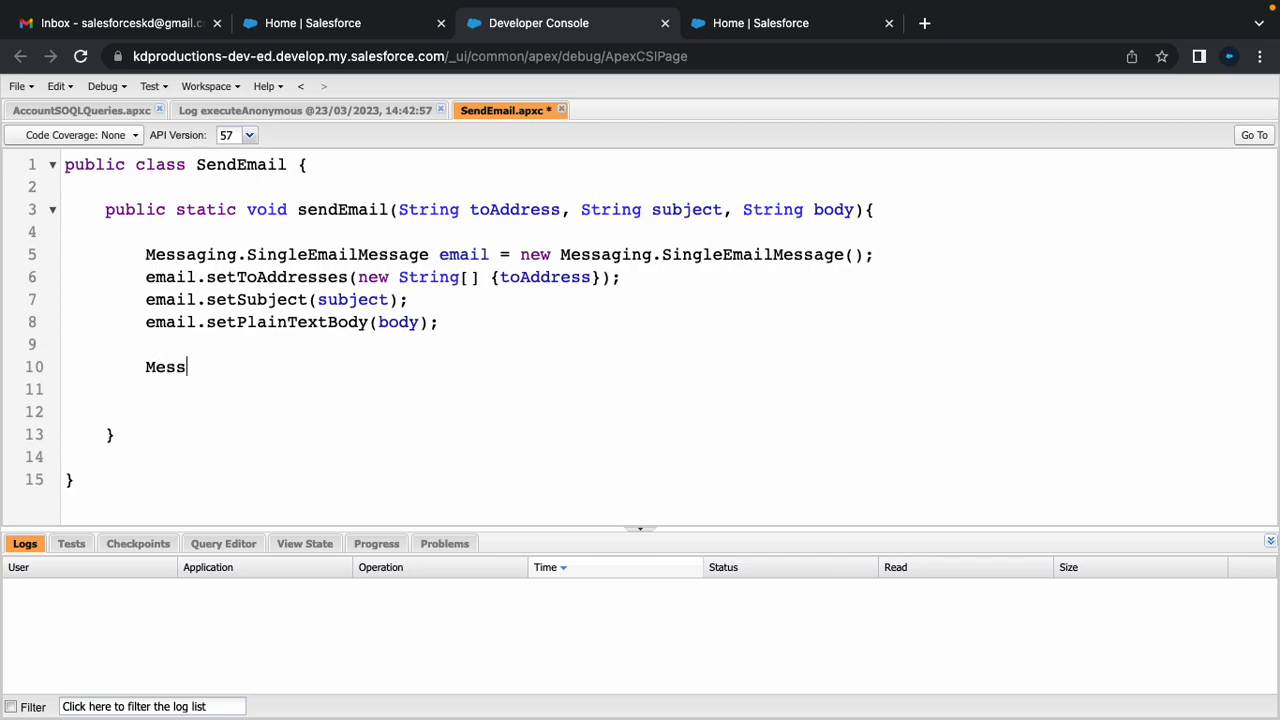
pyautogui.write('a')
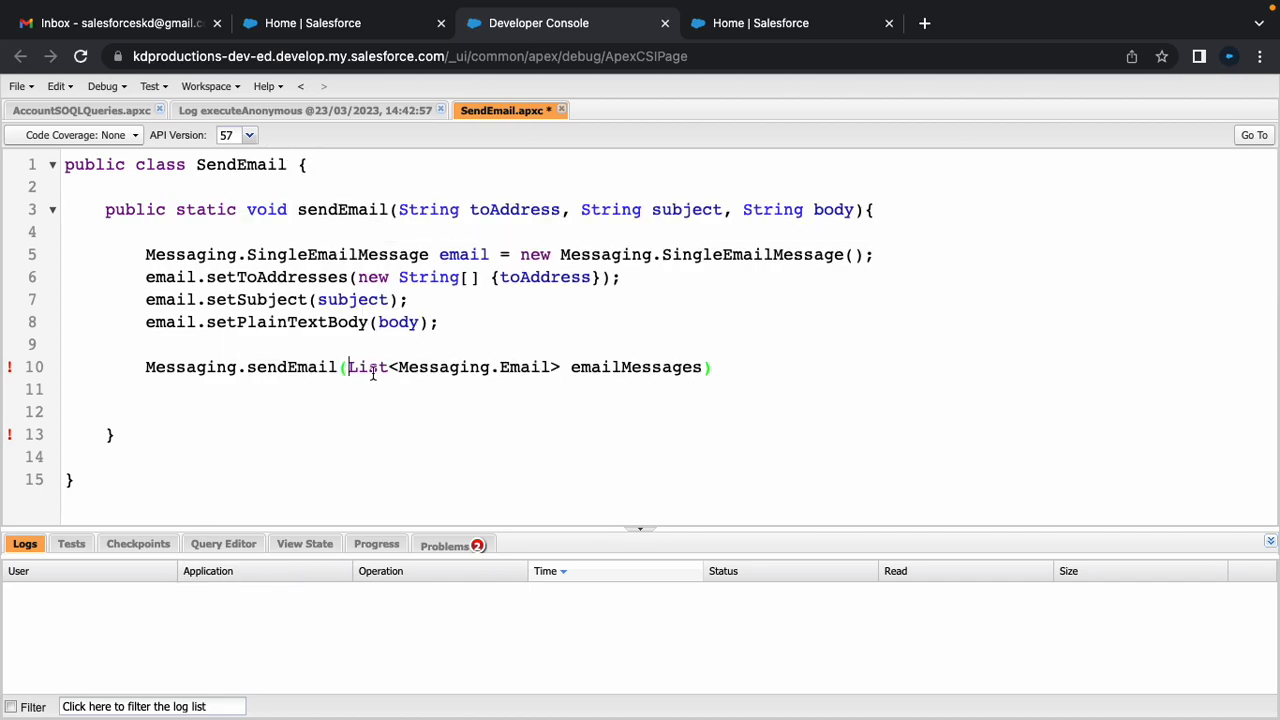
pyautogui.moveTo(348, 368); pyautogui.dragTo(684, 368)
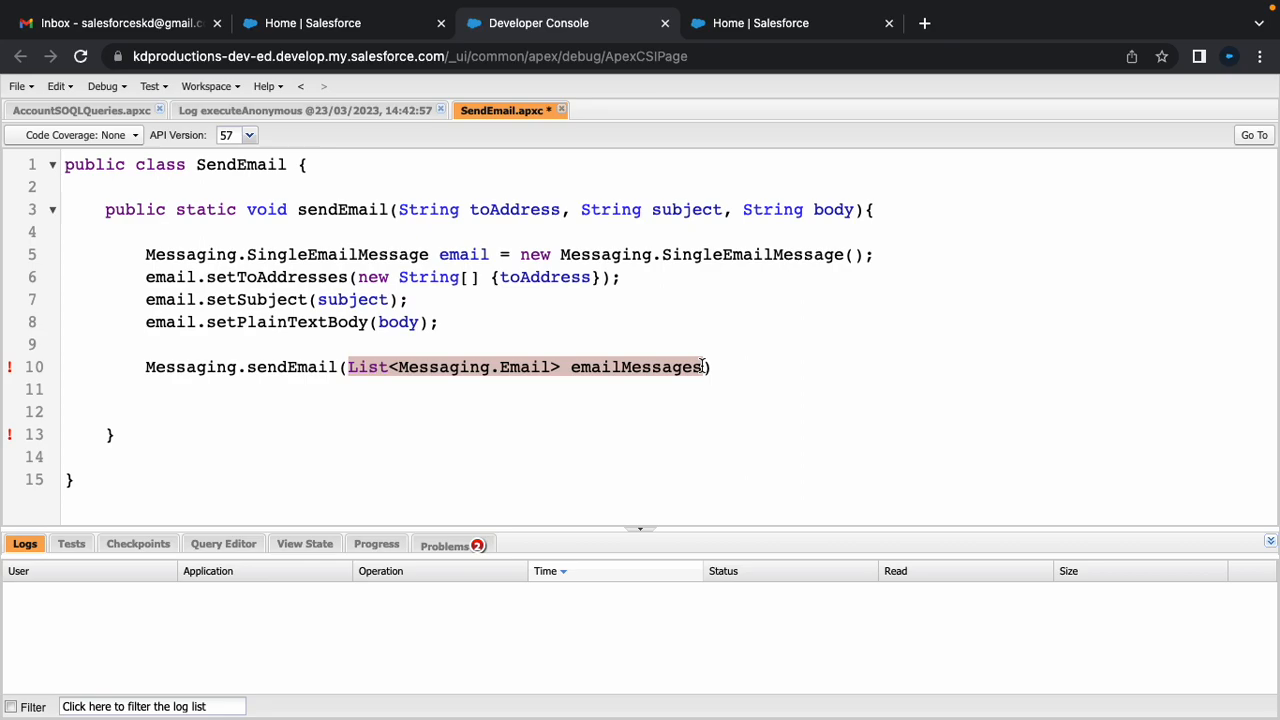
pyautogui.write('new )')
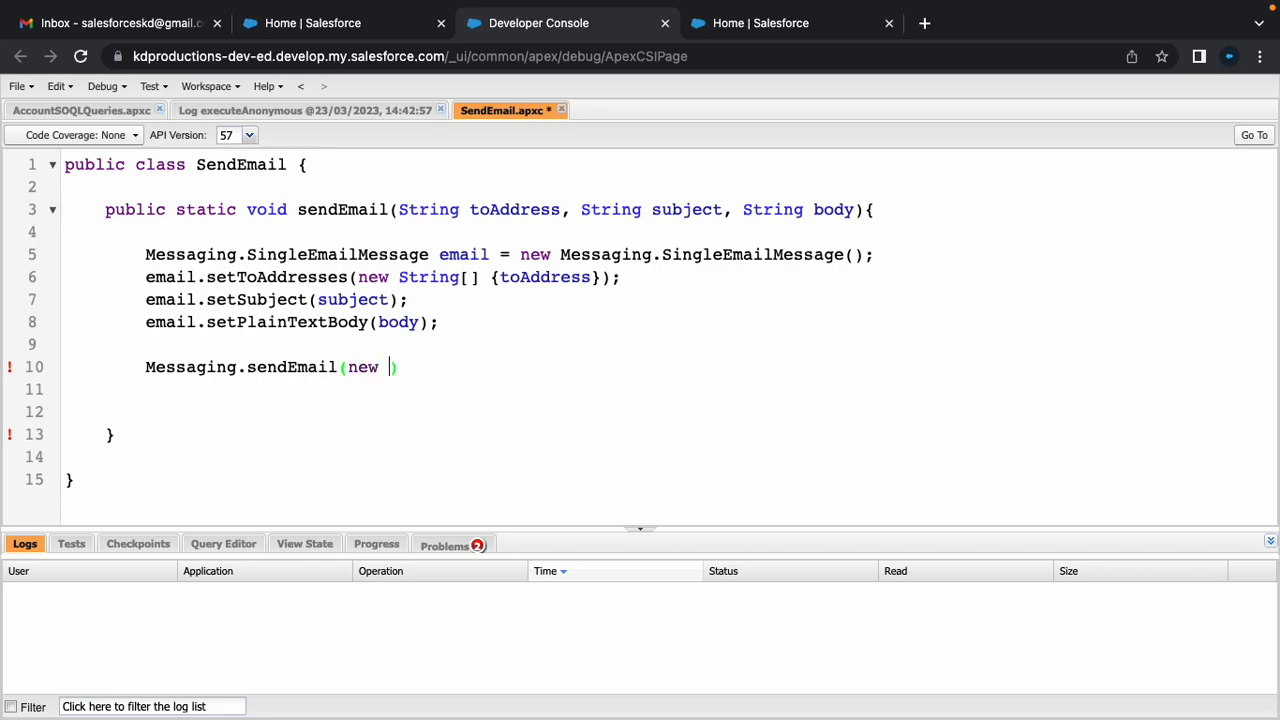
pyautogui.write('Messaging')
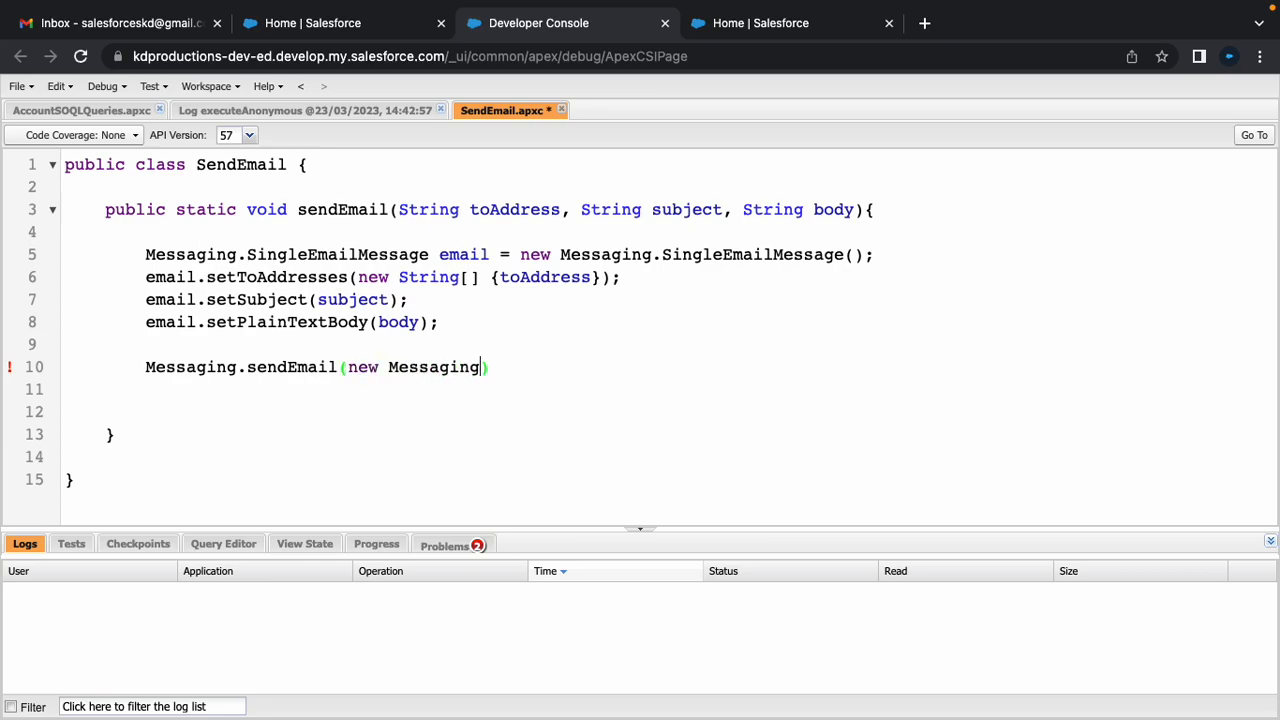
pyautogui.write('.singleEmailMessage')
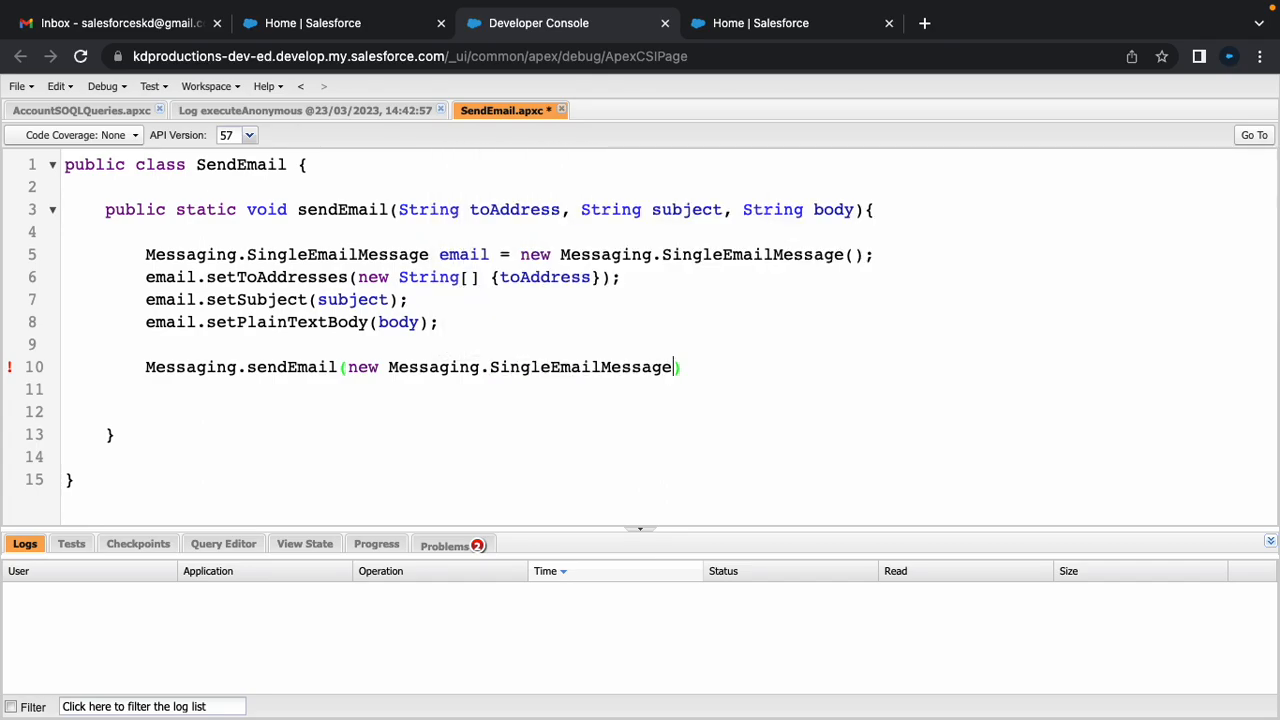
pyautogui.write('[]')
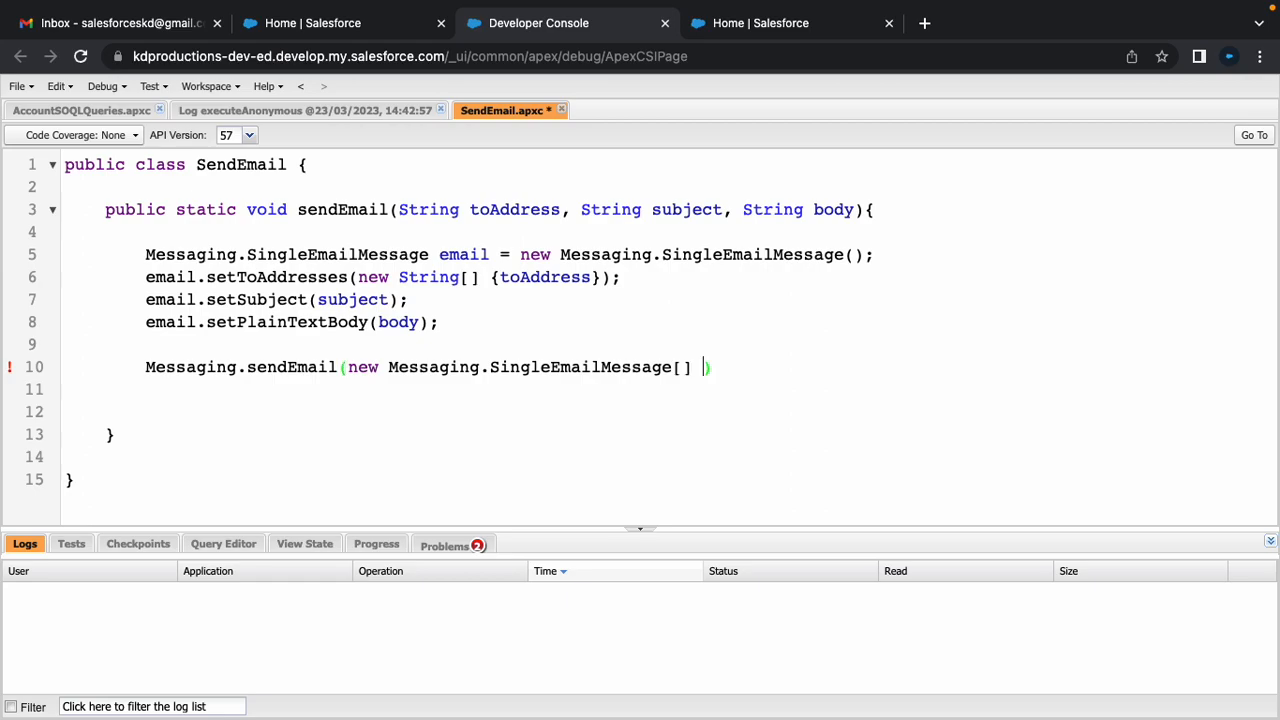
pyautogui.write('{em')
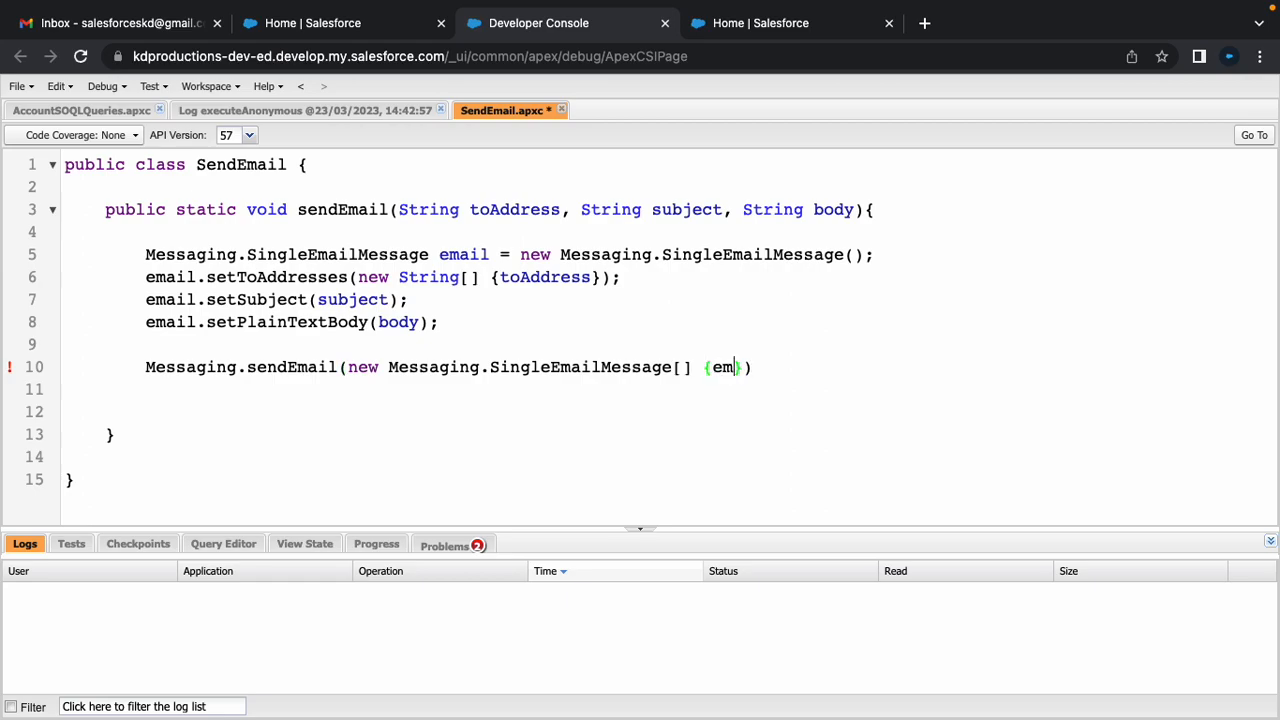
pyautogui.write('ail}')
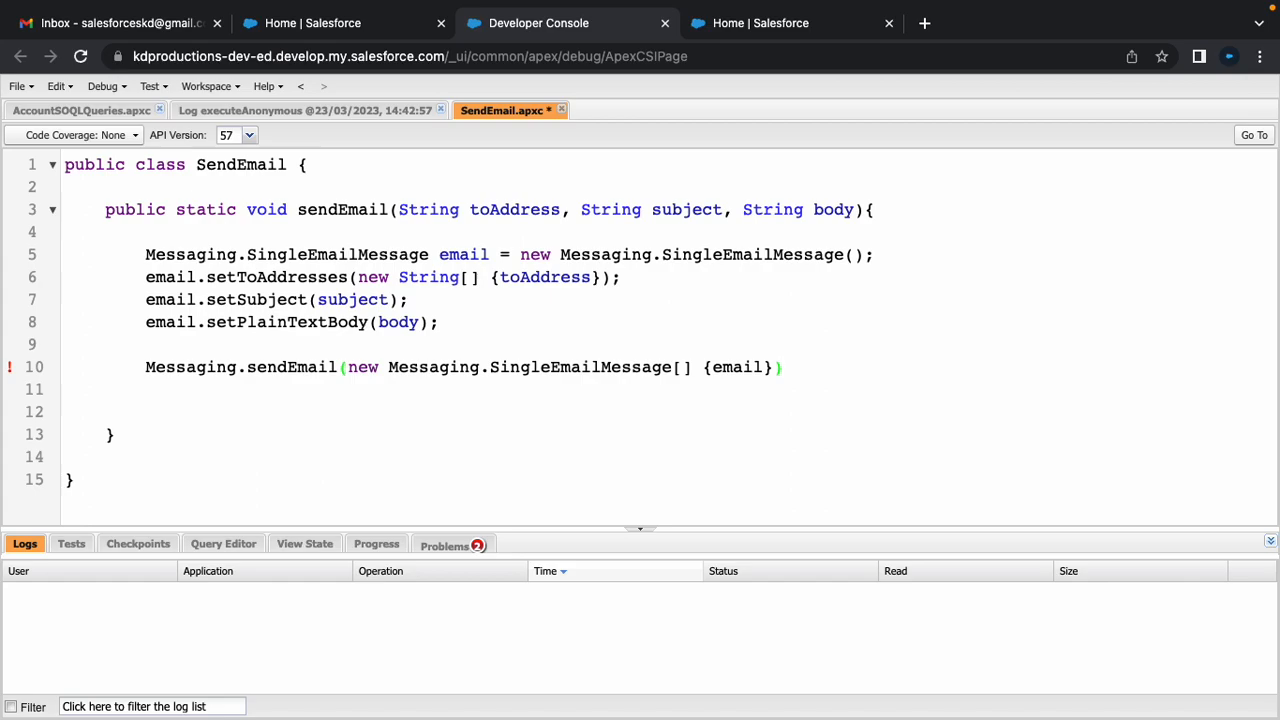
# - Save SendEmail.apxc and confirm the Problems tab shows no compile errors
pyautogui.press('ctrl+s')
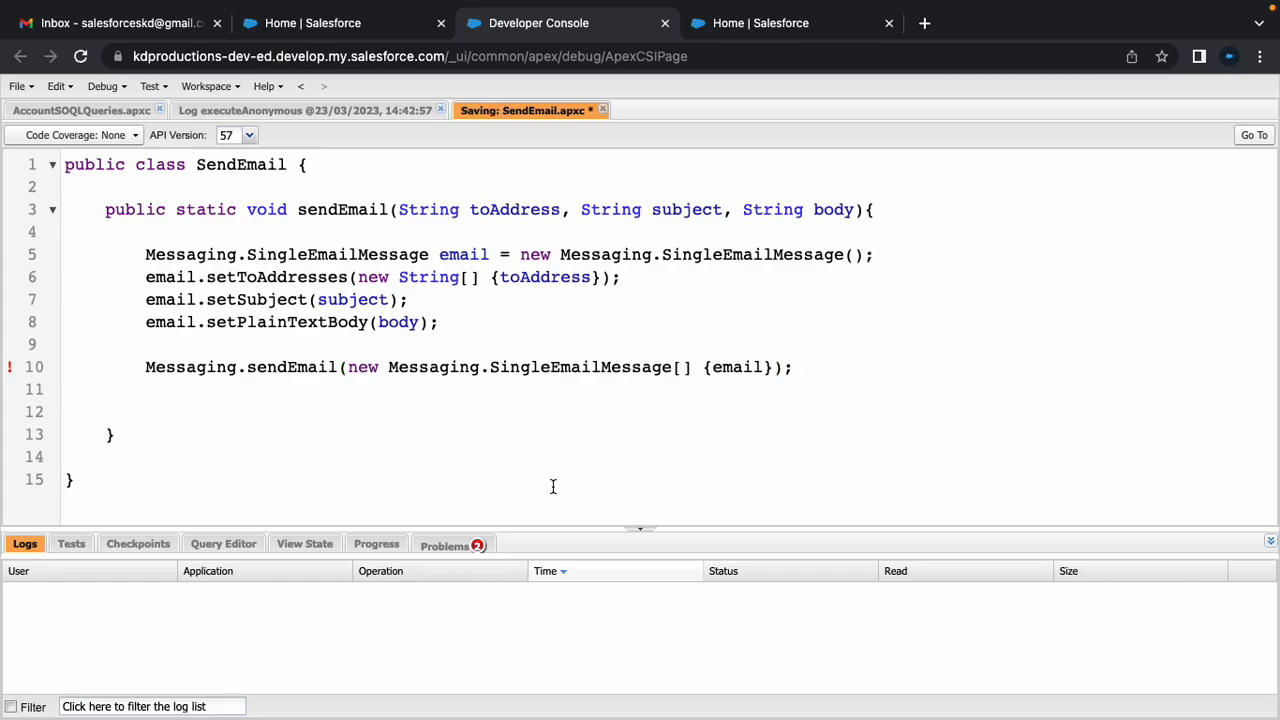
pyautogui.press('Ctrl+s')
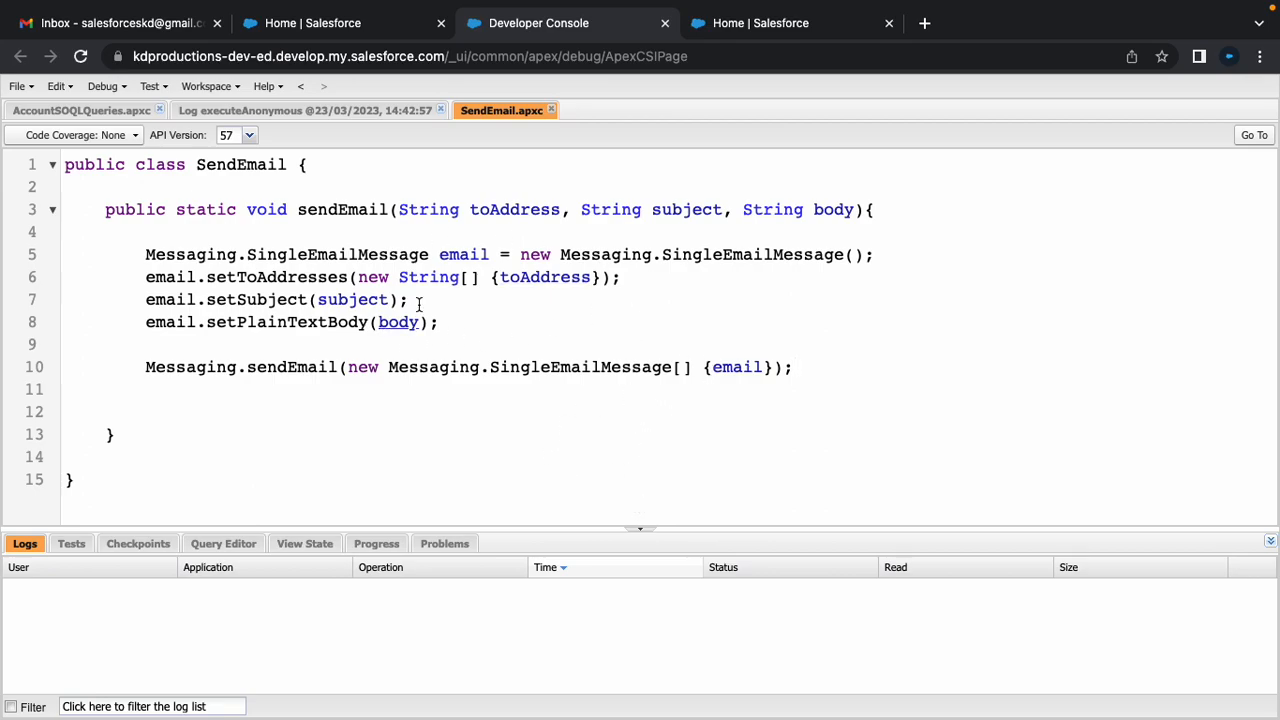
pyautogui.click(796, 368)
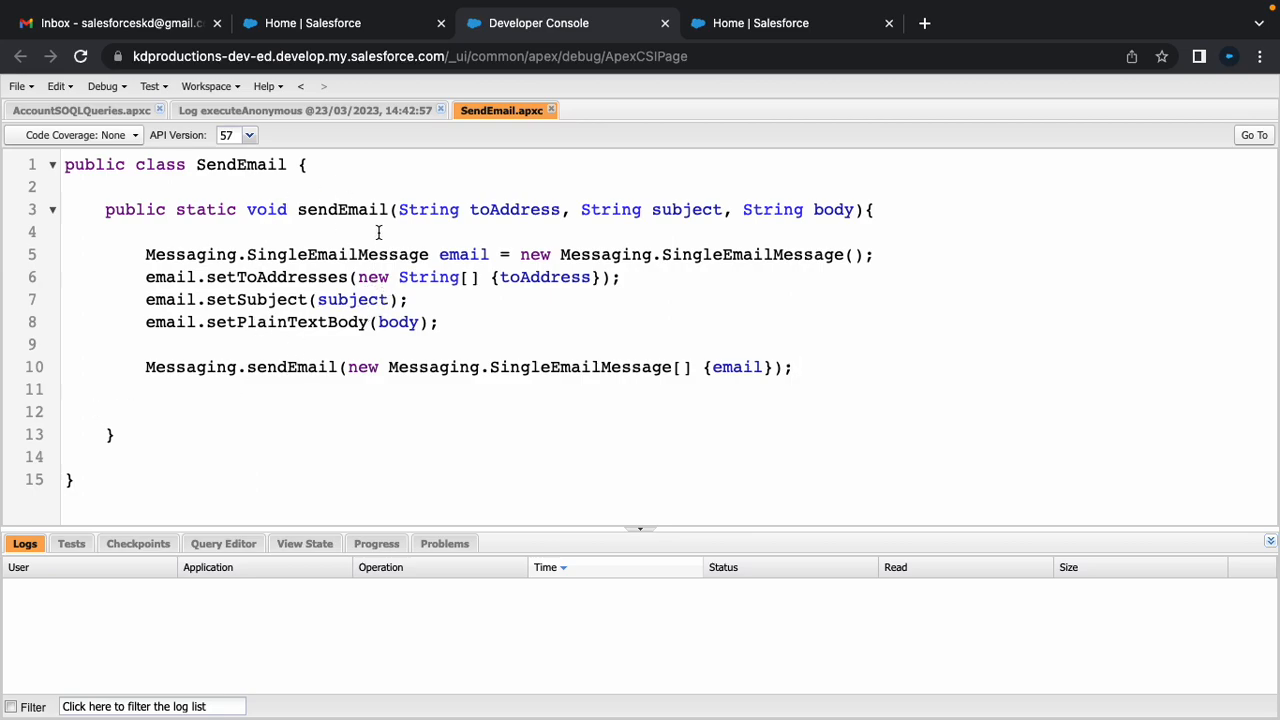
# - Open the Execute Anonymous window, clear the old AccConcat code and start typing SendEmail
pyautogui.click(104, 86)
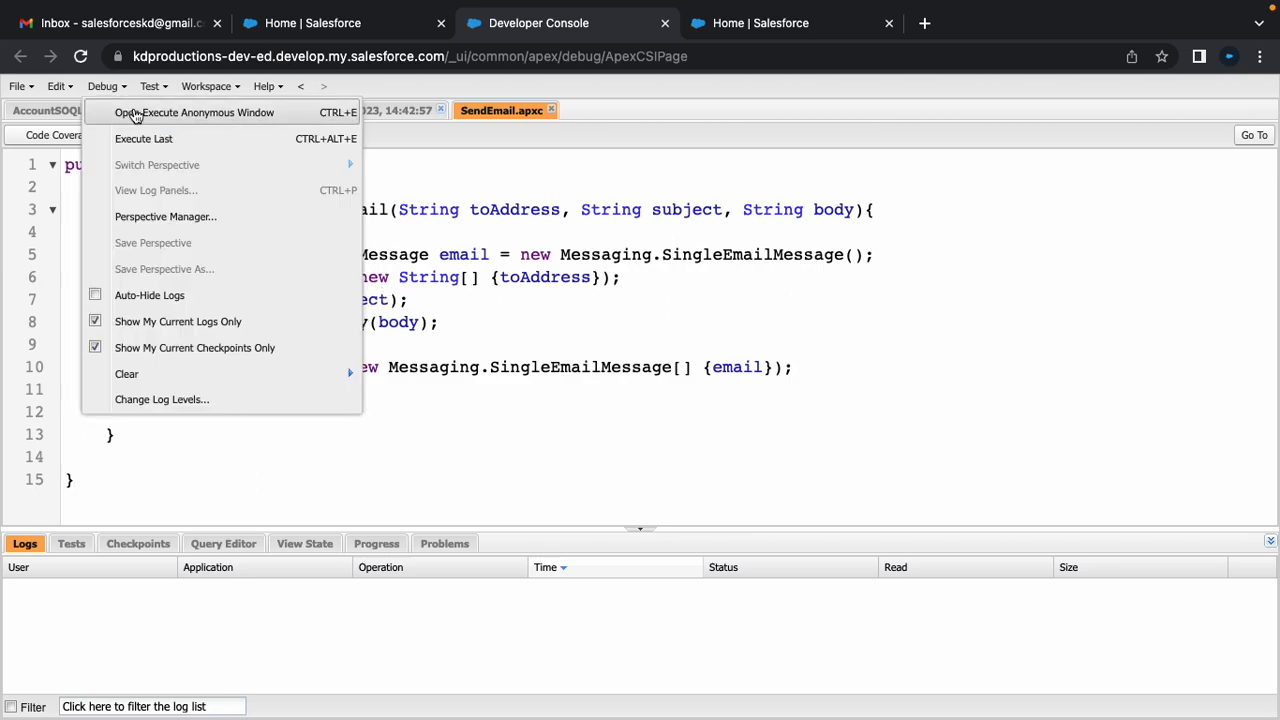
pyautogui.click(194, 112)
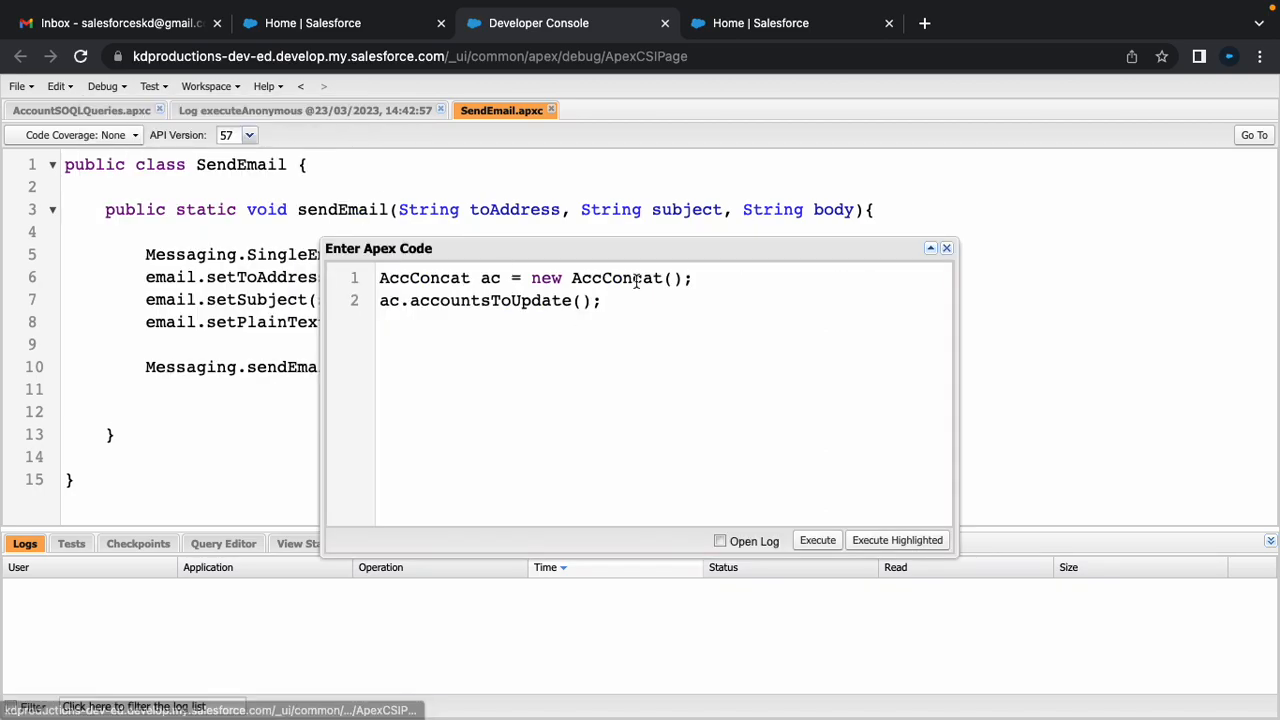
pyautogui.press('ctrl+a')
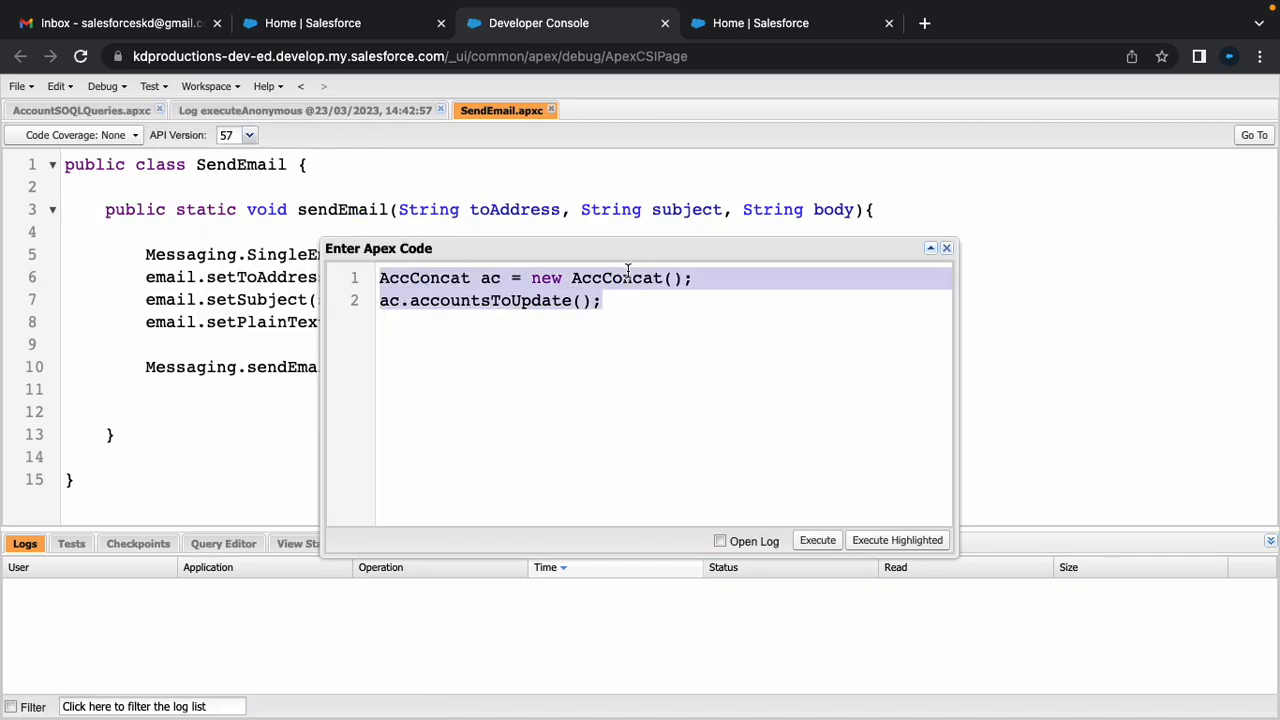
pyautogui.write('Str')
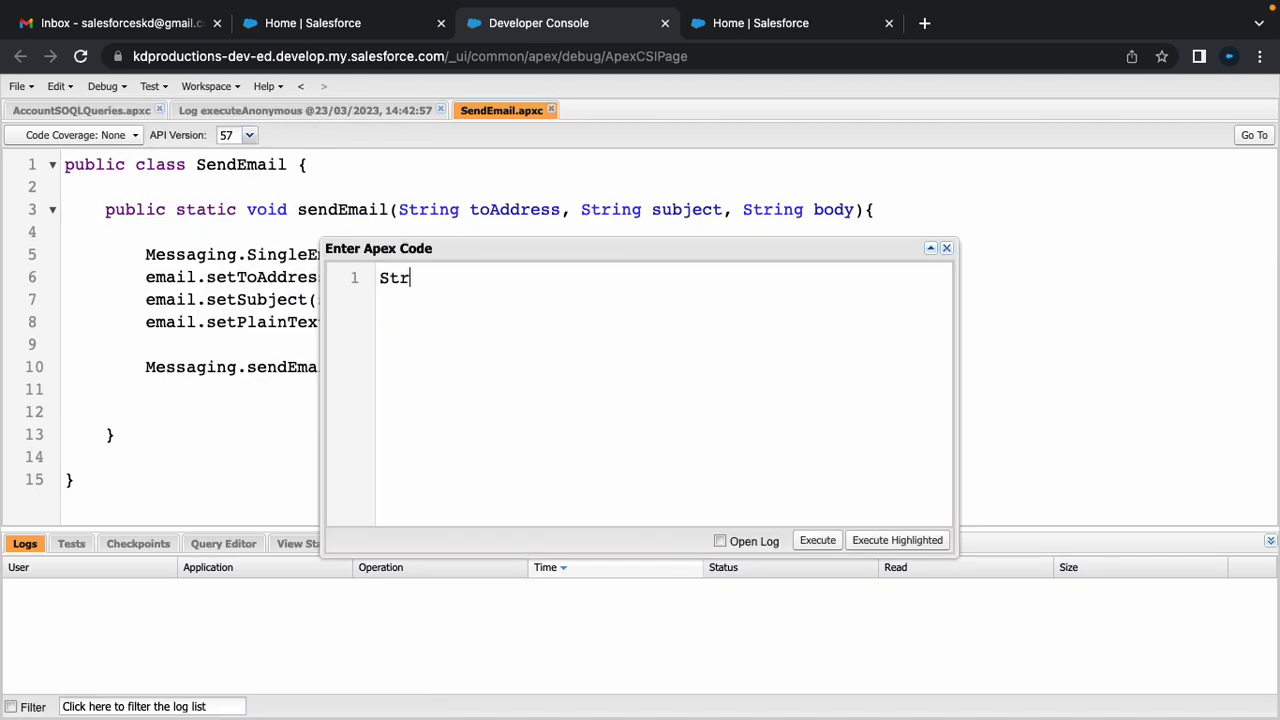
pyautogui.write('ing')
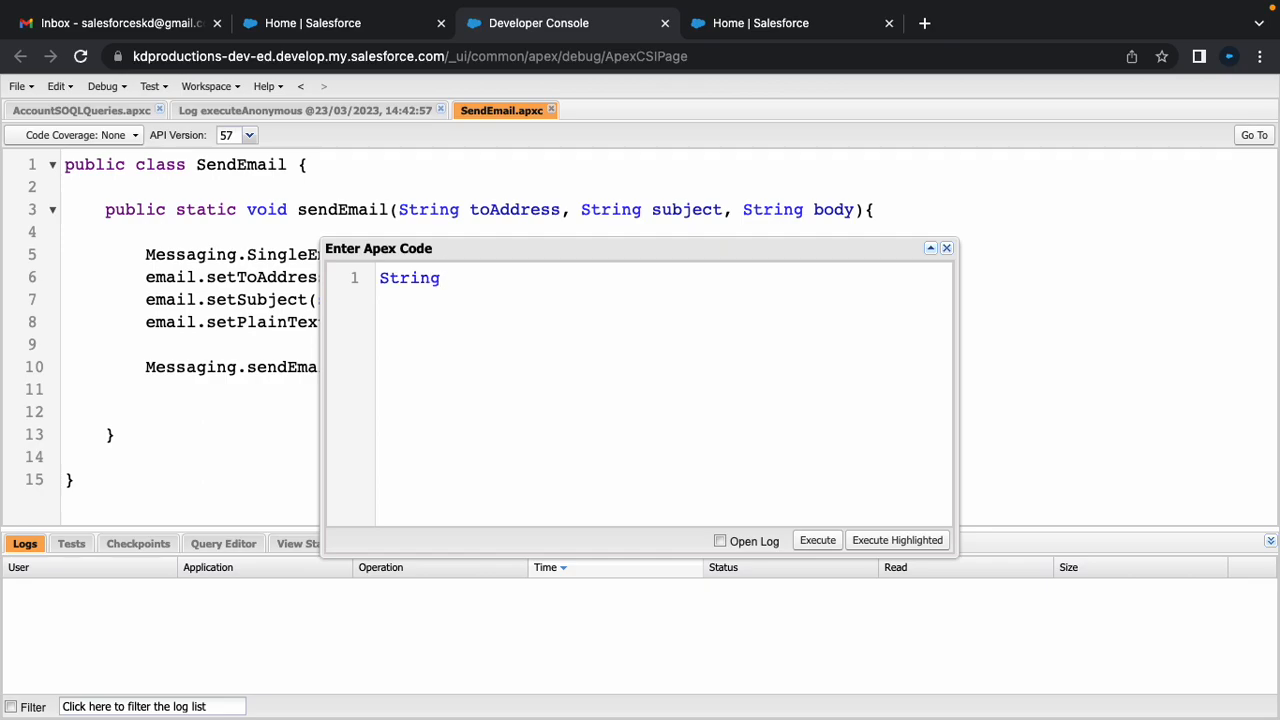
pyautogui.press('ctrl+a')
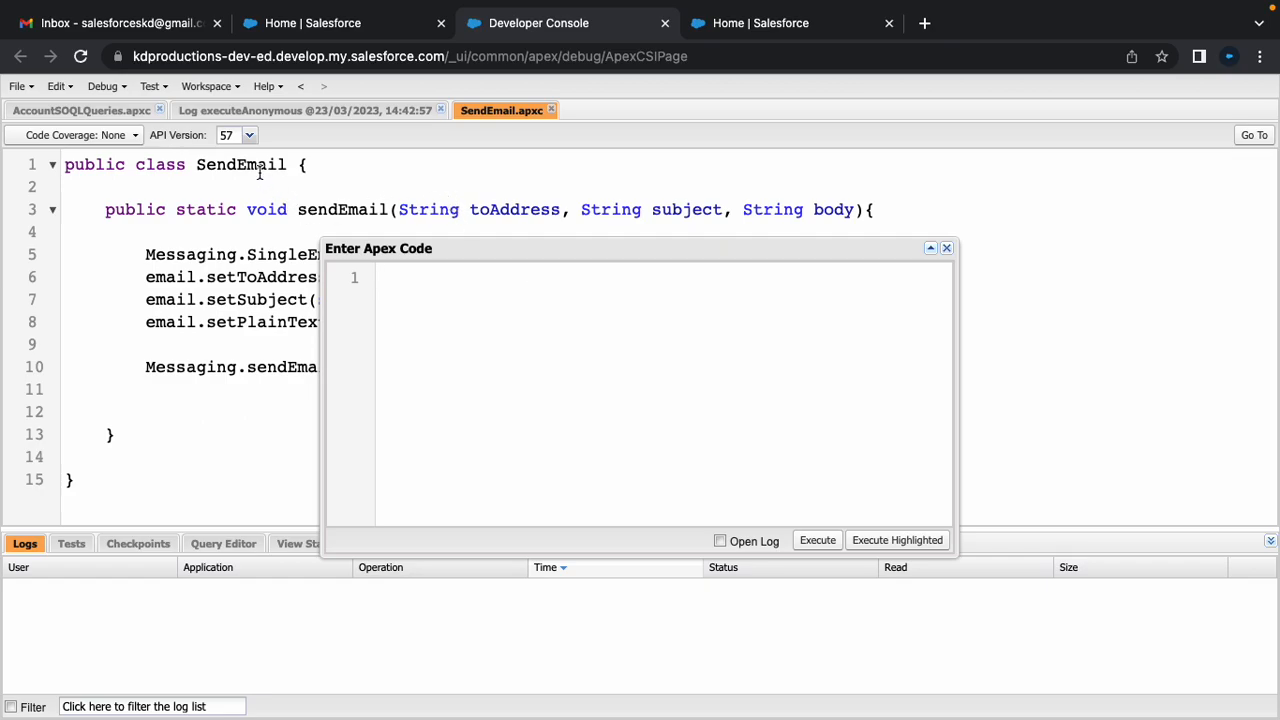
pyautogui.write('SendEmail')
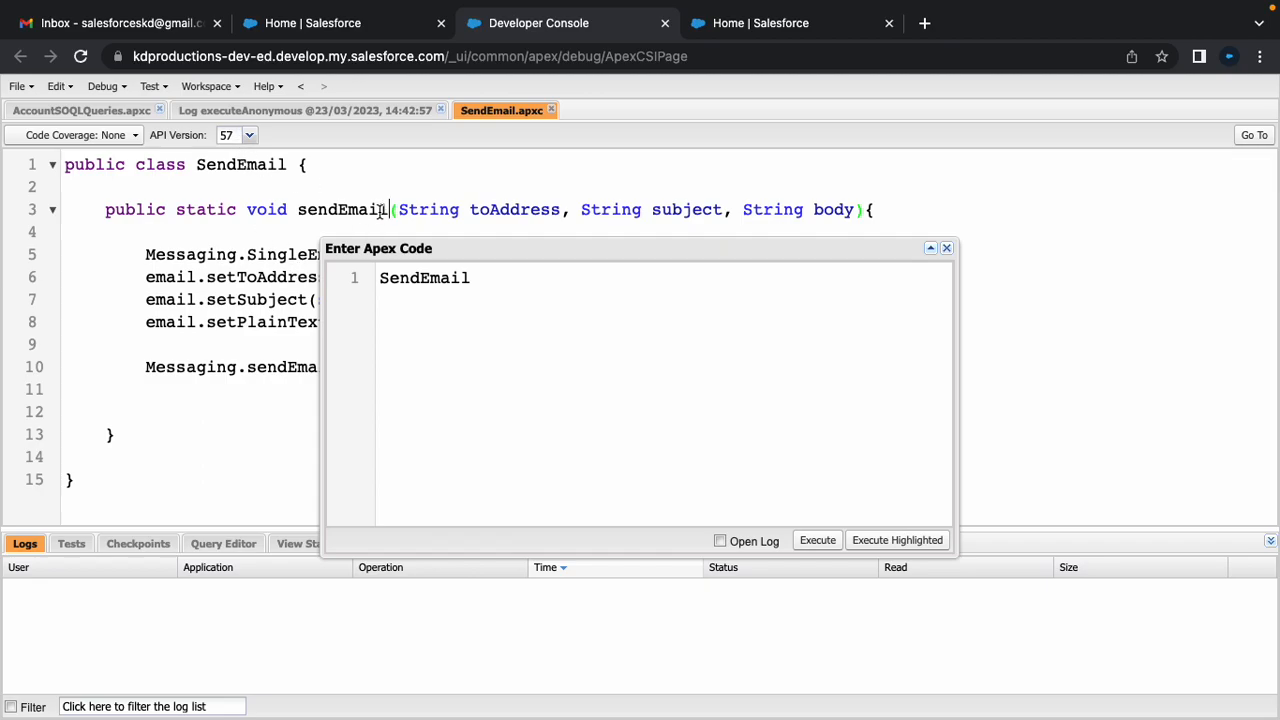
# - Rename the class method to sendEmailMethod and save the SendEmail class
pyautogui.write('method')
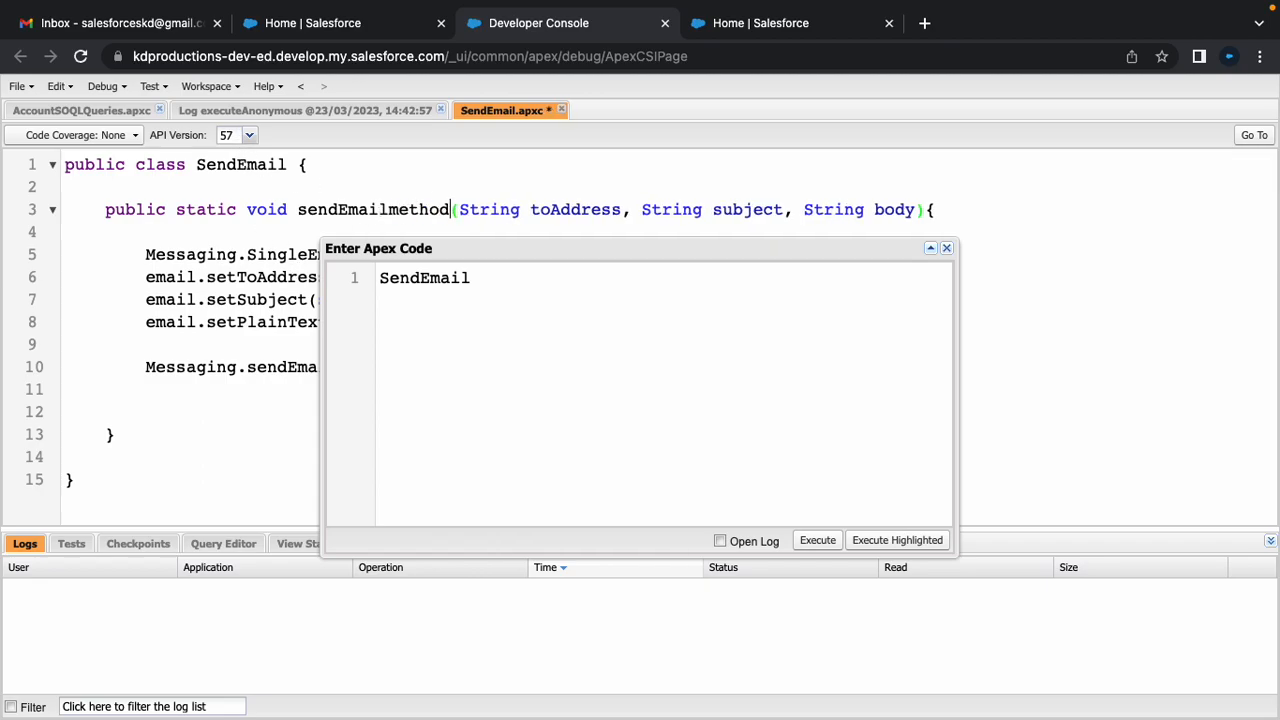
pyautogui.doubleClick(372, 210)
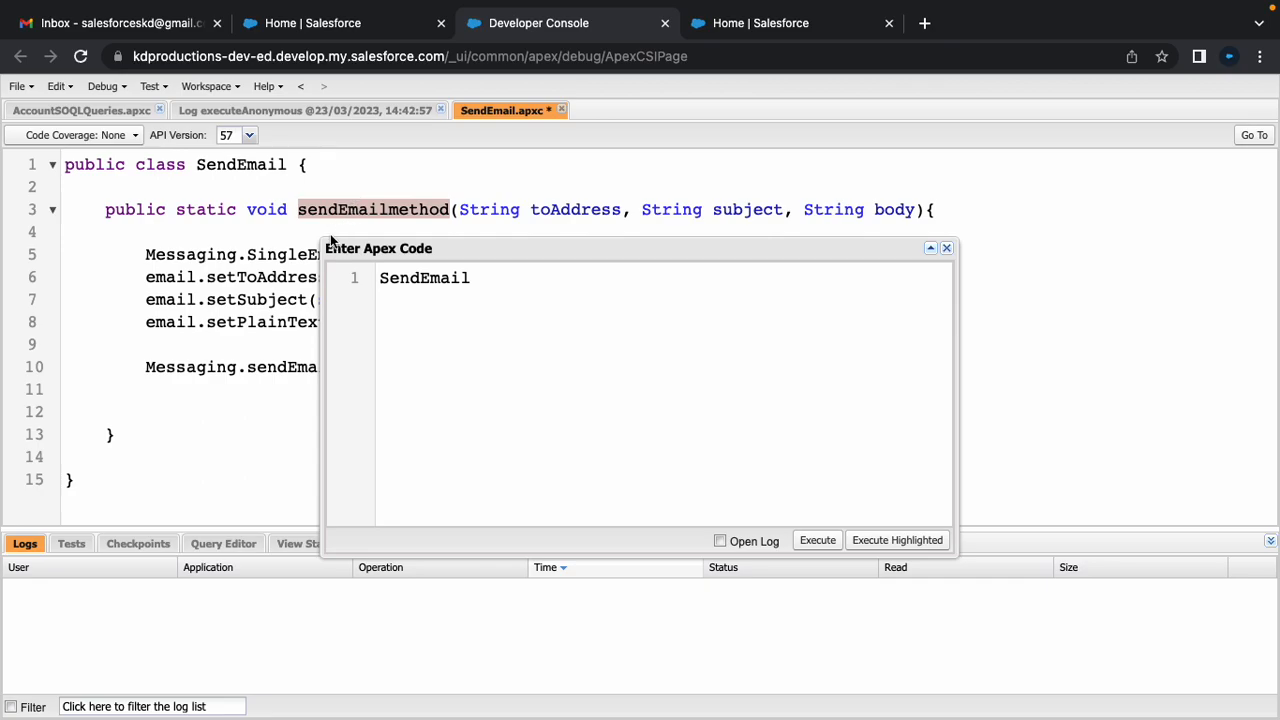
pyautogui.press('Ctrl+s')
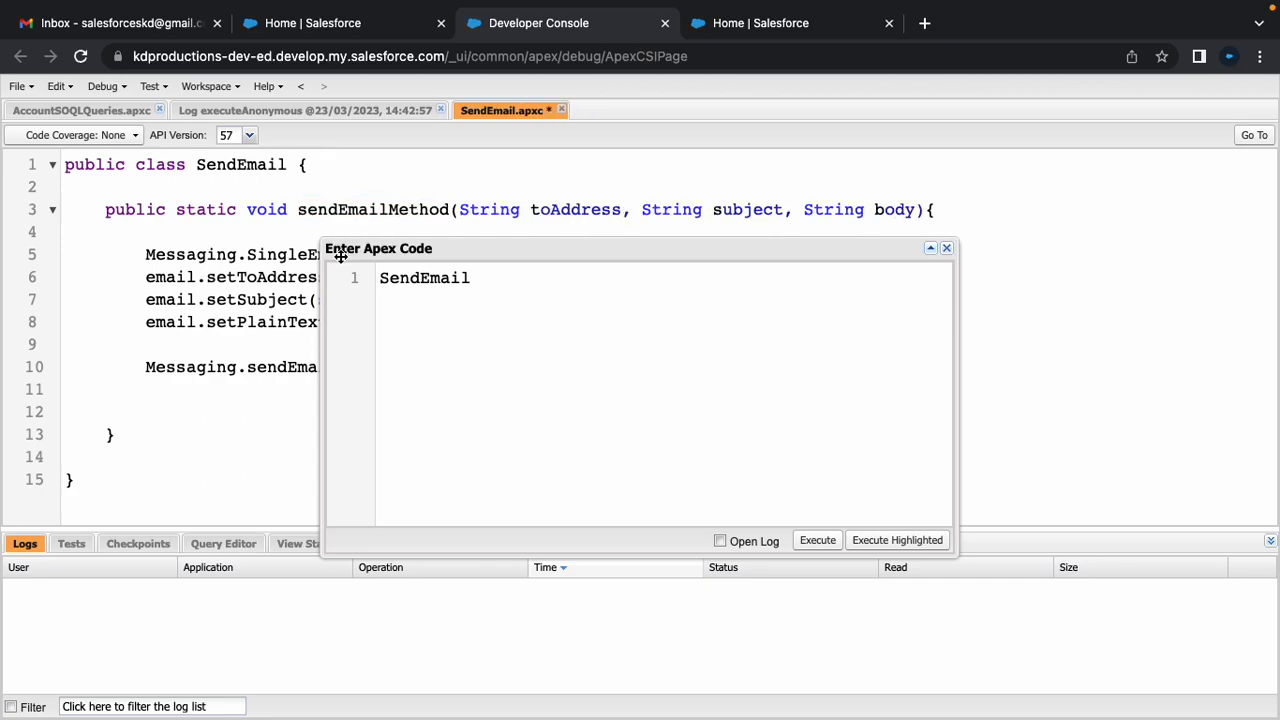
pyautogui.press('Ctrl+s')
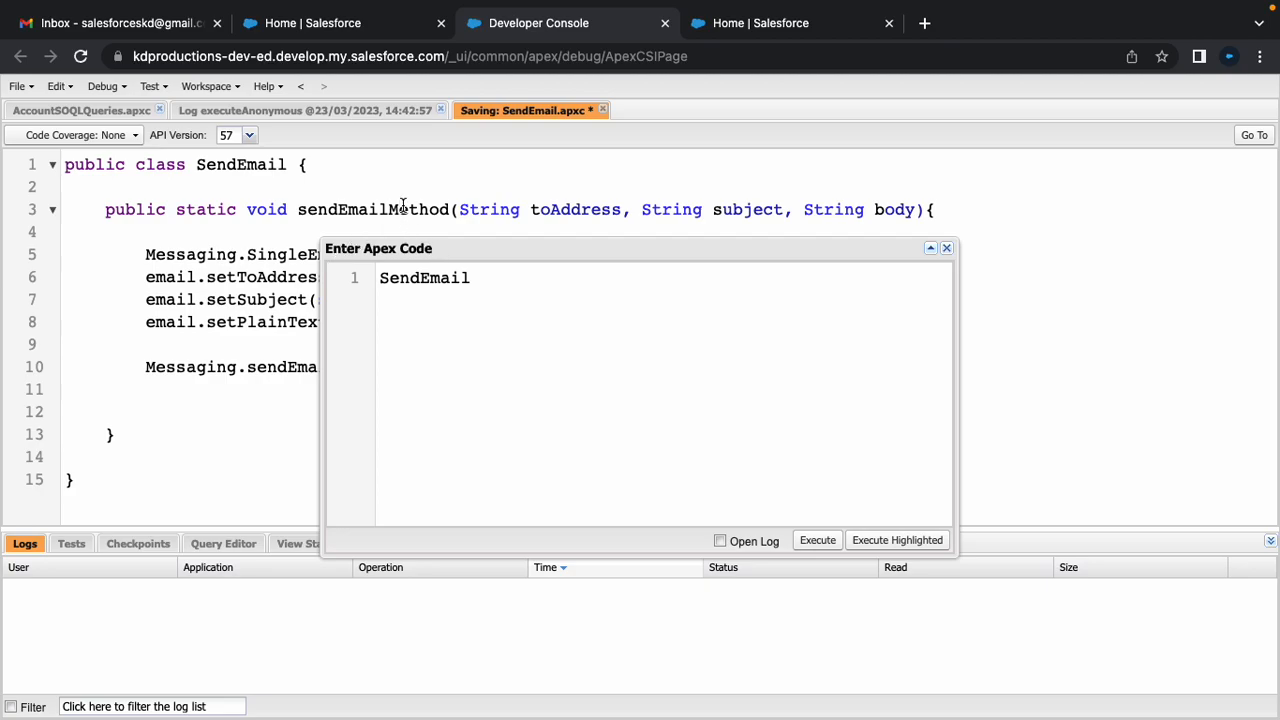
pyautogui.write('sendEmailMethod')
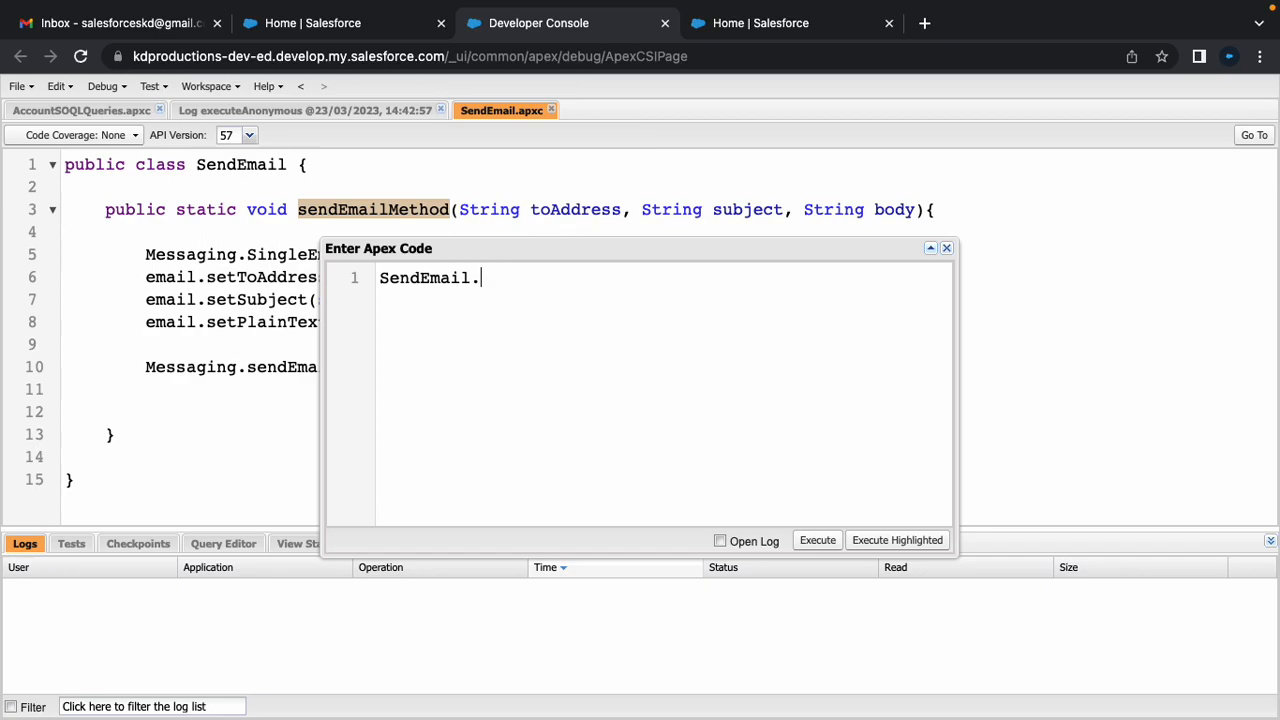
# - Execute SendEmail.sendEmailMethod(toAddress,subject,body); anonymously, hitting a toAddress-does-not-exist error
pyautogui.write('sendEmailMethod()')
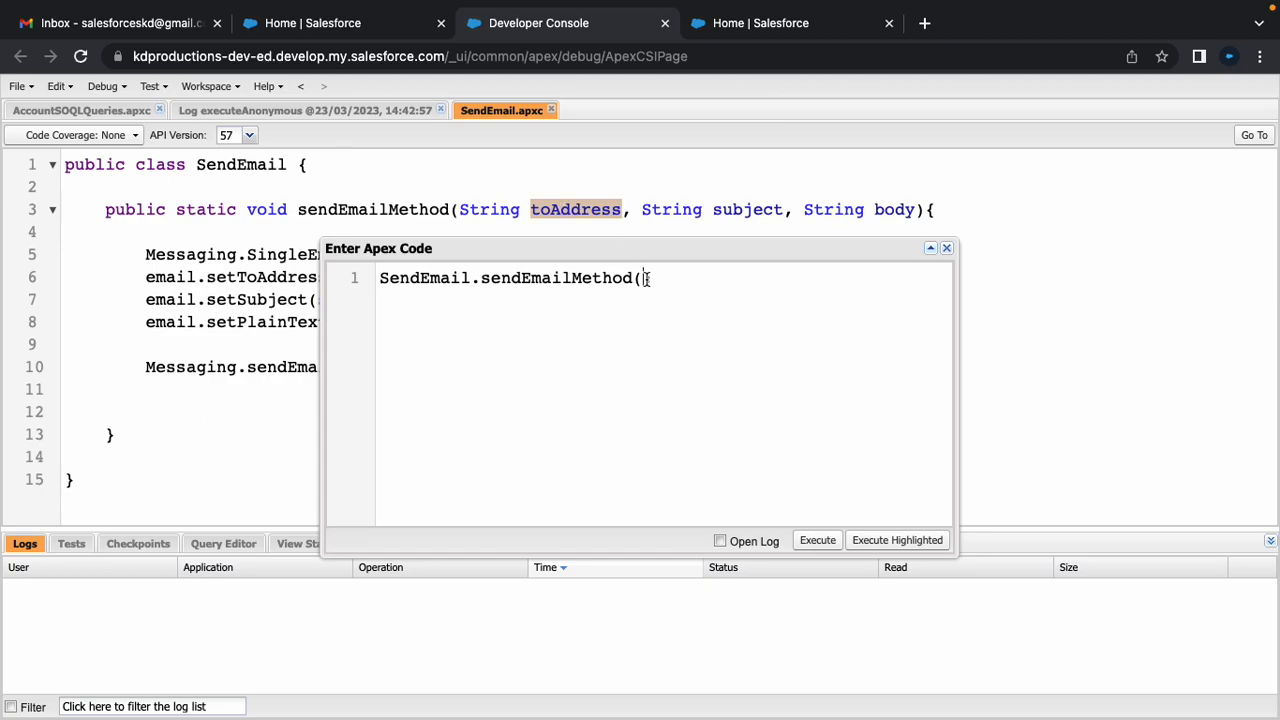
pyautogui.write('toAddress,')
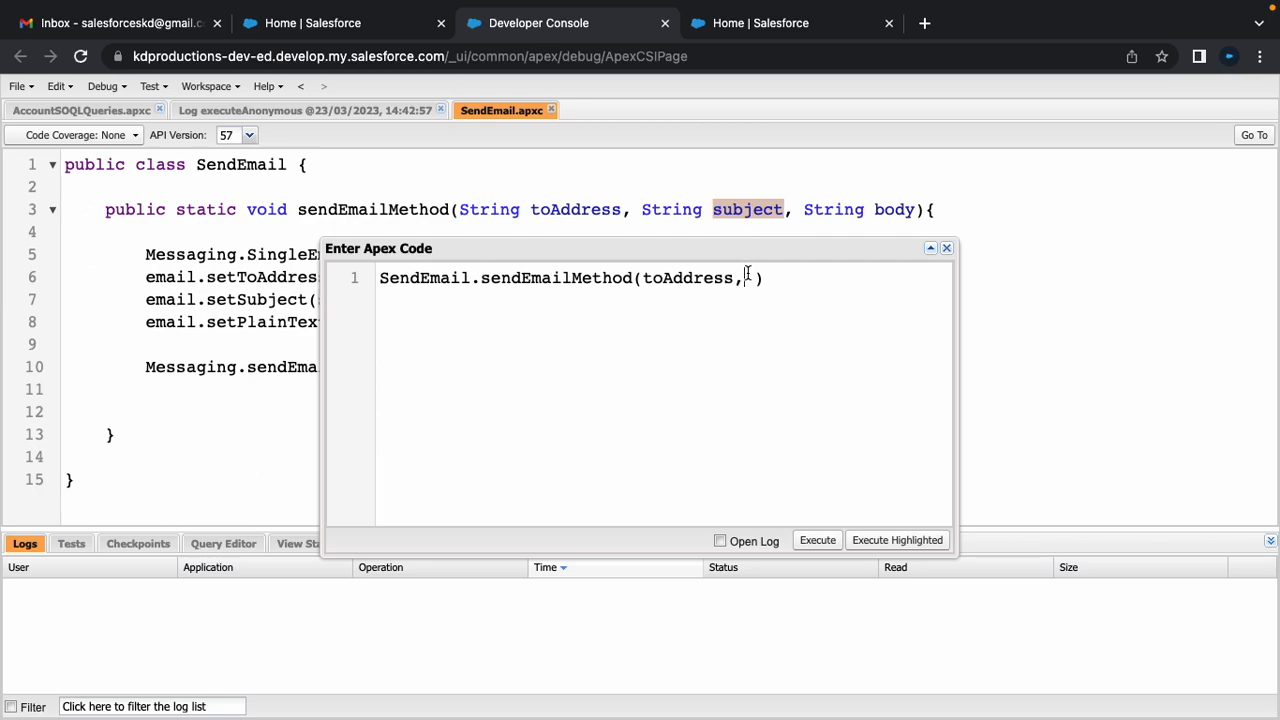
pyautogui.write('subject,')
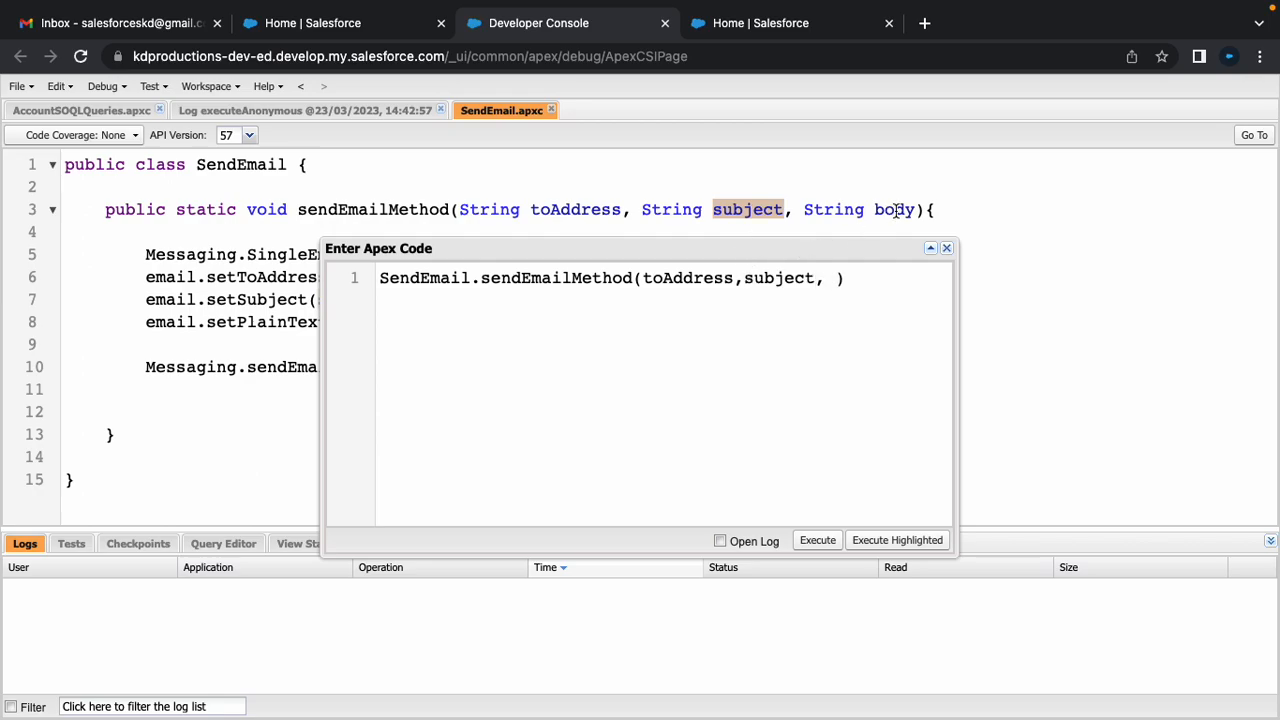
pyautogui.write('body')
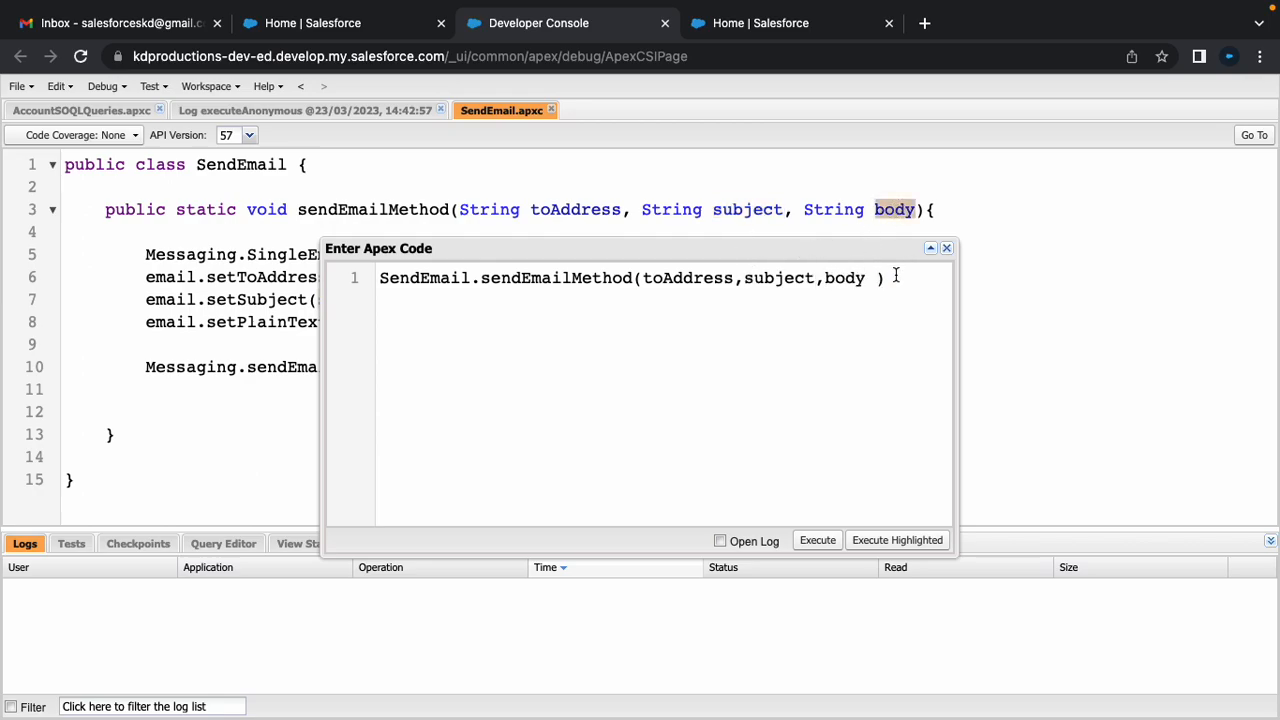
pyautogui.write(';')
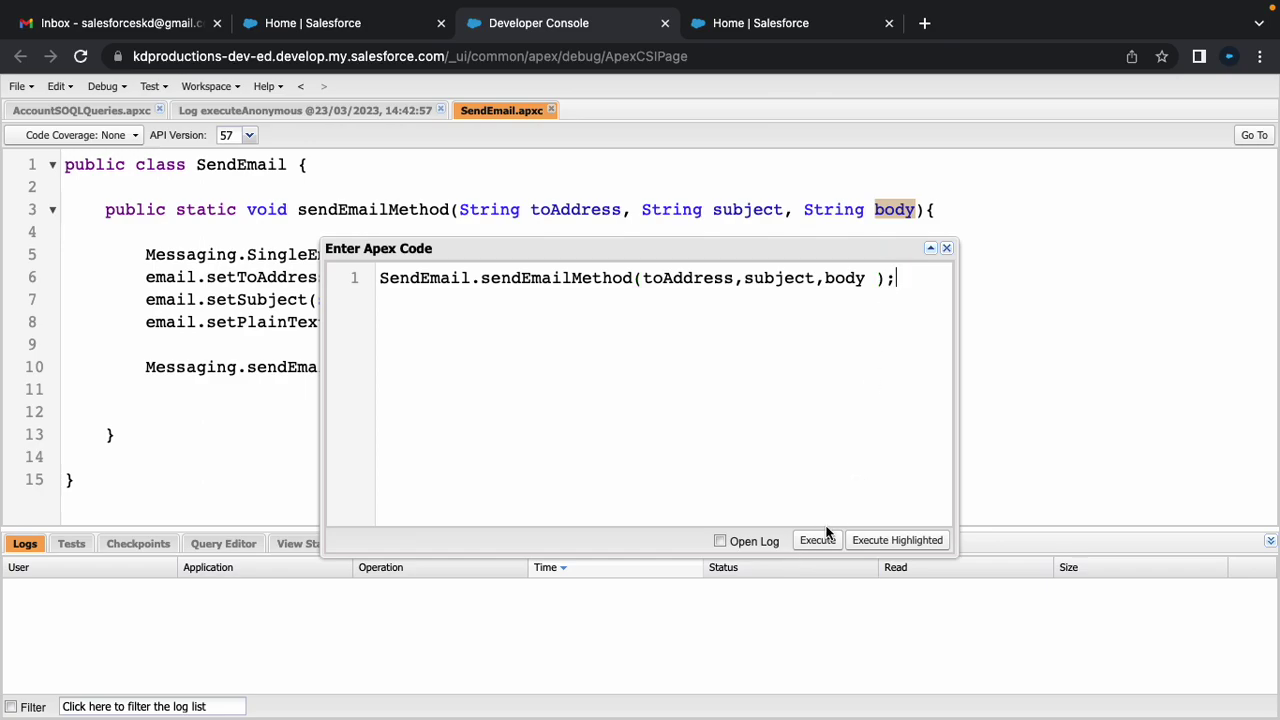
pyautogui.click(816, 540)
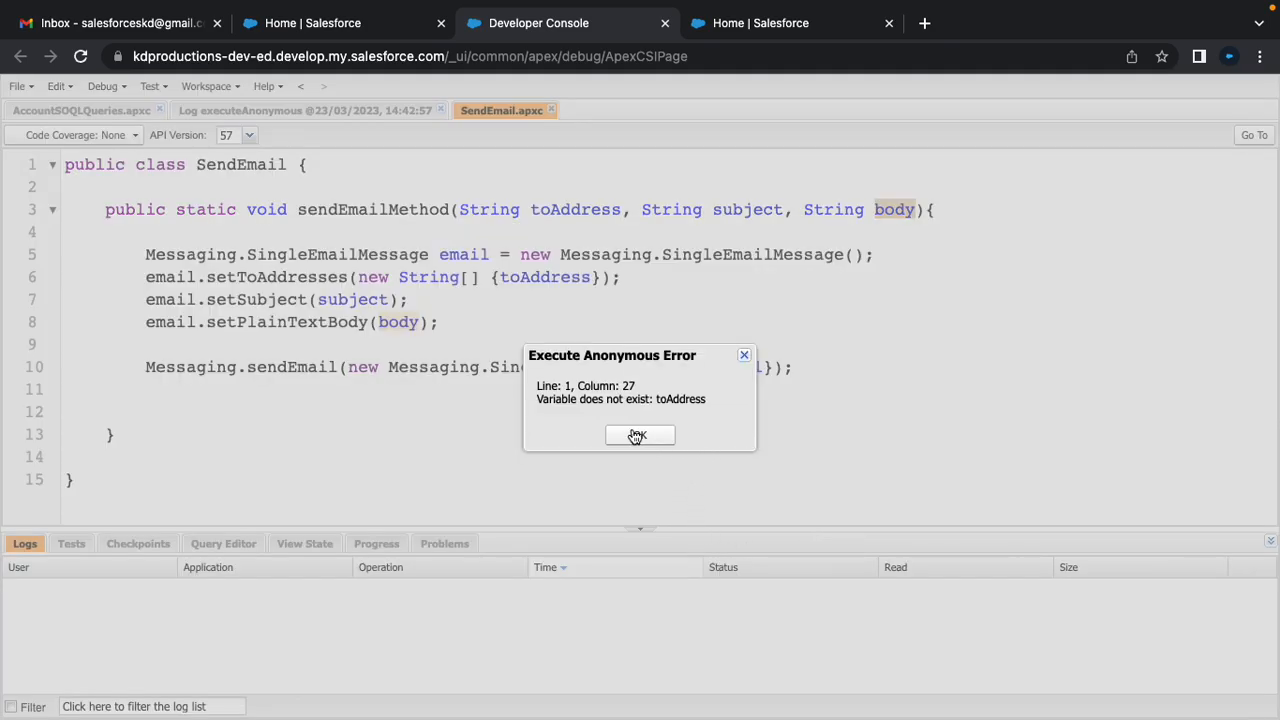
# - Dismiss the error and declare String toAddress placeholder and subject 'Email Subject'
pyautogui.click(640, 436)
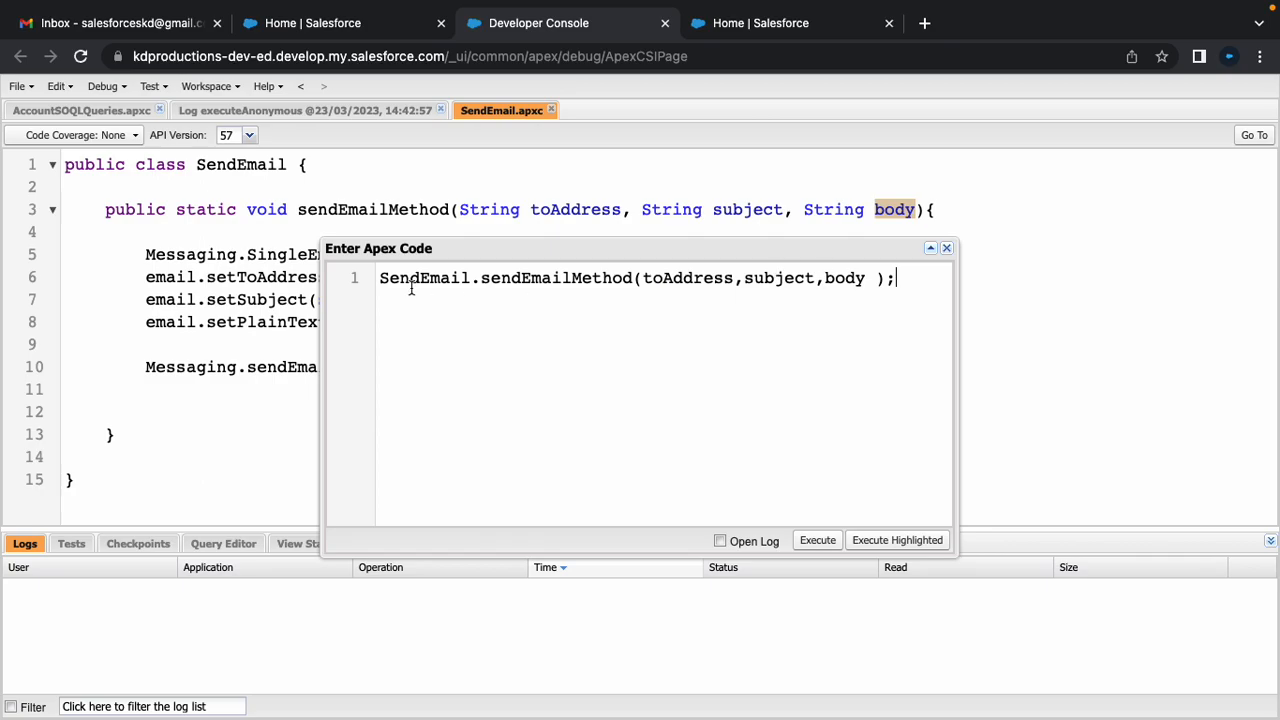
pyautogui.press('Enter')
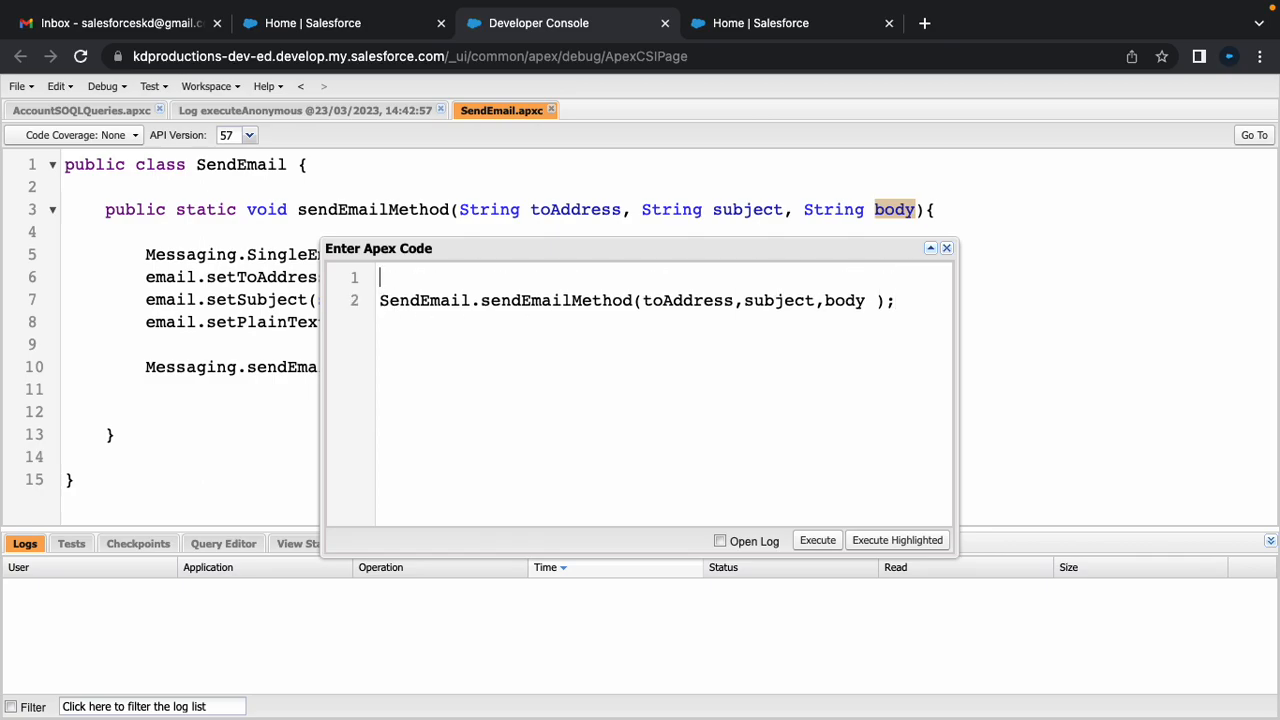
pyautogui.write('String')
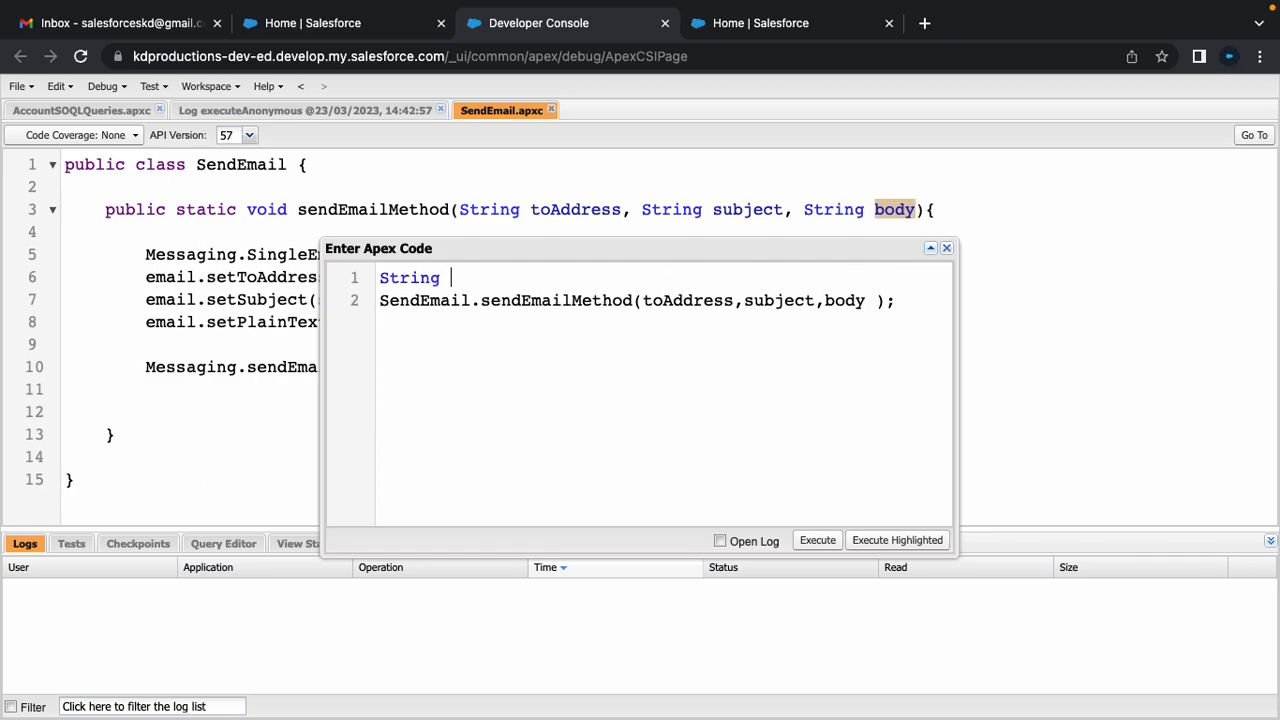
pyautogui.moveTo(672, 290)
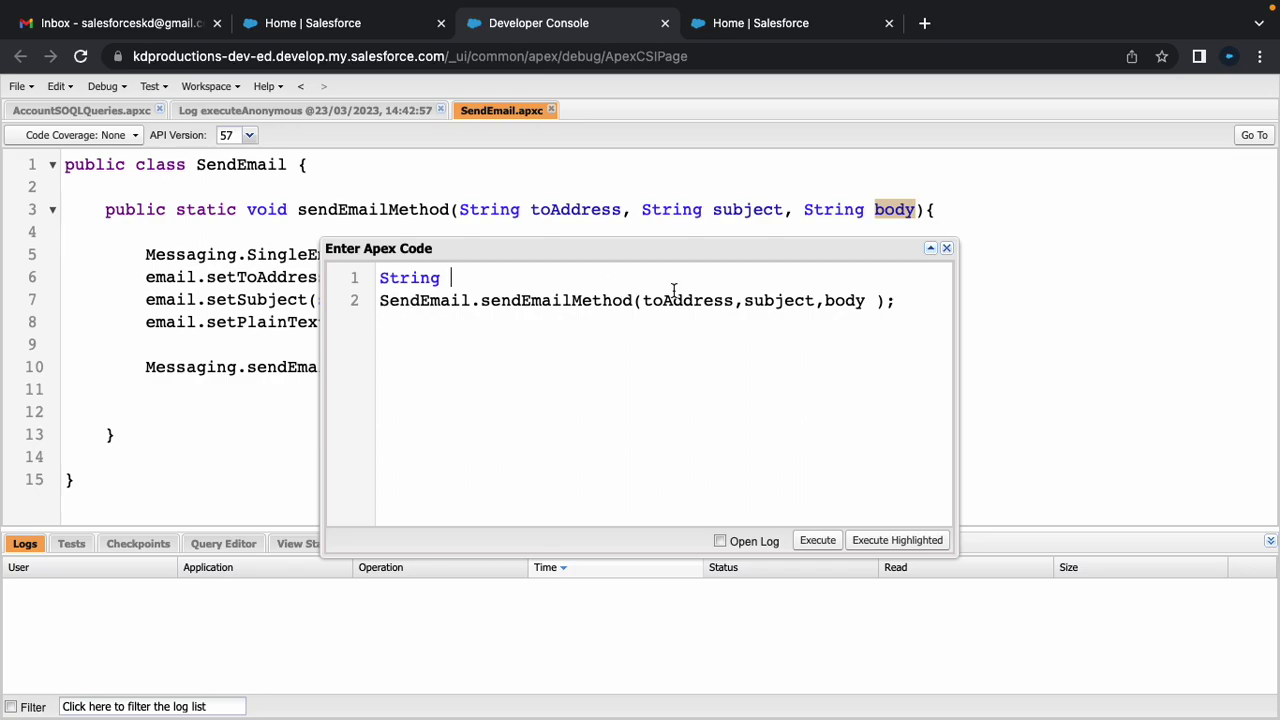
pyautogui.write('toAddress')
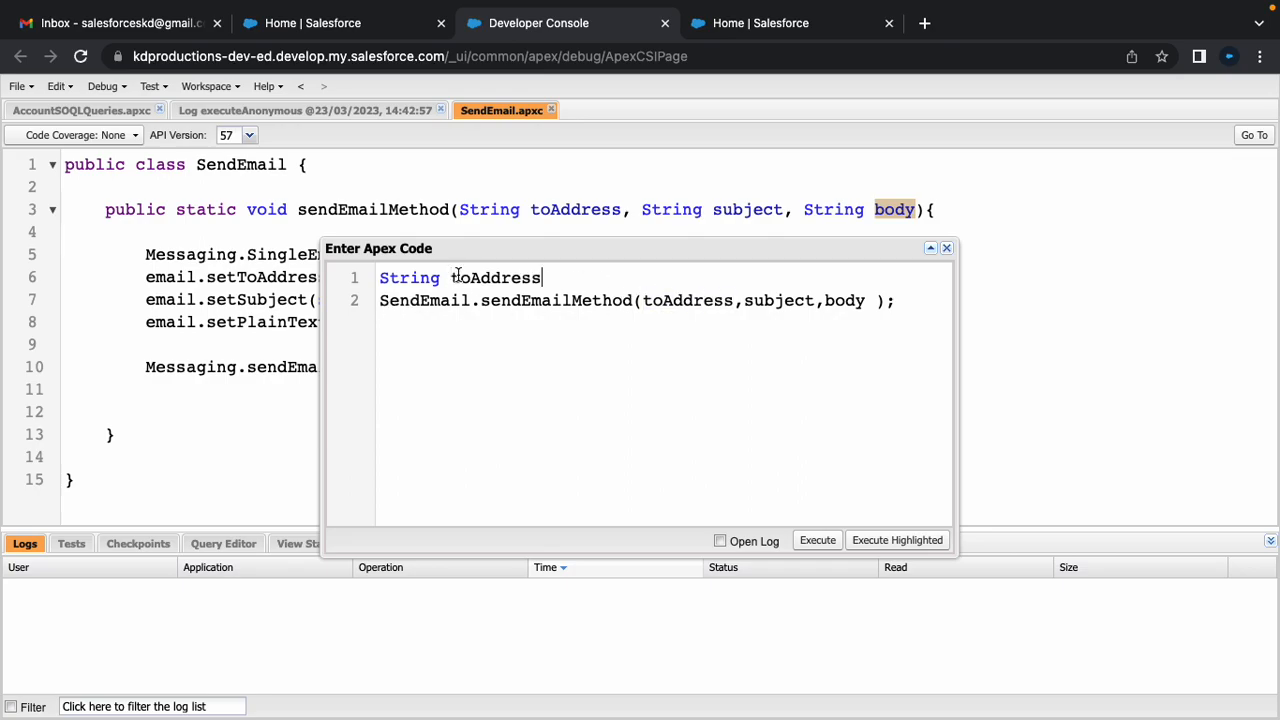
pyautogui.write("= ''")
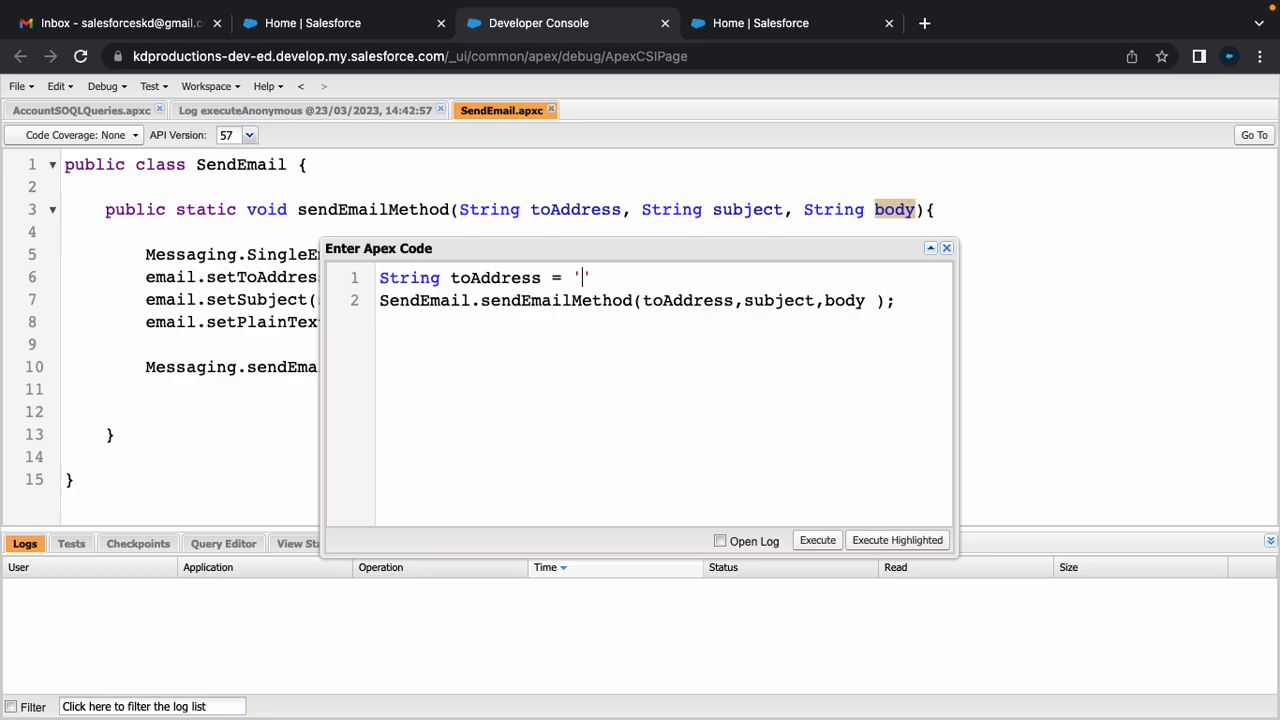
pyautogui.write('aksjdbasd')
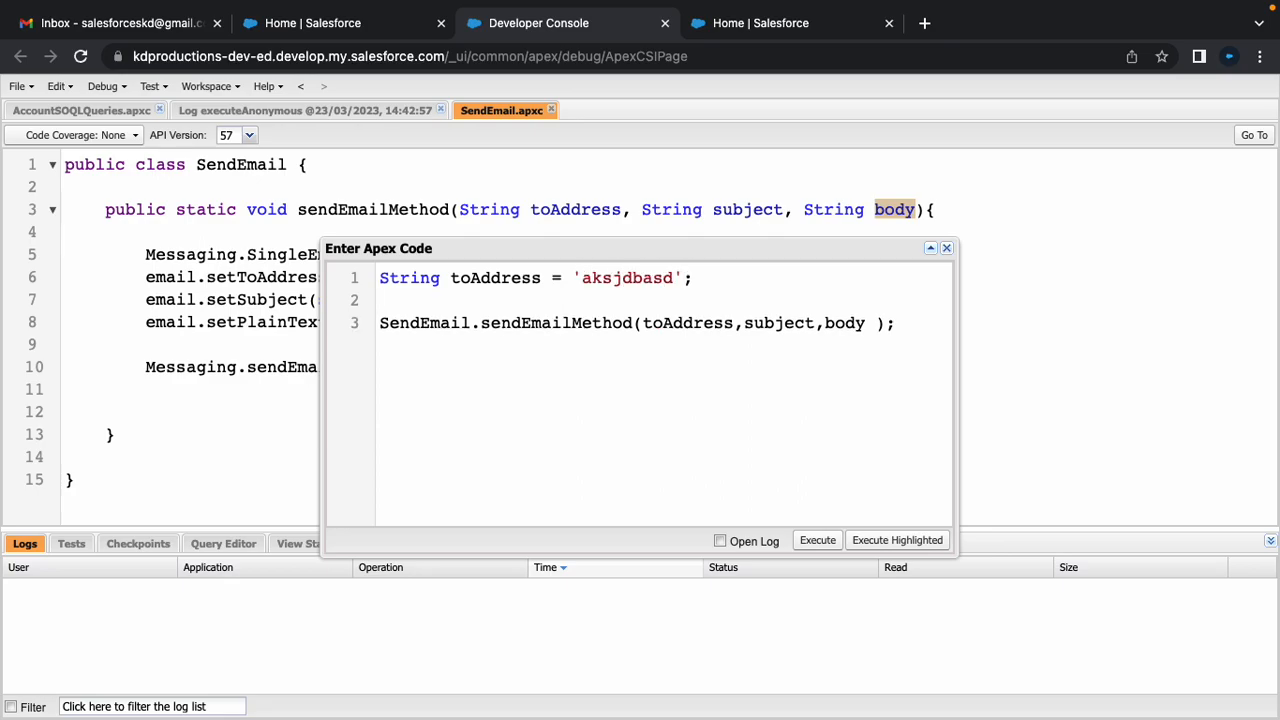
pyautogui.write("String subject = '")
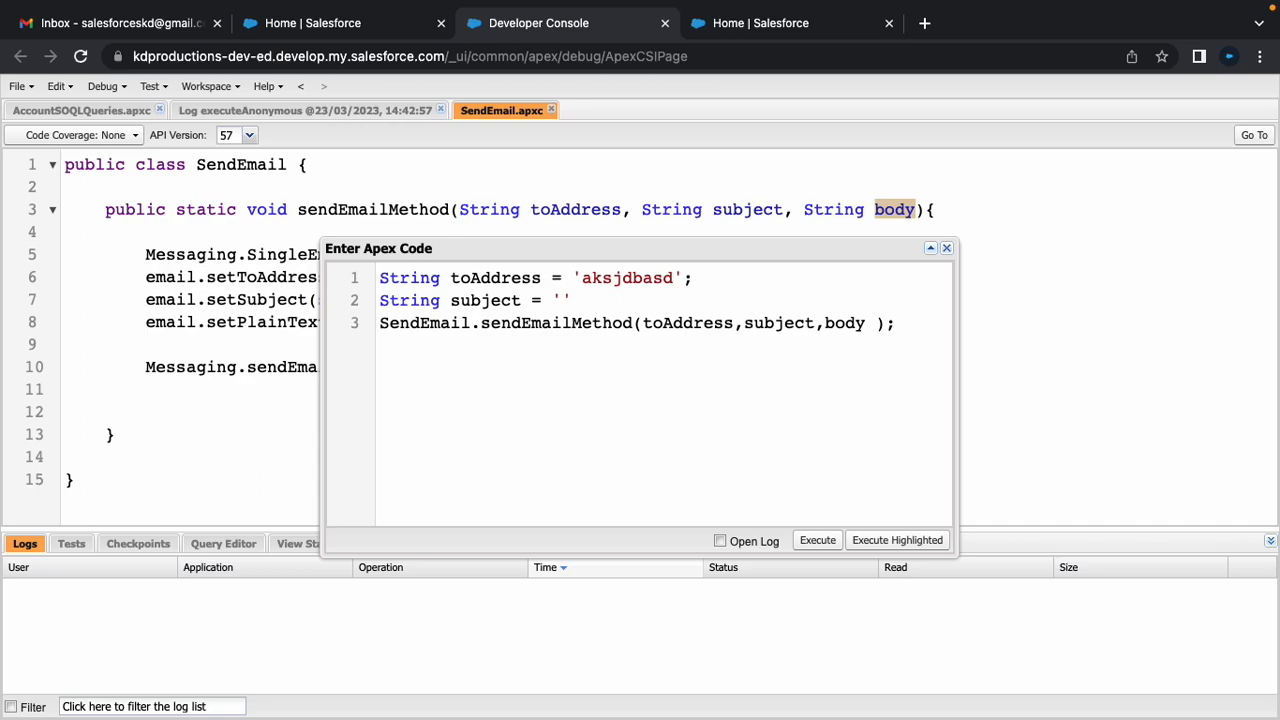
pyautogui.write('Email')
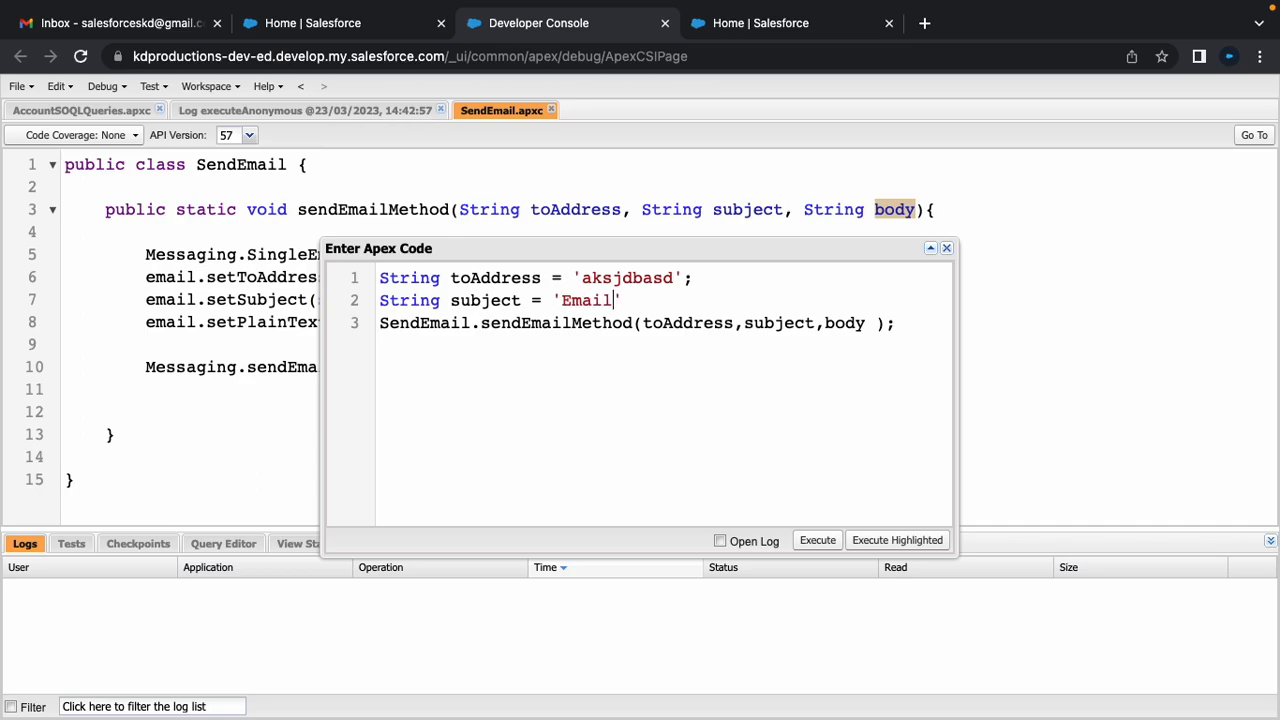
pyautogui.write('Subject')
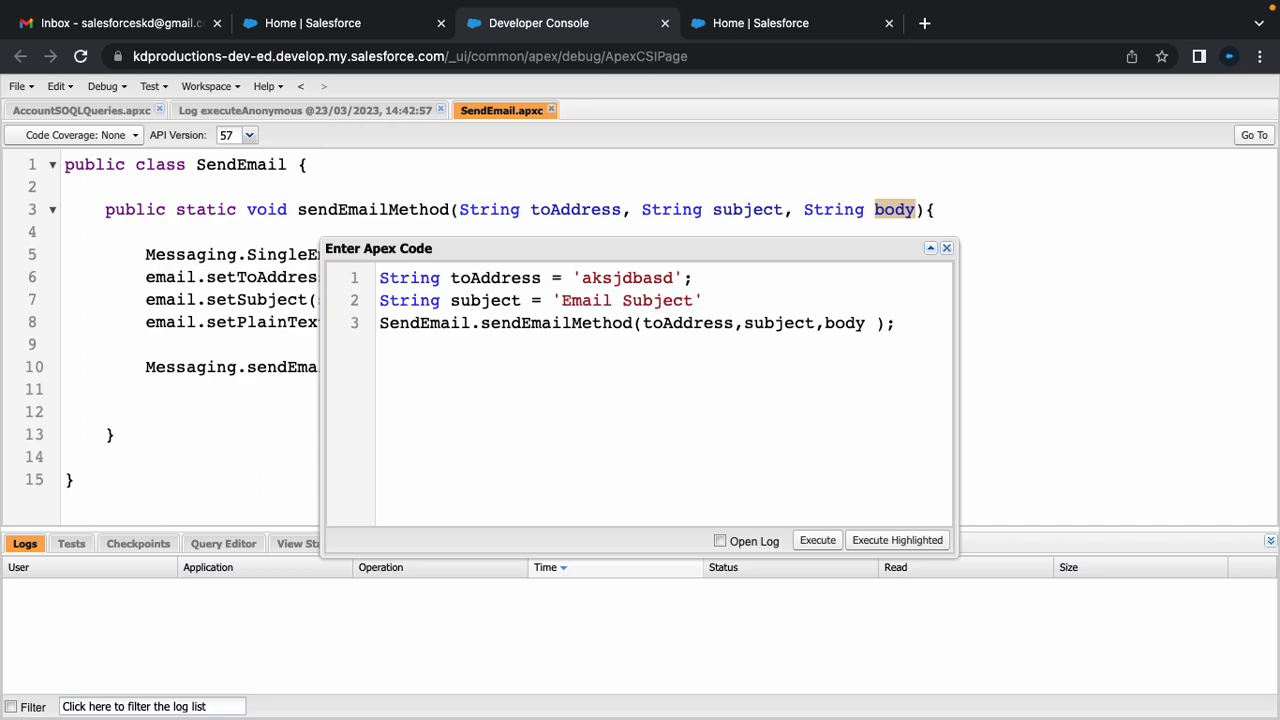
# - Declare String body = 'This email got sent from Apex'
pyautogui.write('String b')
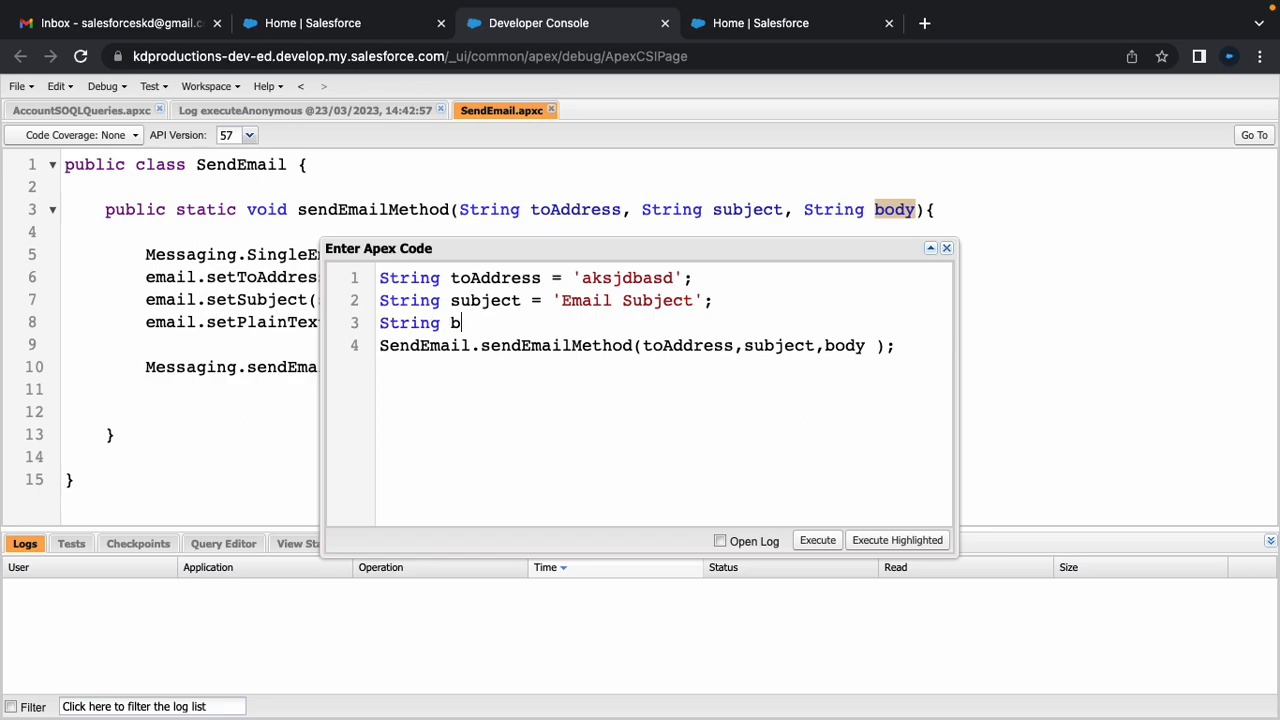
pyautogui.write("ody = ''")
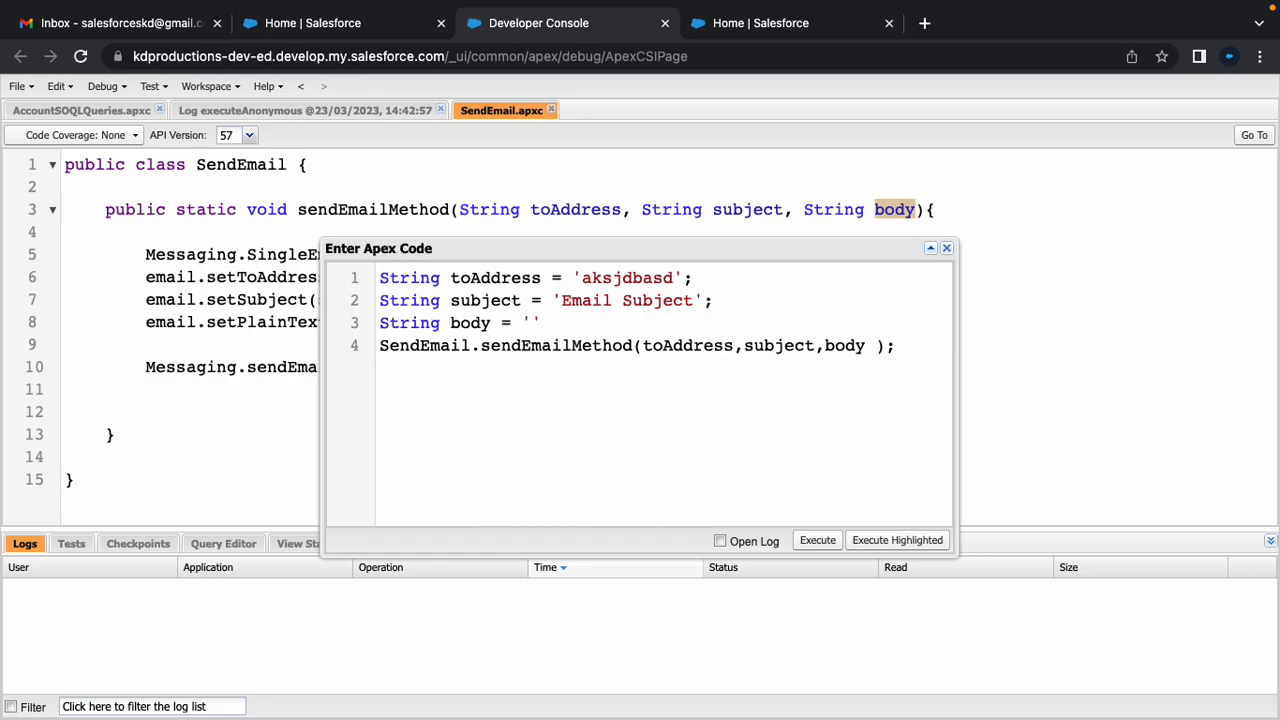
pyautogui.write('This e')
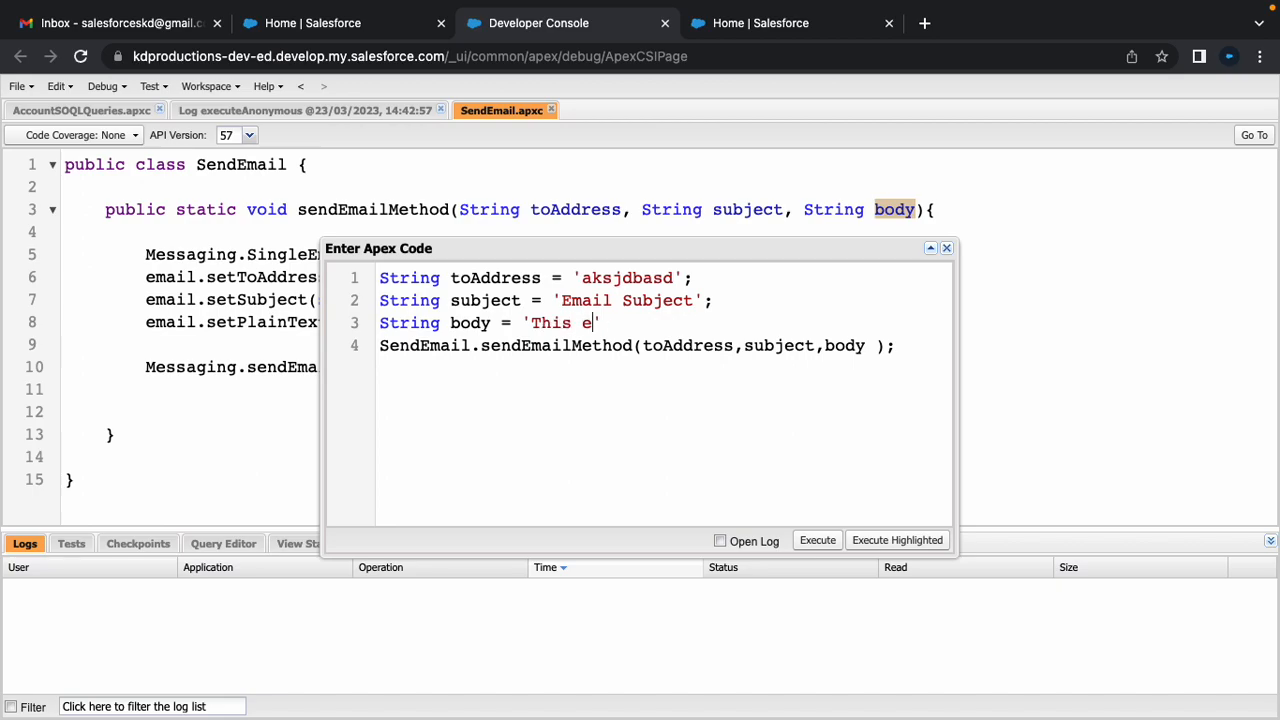
pyautogui.write('mail got sent')
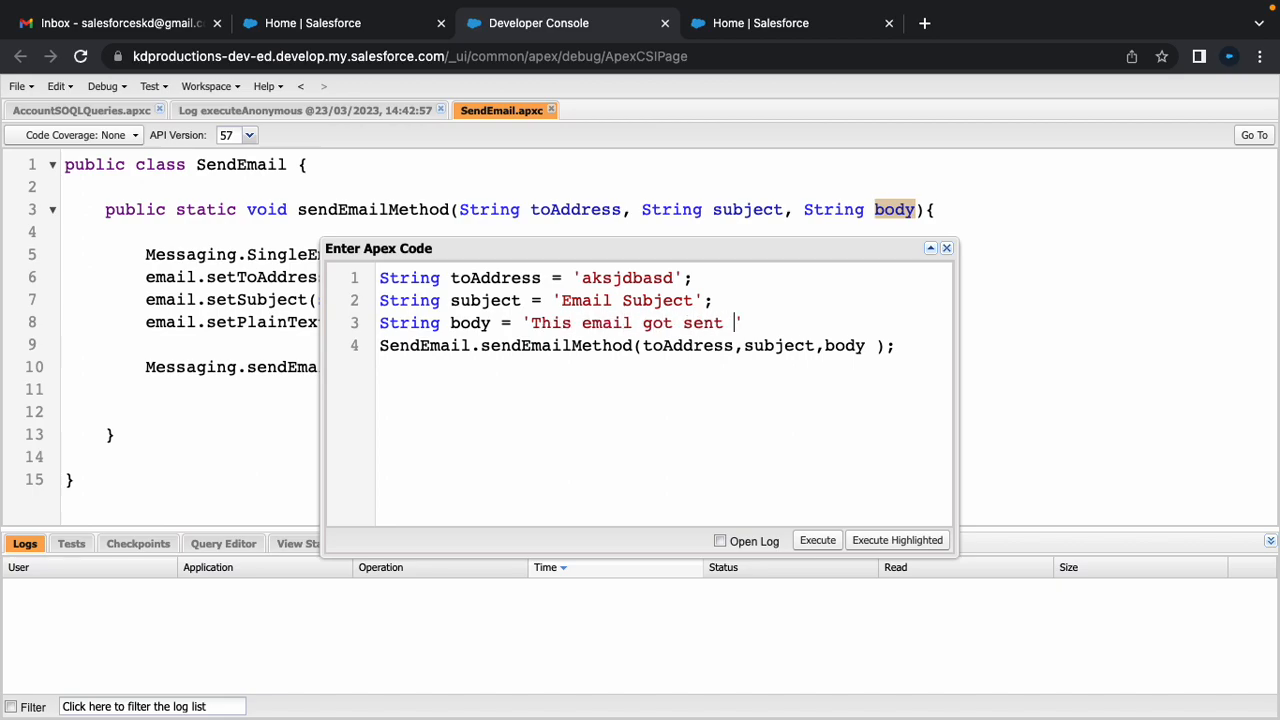
pyautogui.write('fr')
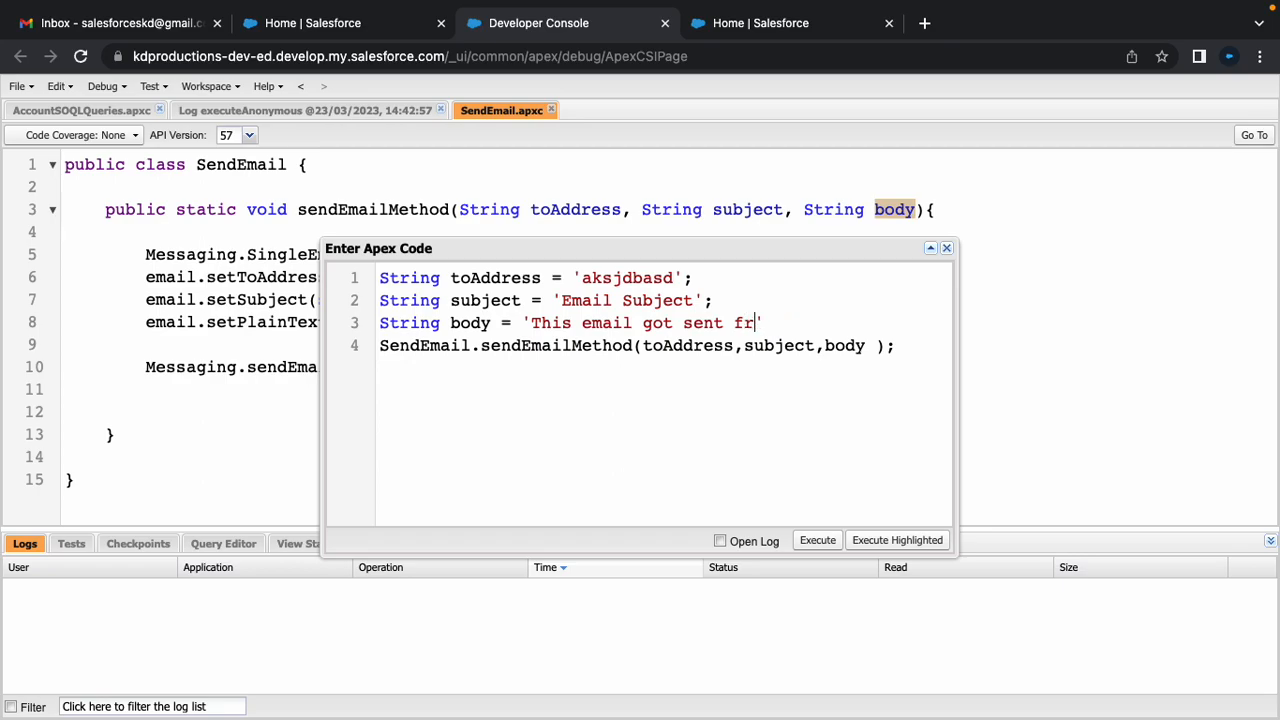
pyautogui.write('om Apex')
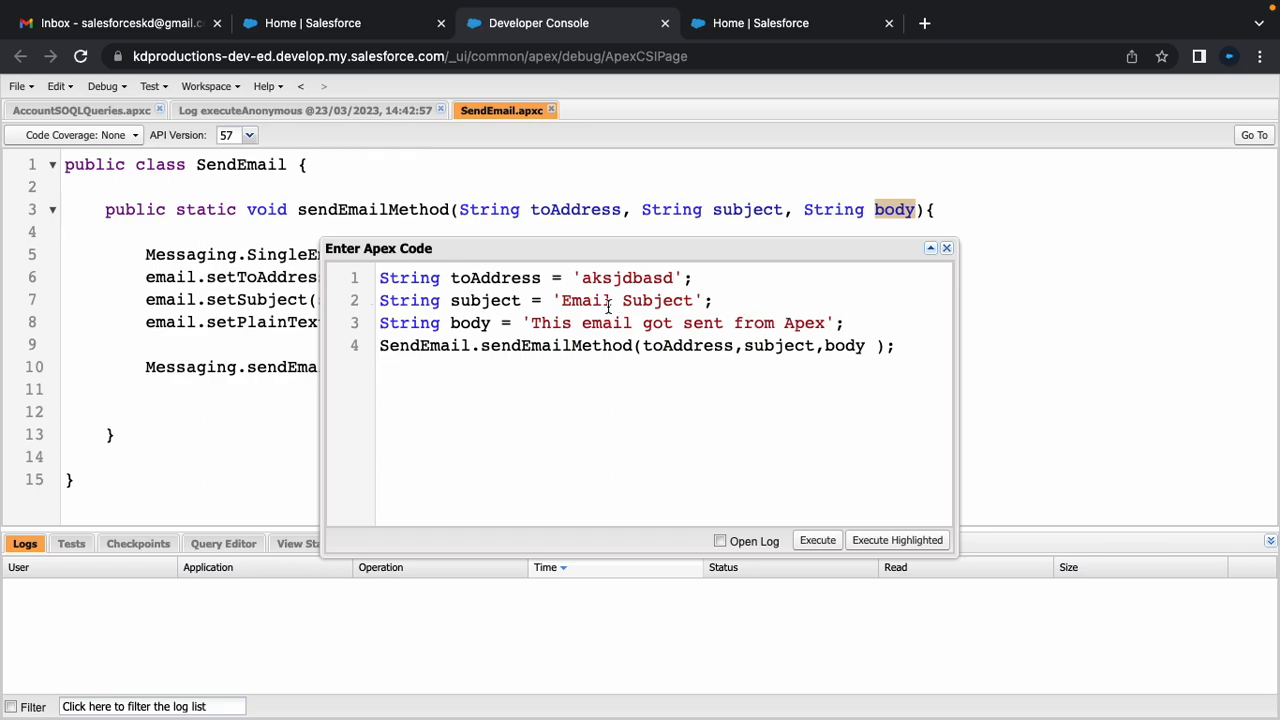
# - Replace the placeholder recipient with the Gmail address and execute the anonymous code
pyautogui.doubleClick(630, 278)
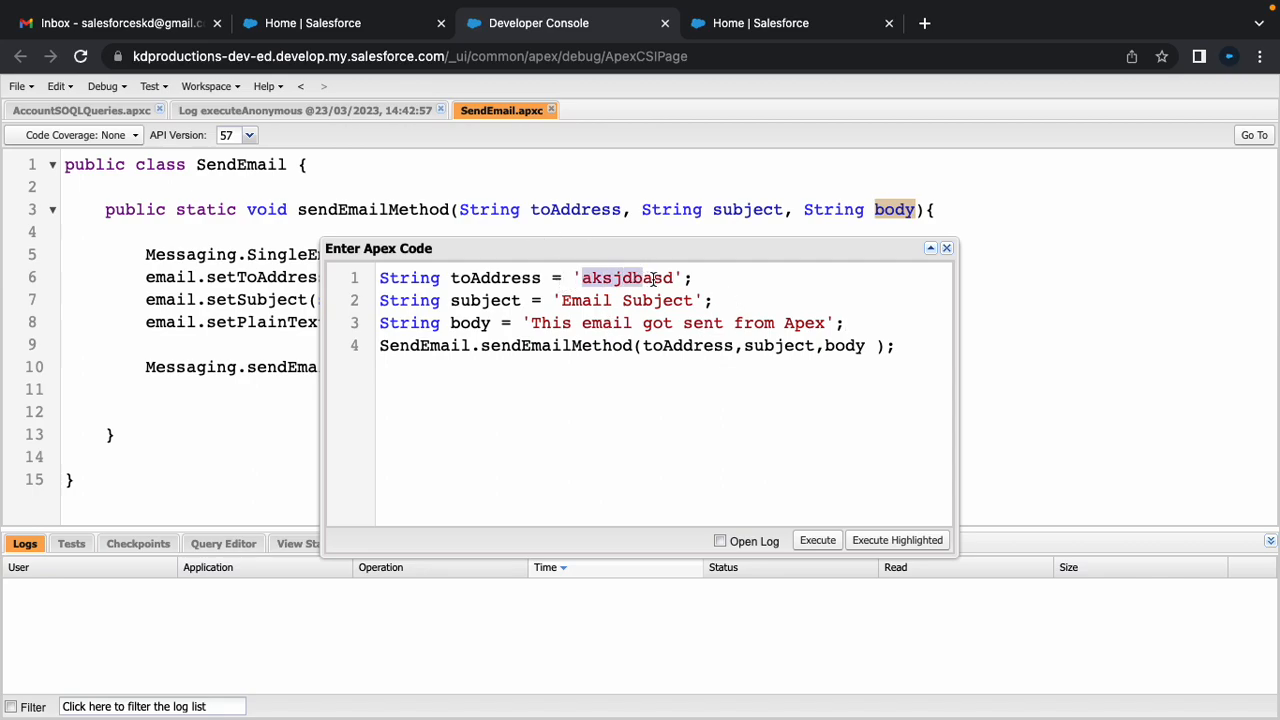
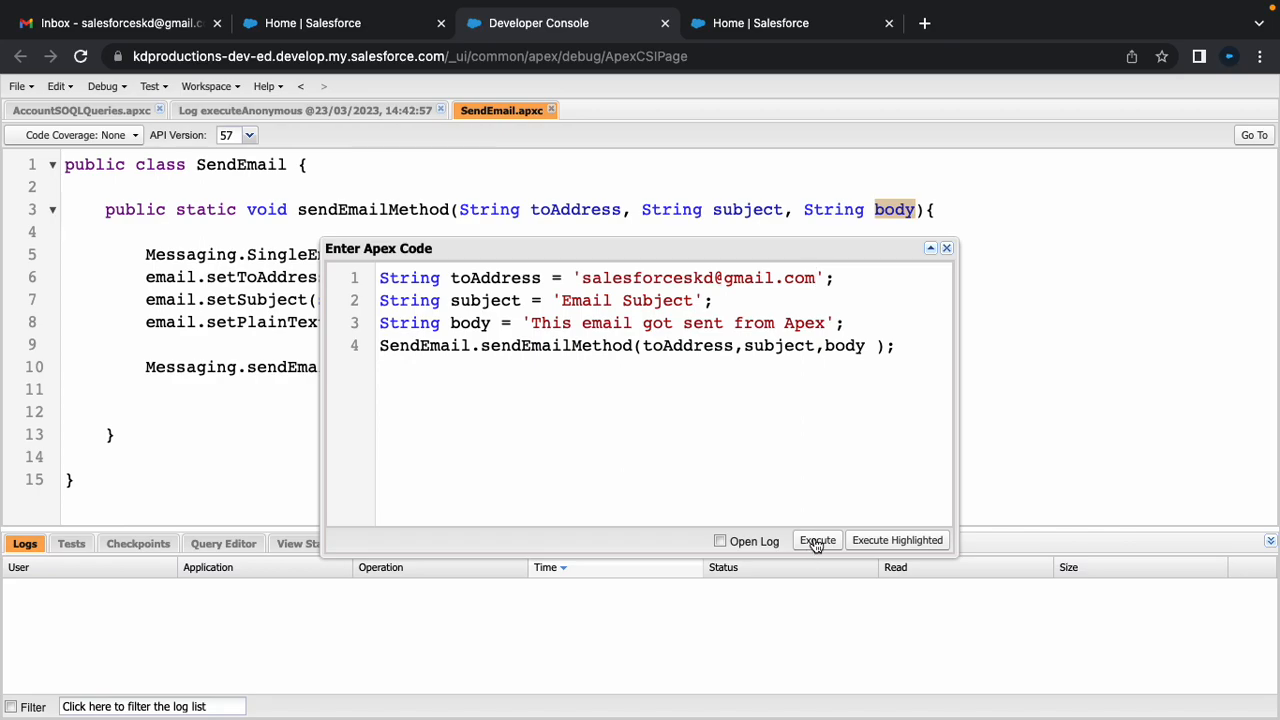
pyautogui.click(816, 540)
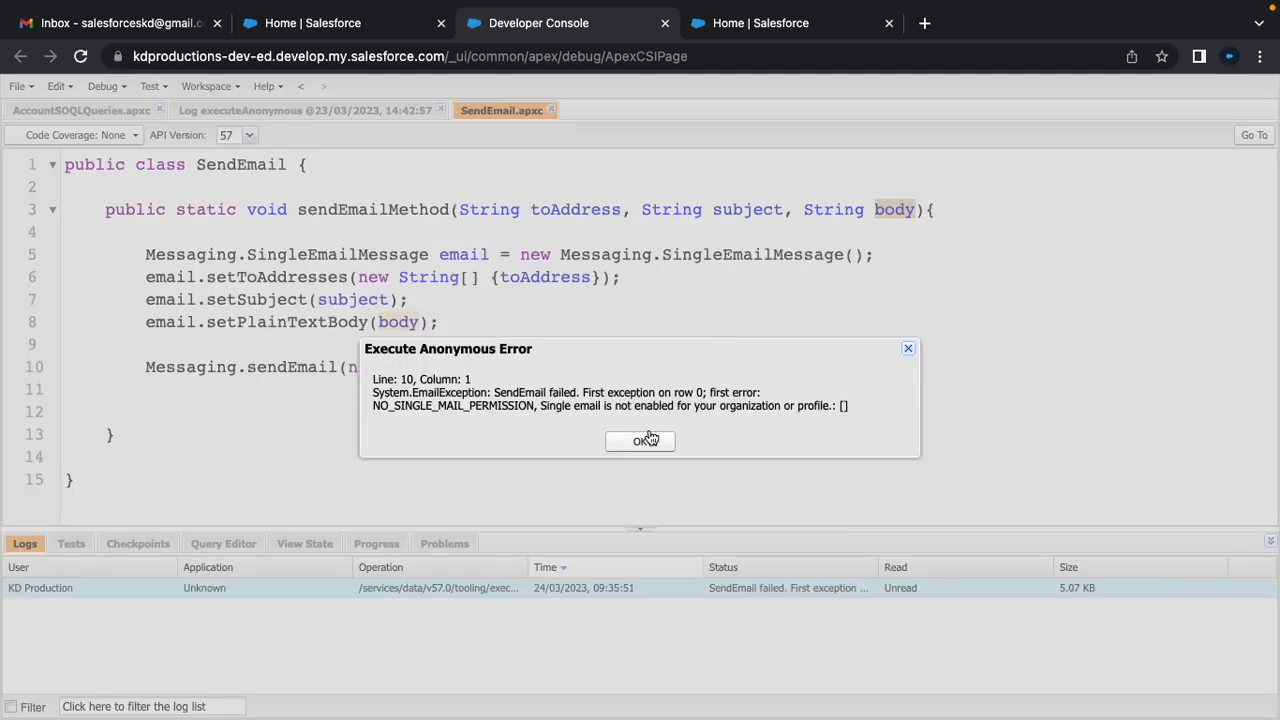
# - Highlight the NO_SINGLE_MAIL_PERMISSION error text and switch to the Salesforce home tab
pyautogui.moveTo(494, 392); pyautogui.dragTo(644, 392)
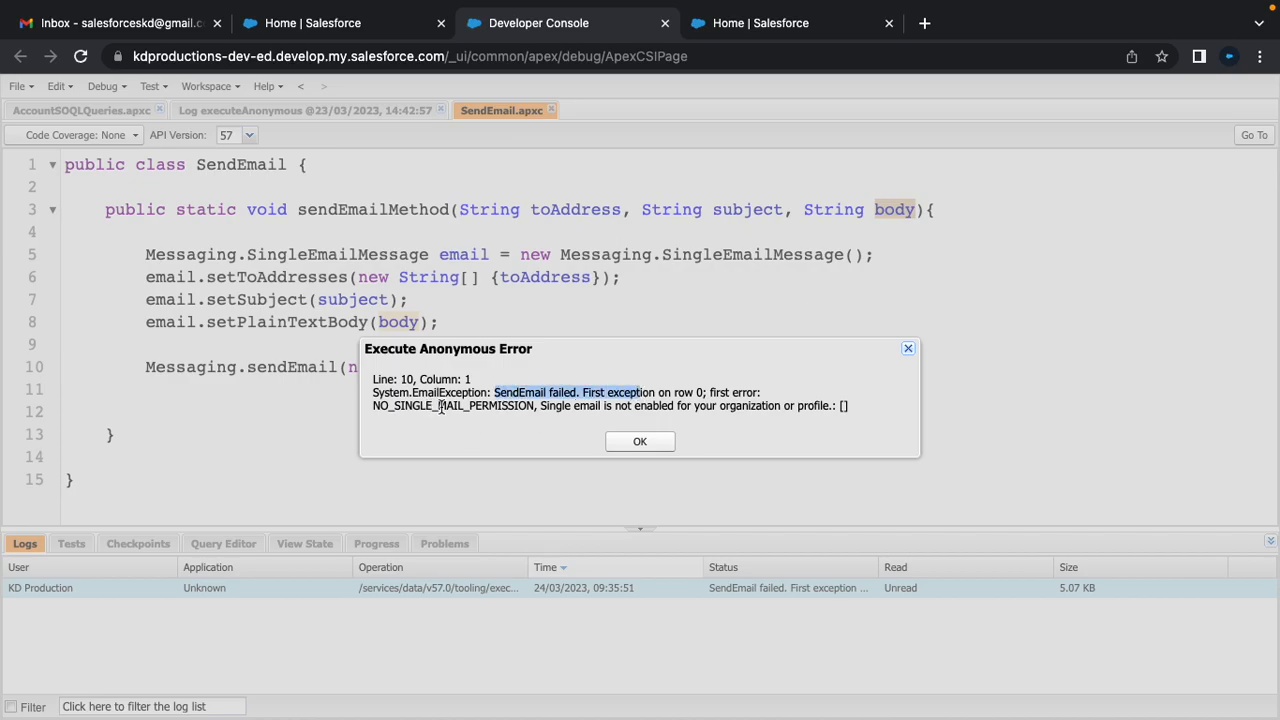
pyautogui.moveTo(594, 424)
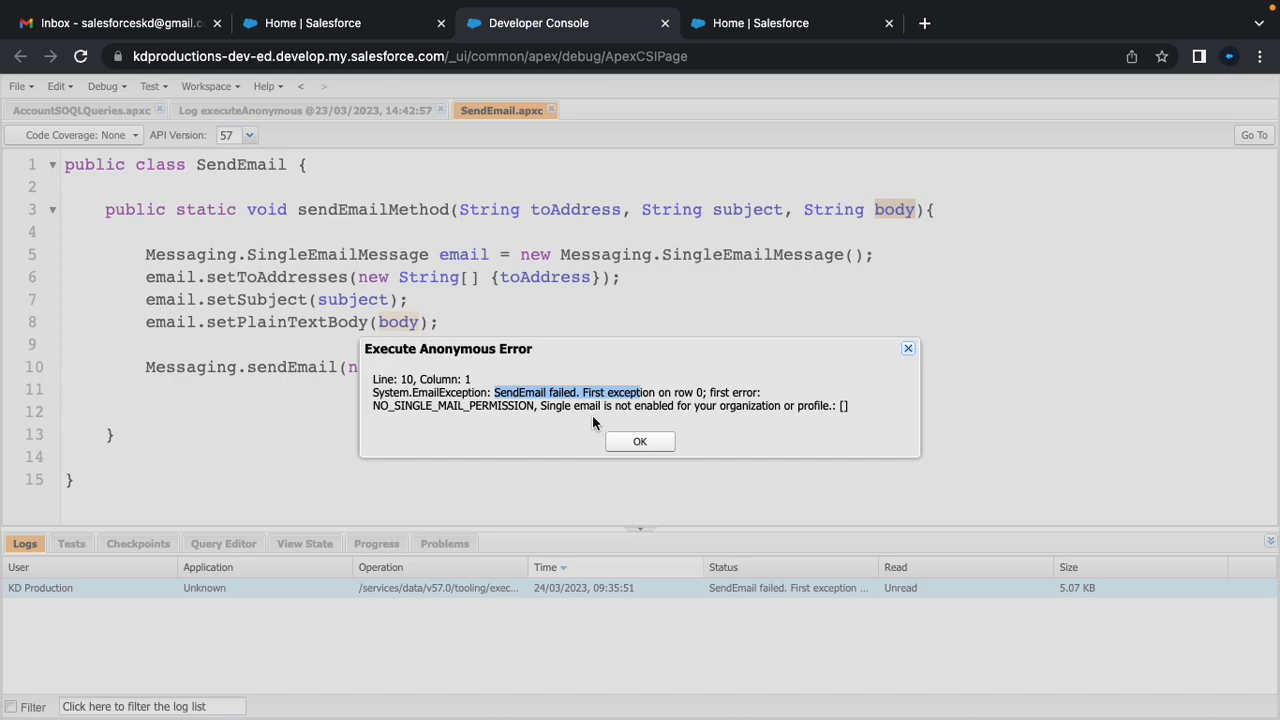
pyautogui.moveTo(528, 412)
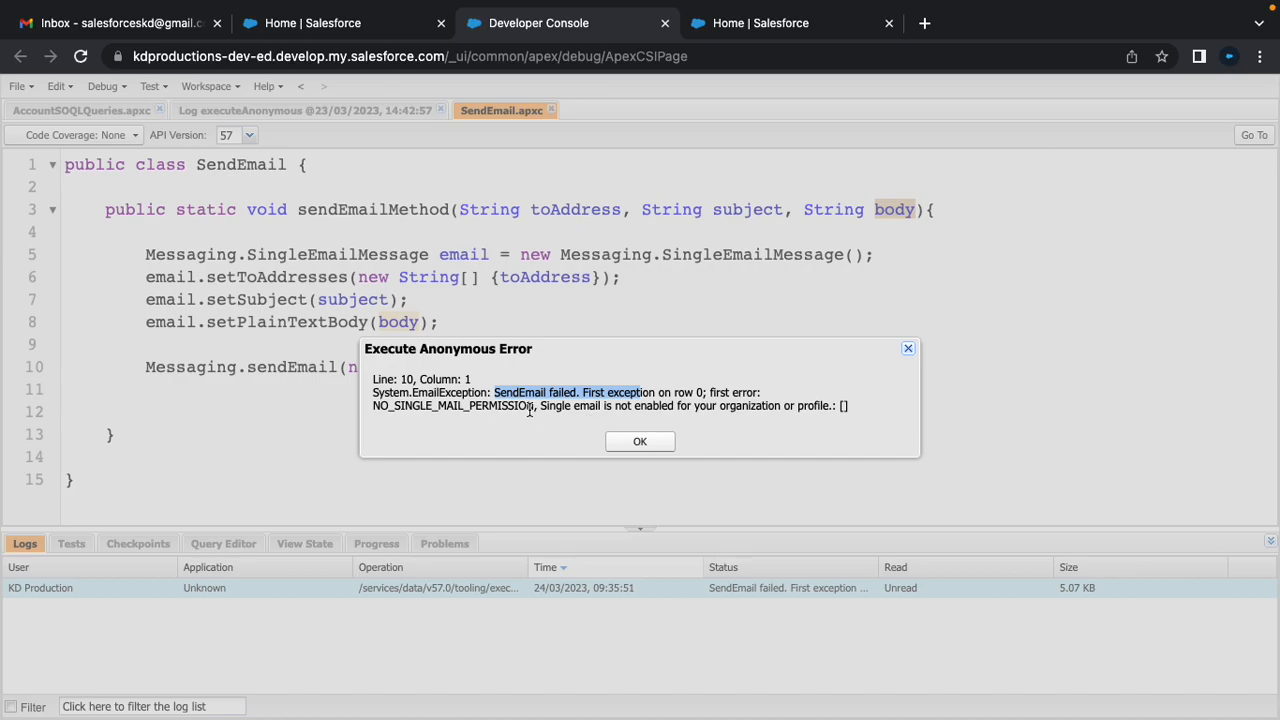
pyautogui.click(344, 24)
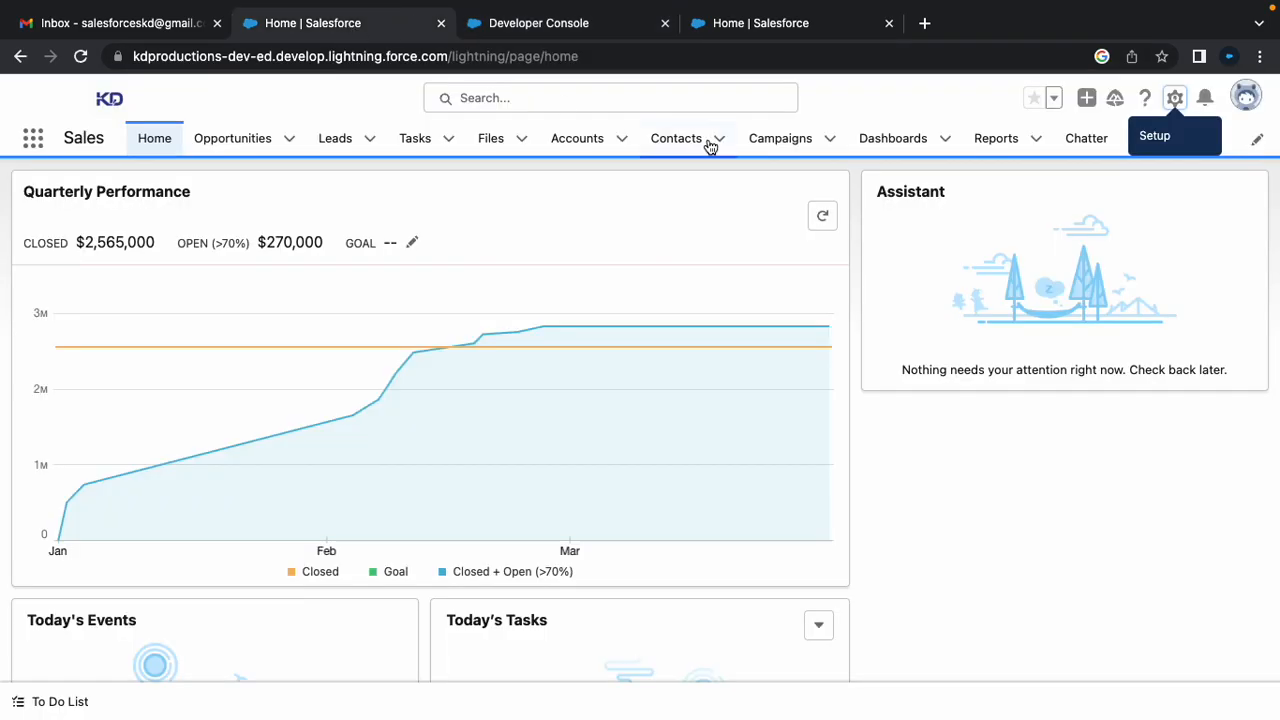
# - Find the email Deliverability settings in Setup via Quick Find 'deliv'
pyautogui.click(1176, 96)
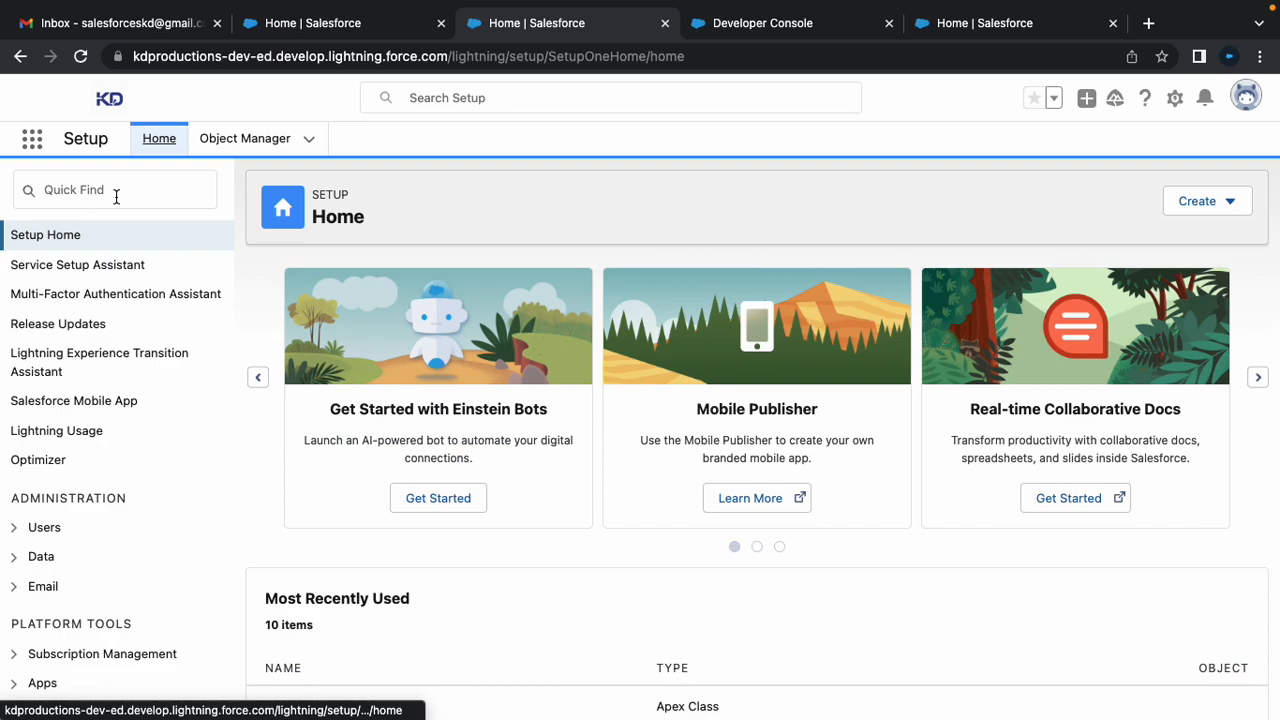
pyautogui.write('deliv')
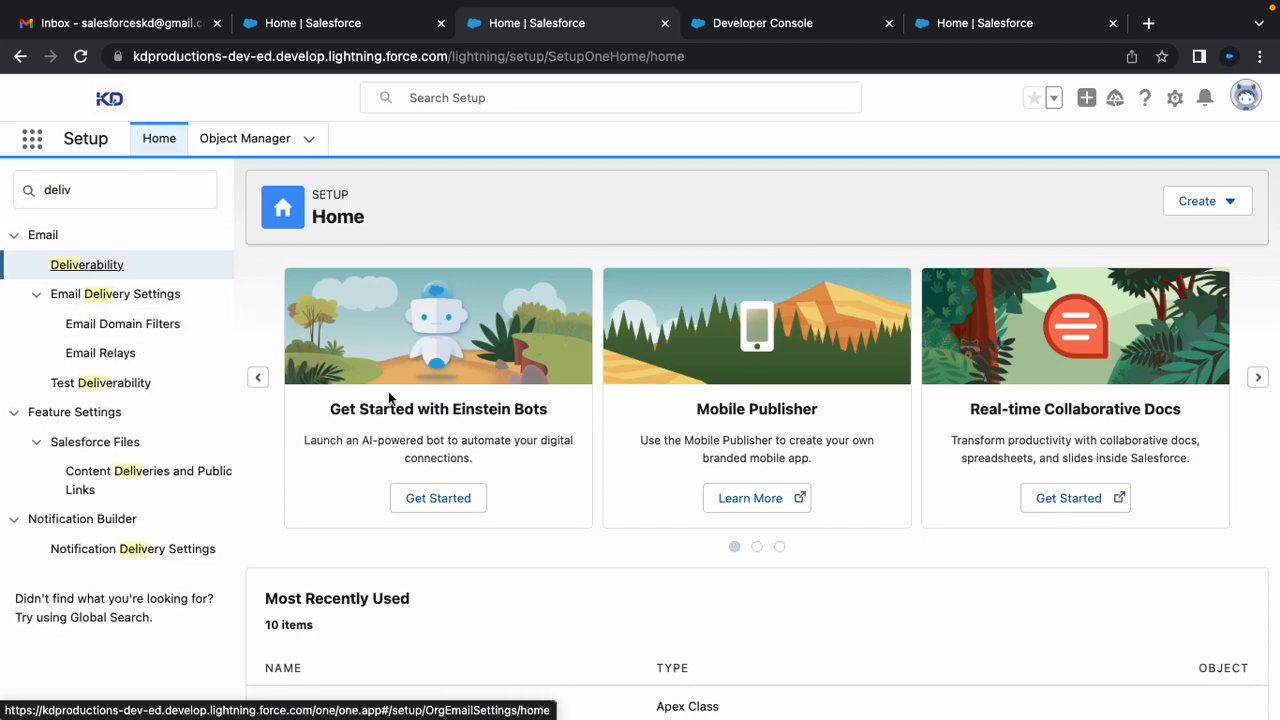
pyautogui.click(88, 264)
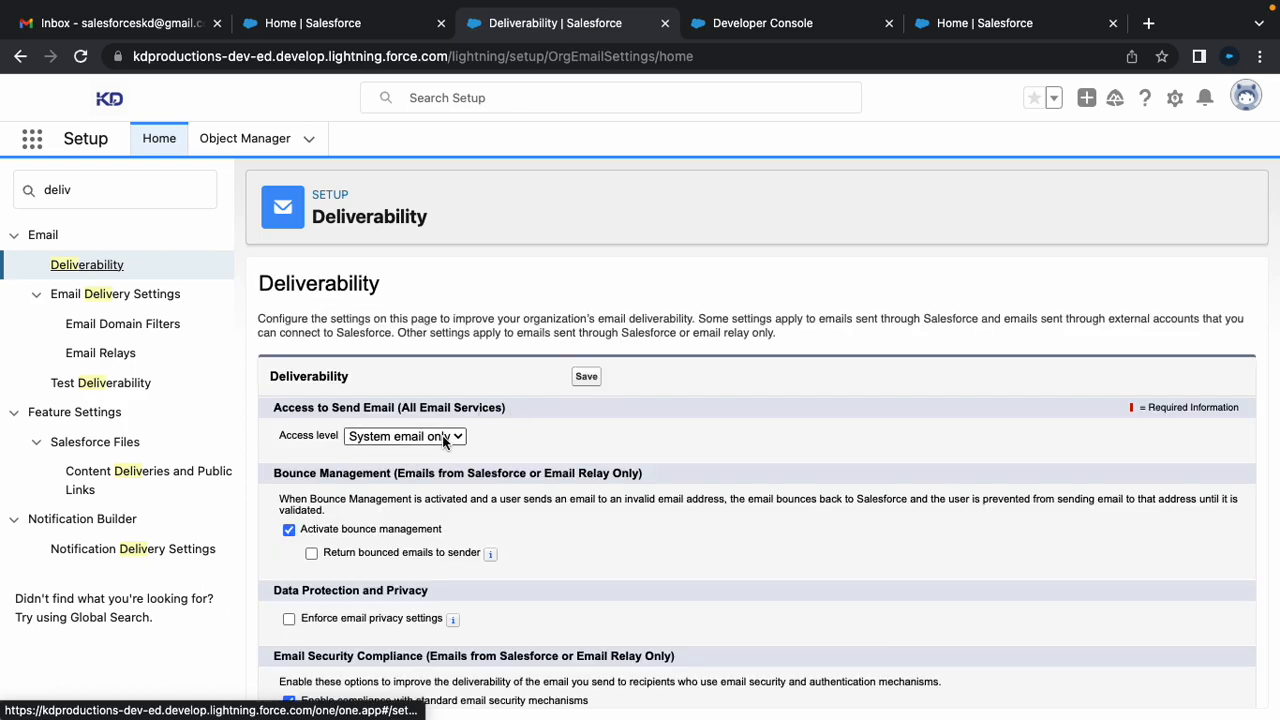
# - Set the email Access level to All email, save, and return to the Developer Console
pyautogui.click(404, 436)
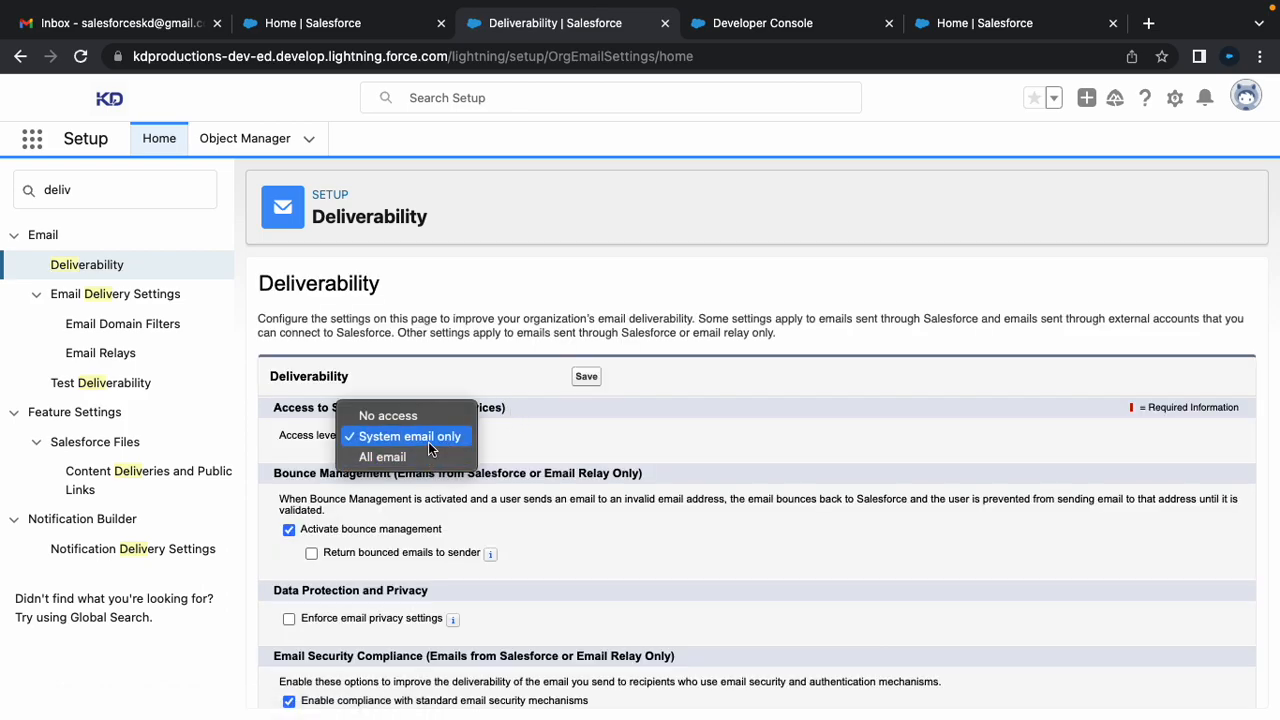
pyautogui.click(382, 456)
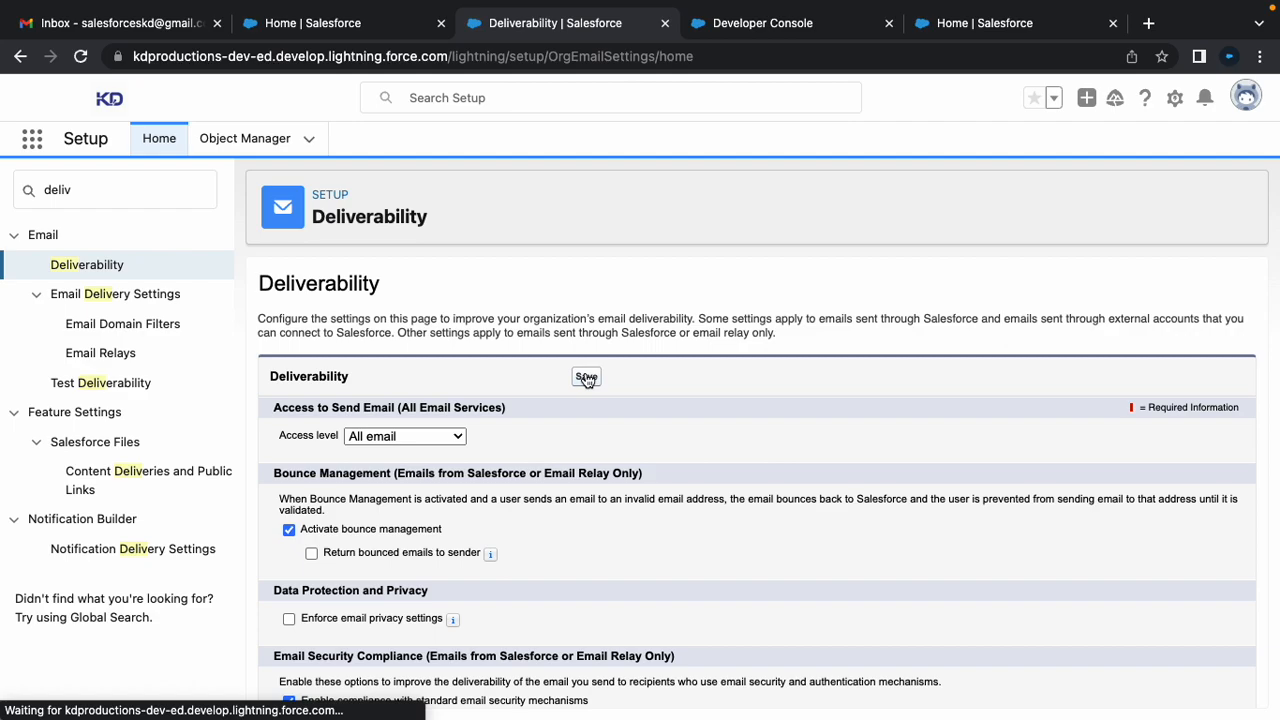
pyautogui.click(586, 376)
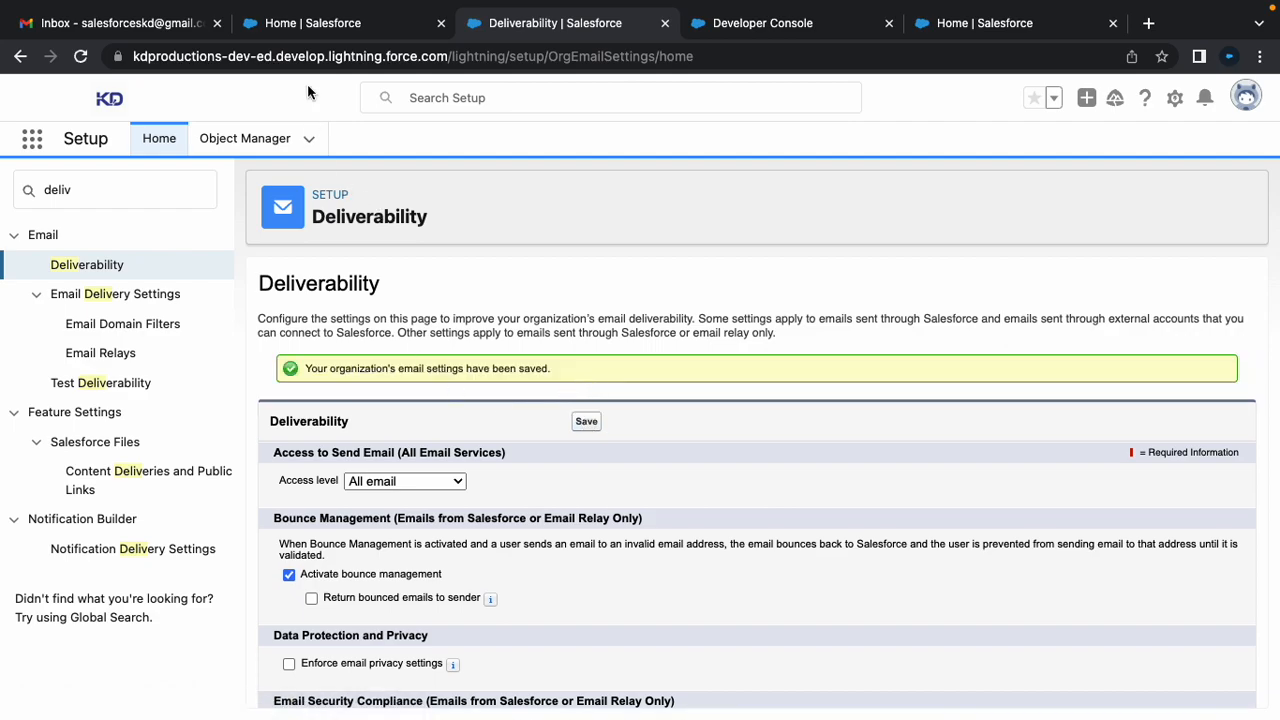
pyautogui.click(330, 22)
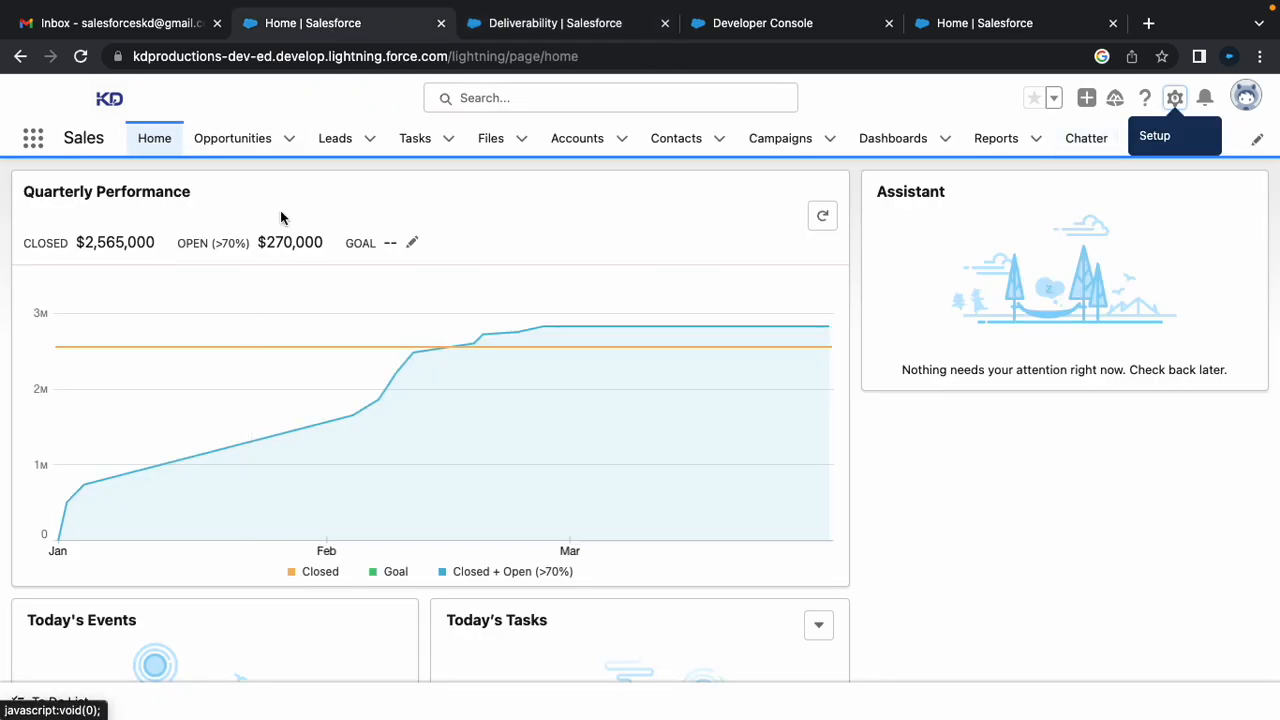
pyautogui.click(762, 22)
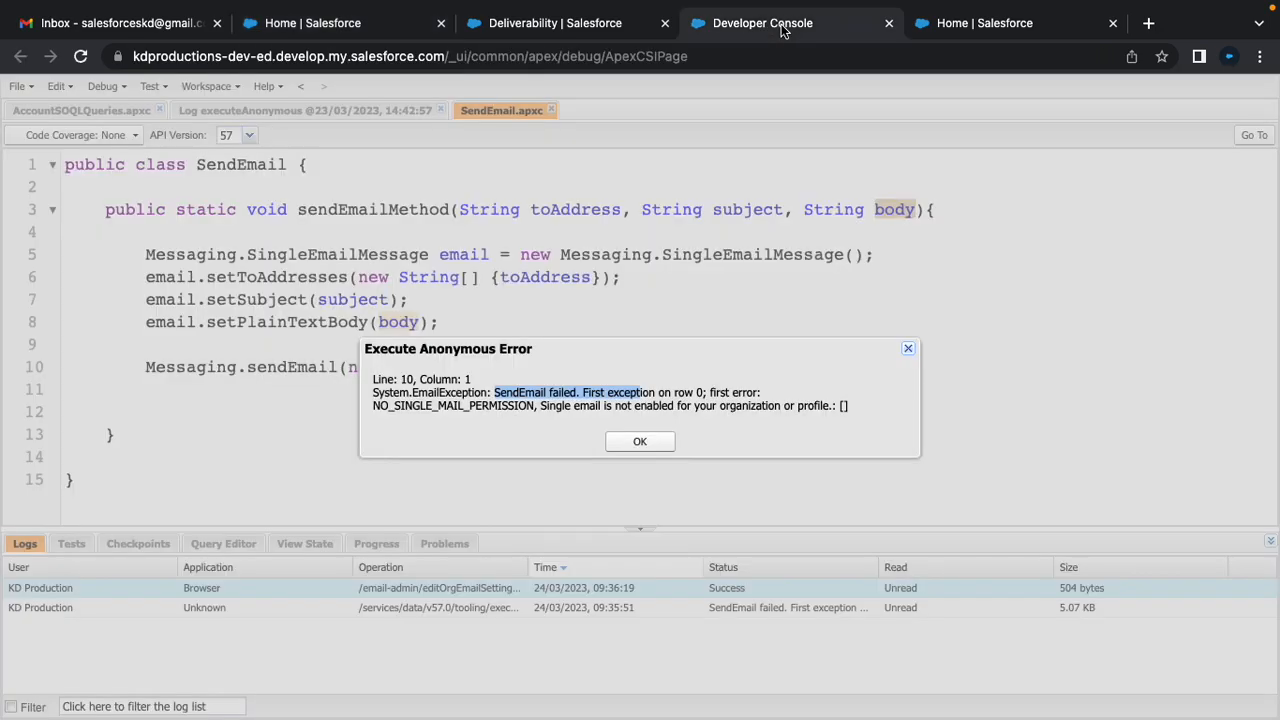
# - Dismiss the single email permission error and switch to Gmail to check delivery
pyautogui.click(640, 442)
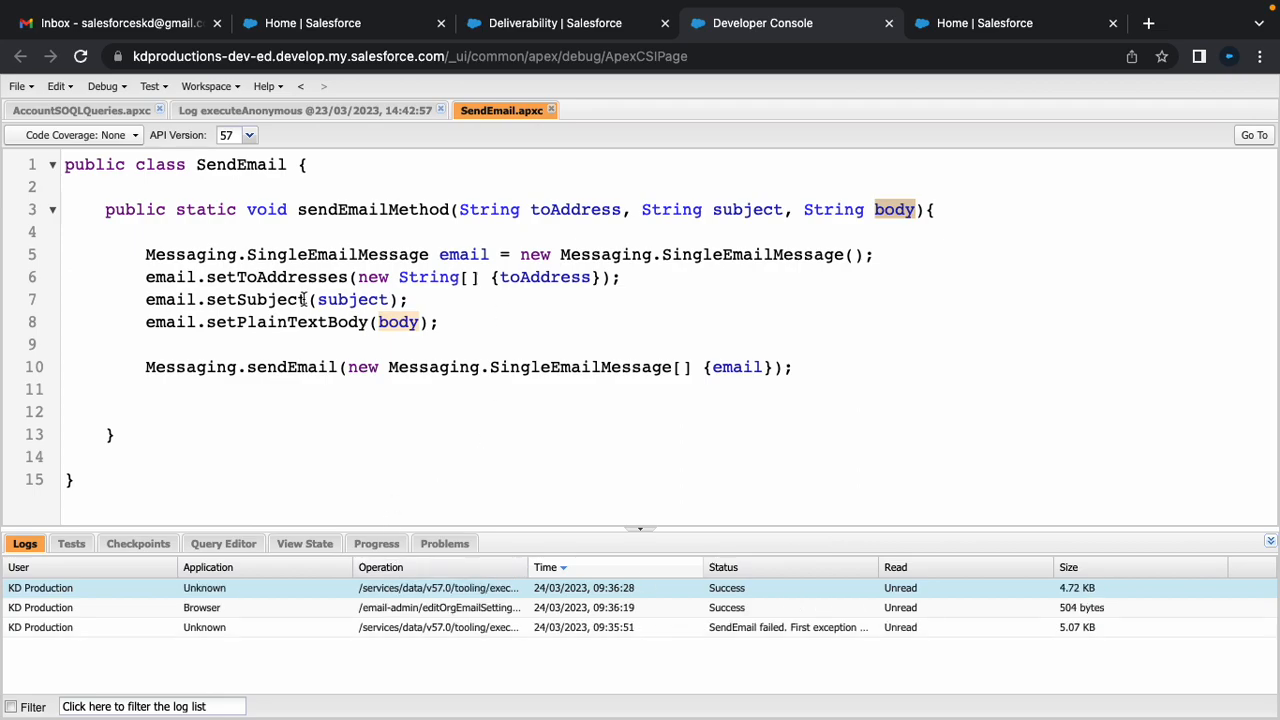
pyautogui.click(120, 22)
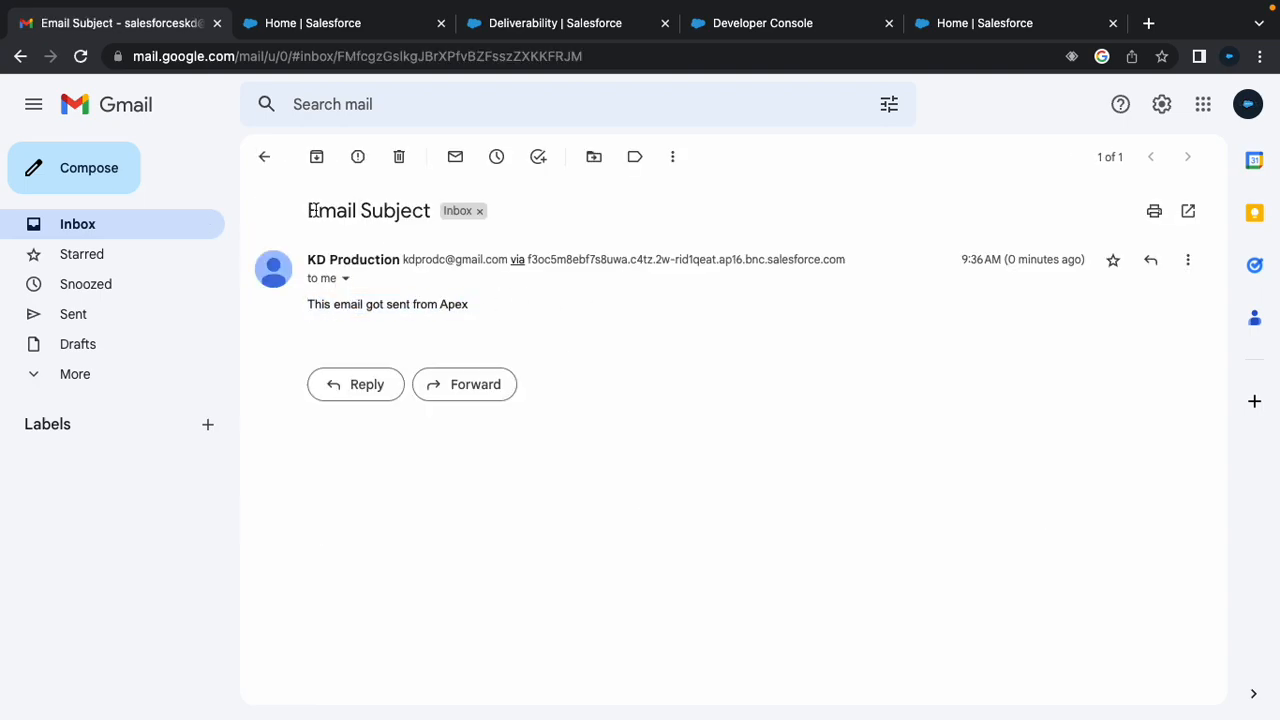
# - Return to the Gmail inbox listing the Email Subject message from Apex
pyautogui.click(264, 156)
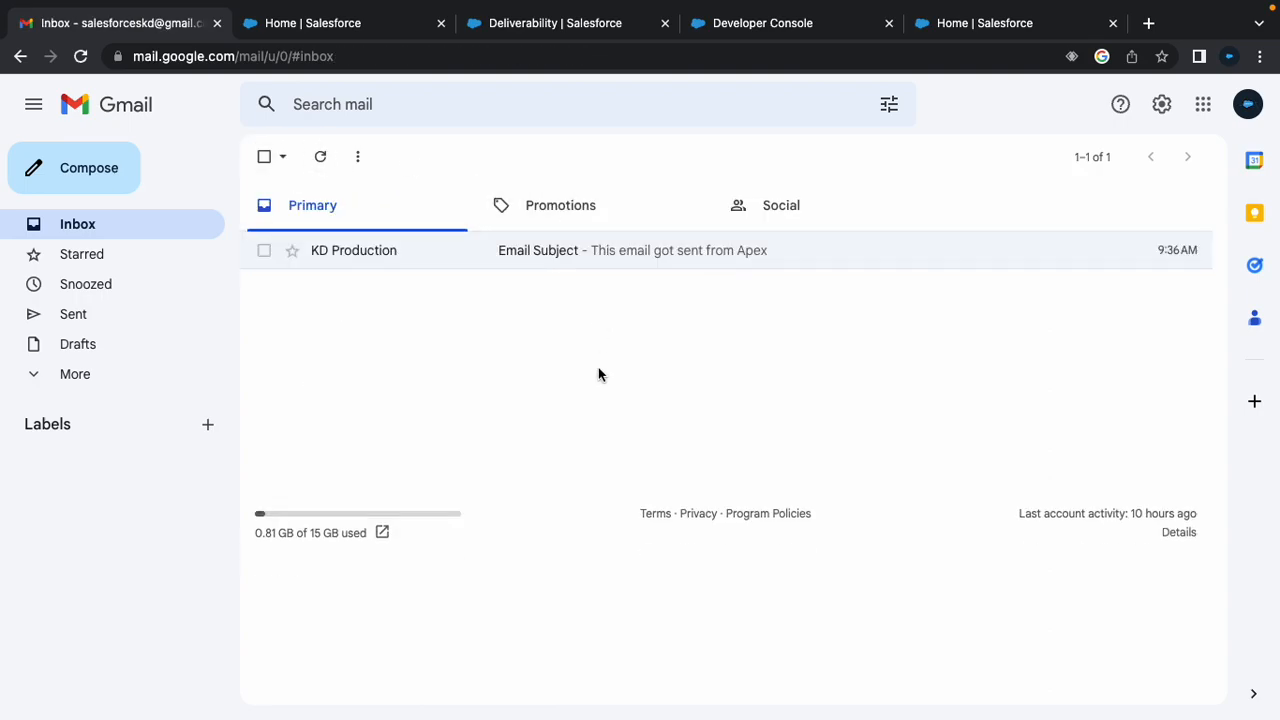
pyautogui.moveTo(702, 190)
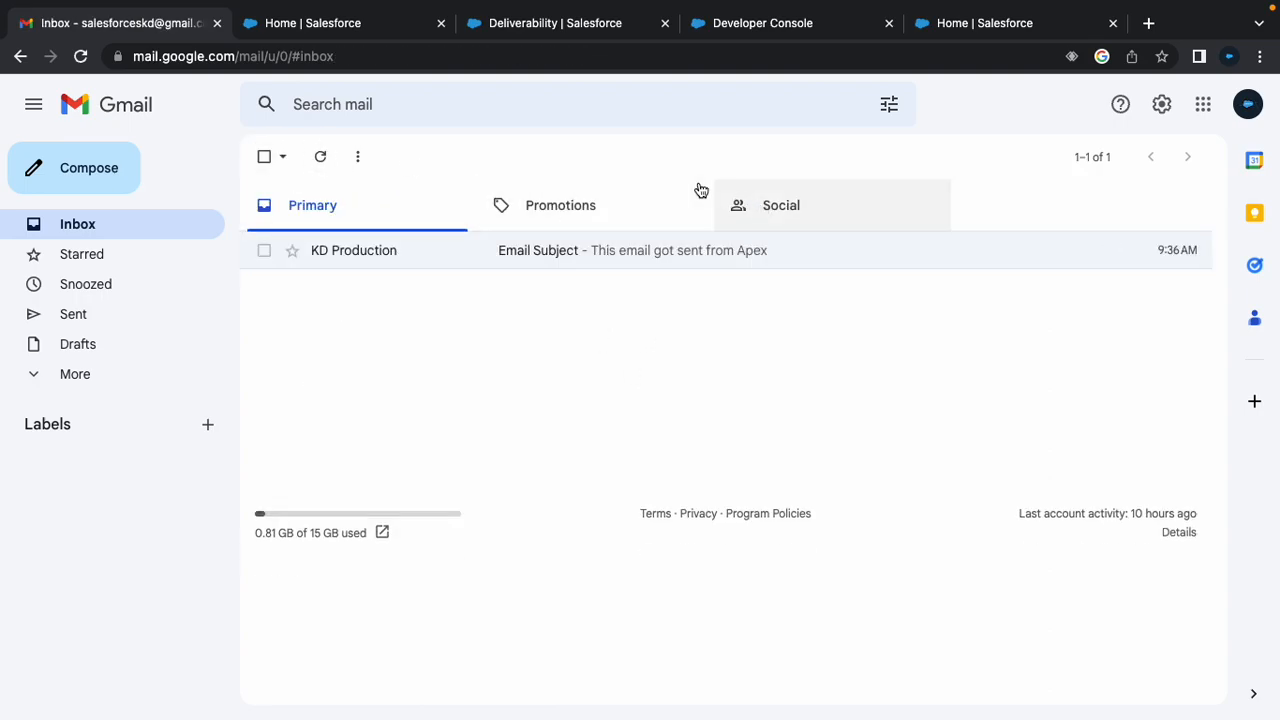